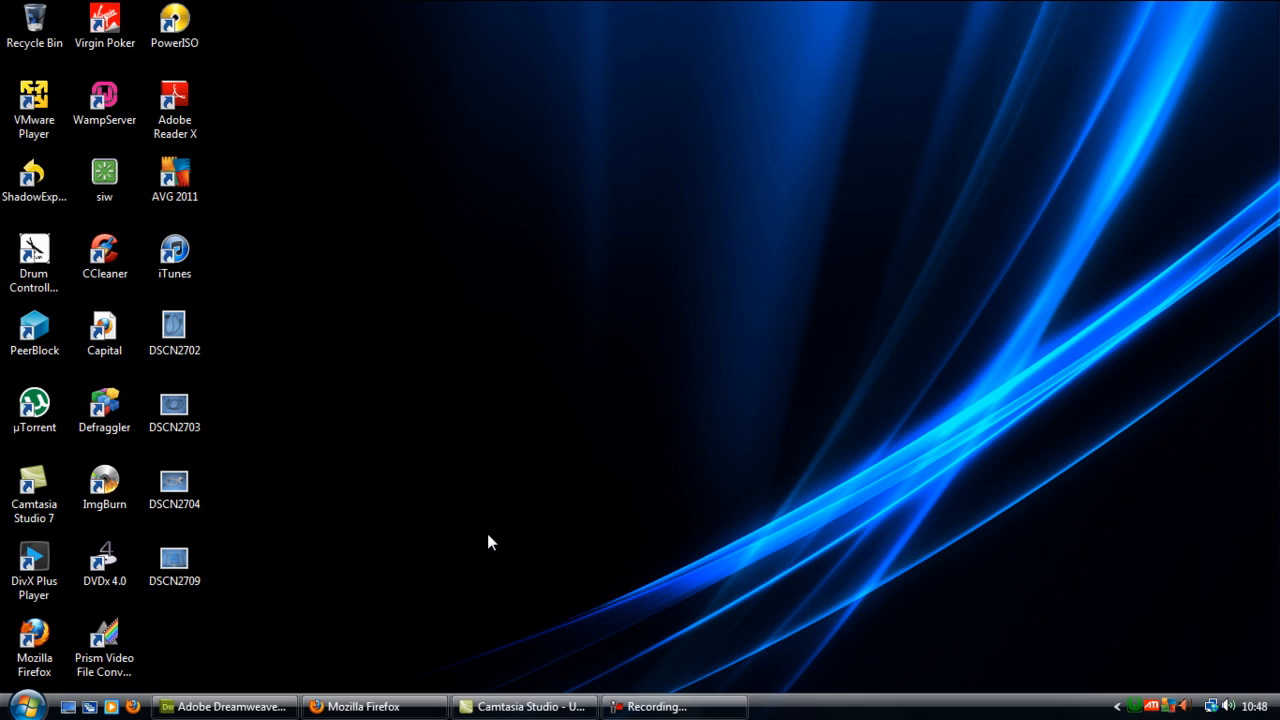
pyautogui.moveTo(472, 592)
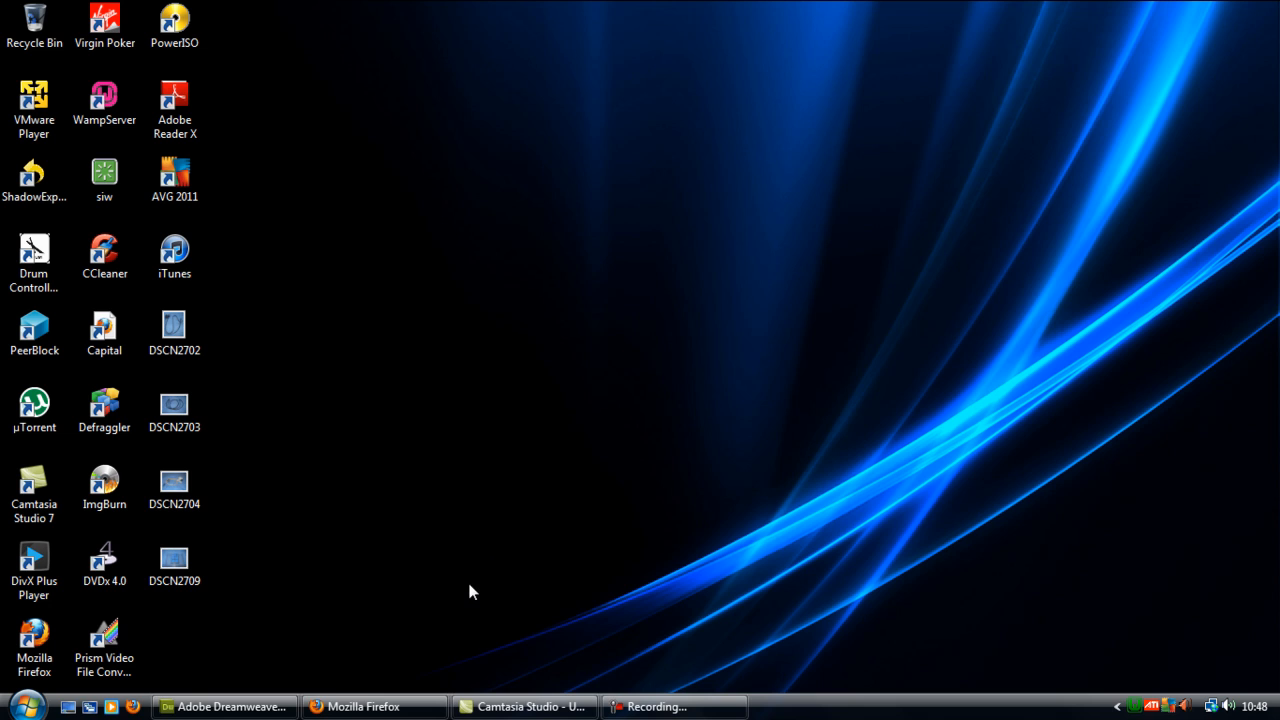
# Step: Add empty <?php ?> tags at the top of index.php
pyautogui.click(224, 706)
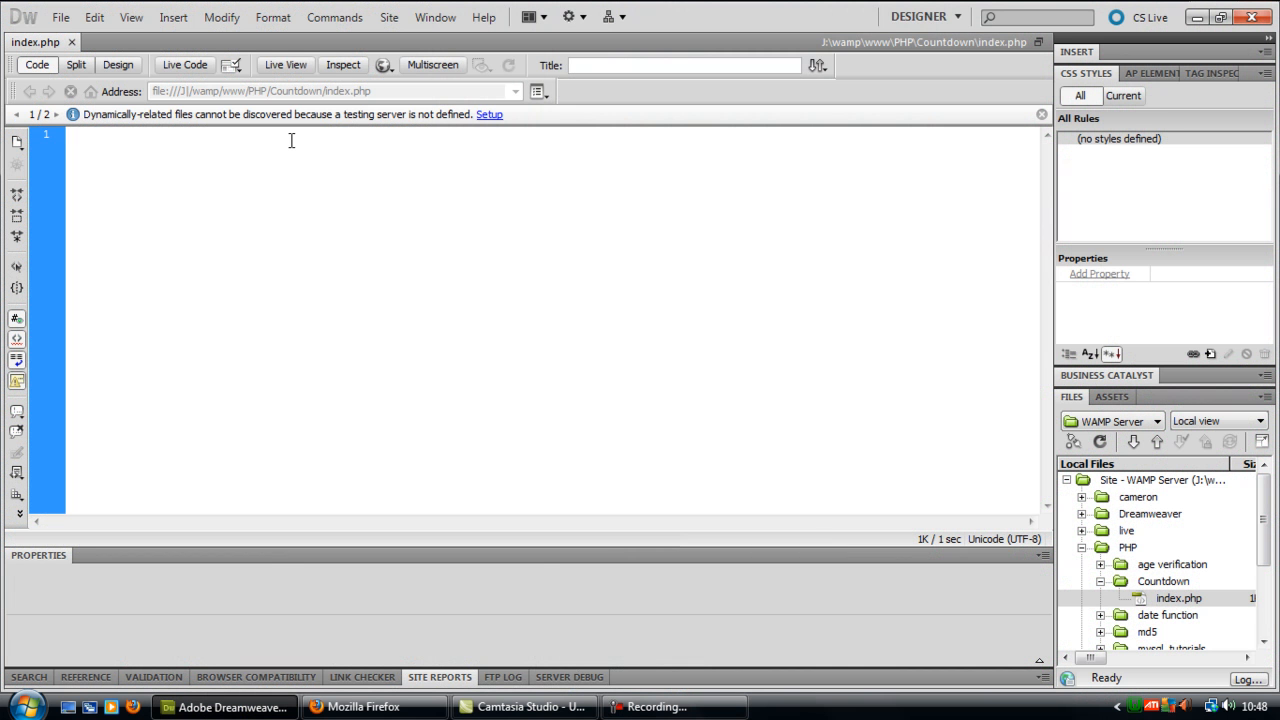
pyautogui.write('<?php')
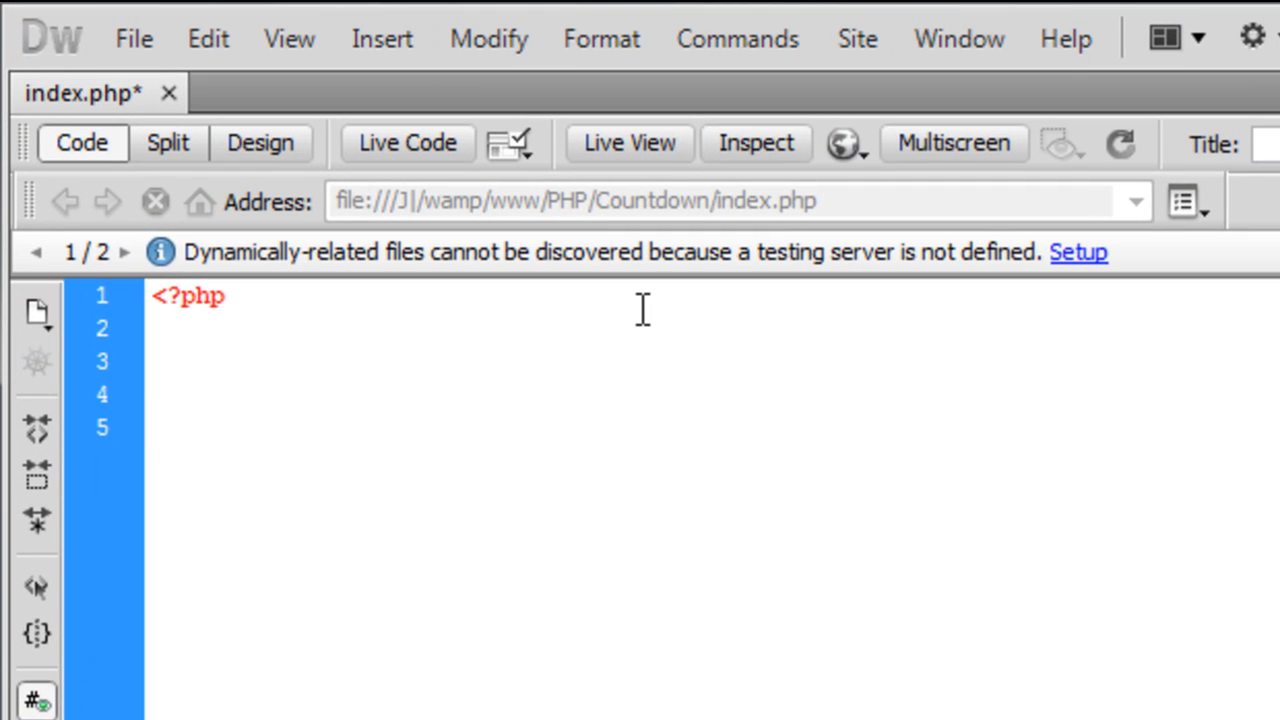
pyautogui.write('?>')
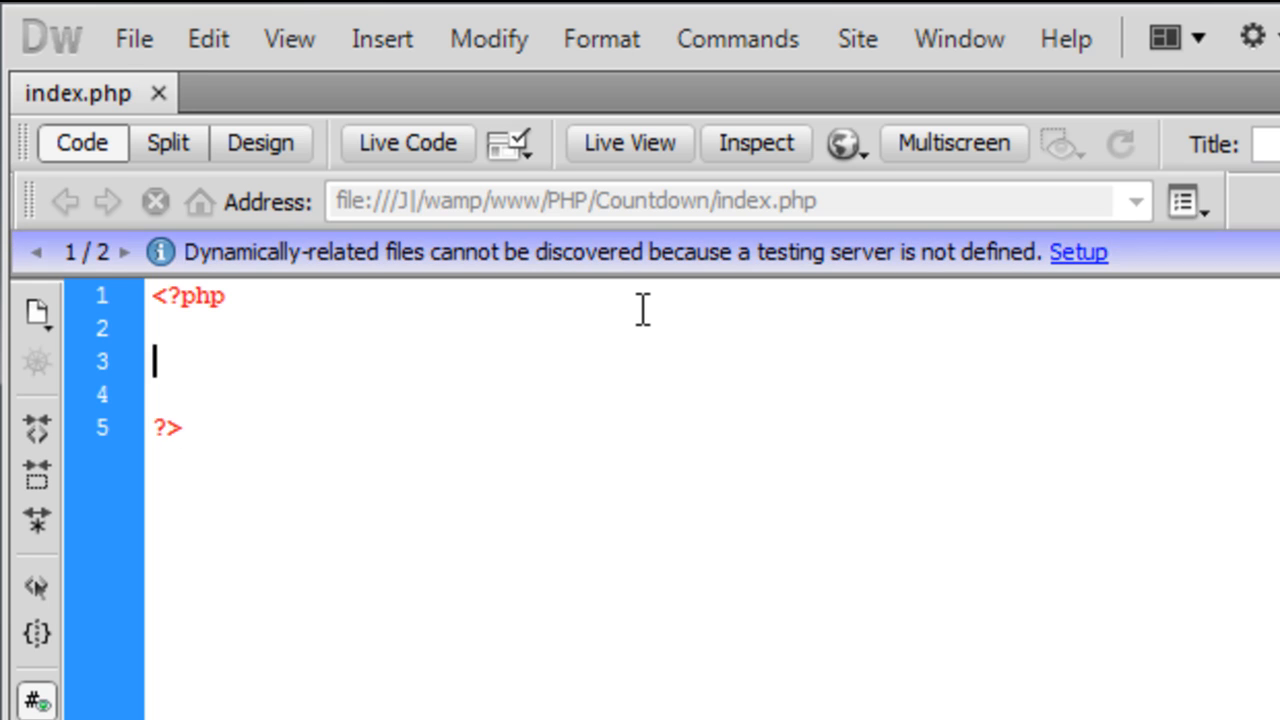
# Step: Set $target_time = mktime(0,0,0,01,01,2012); for midnight on 1 January 2012
pyautogui.write('$tar')
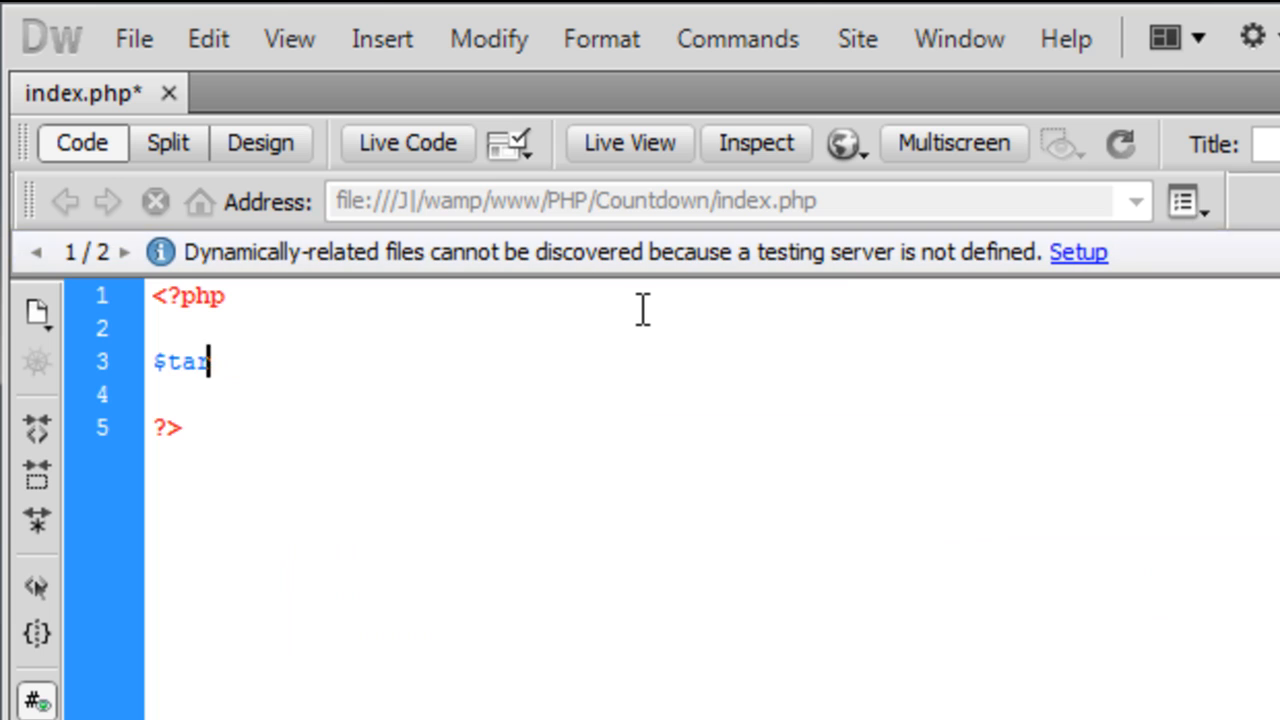
pyautogui.write('rget_time')
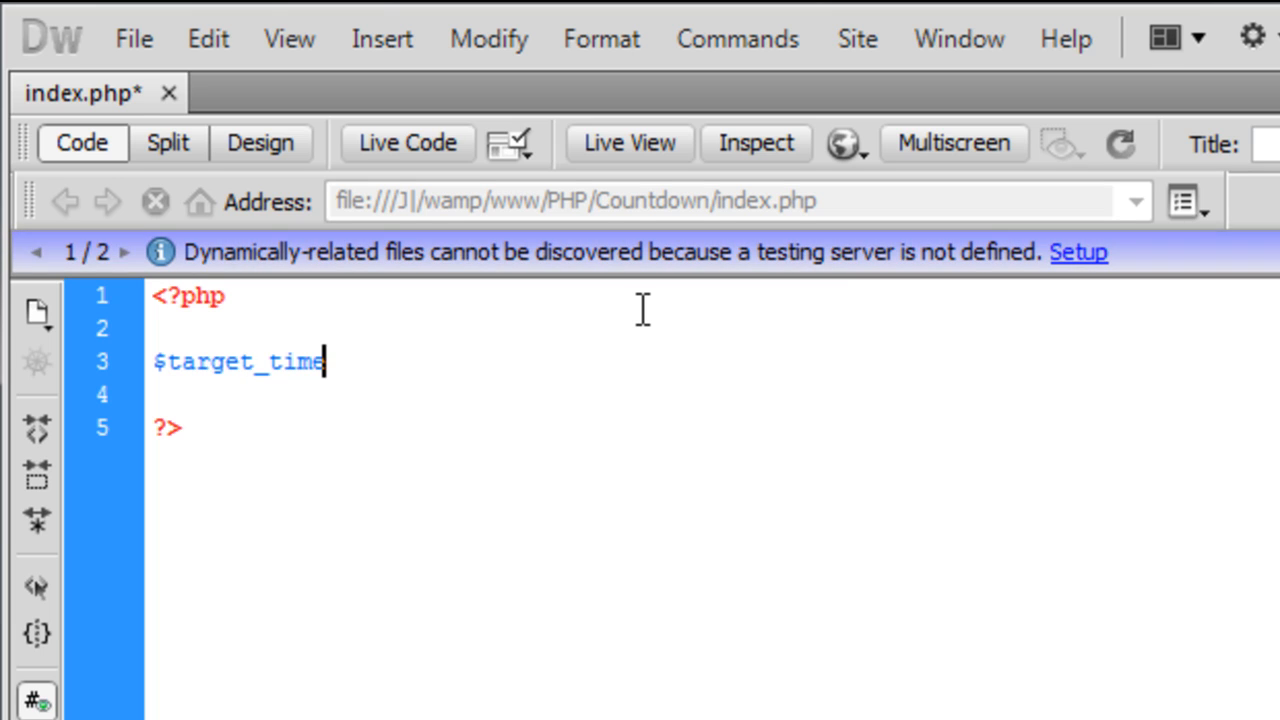
pyautogui.write('=')
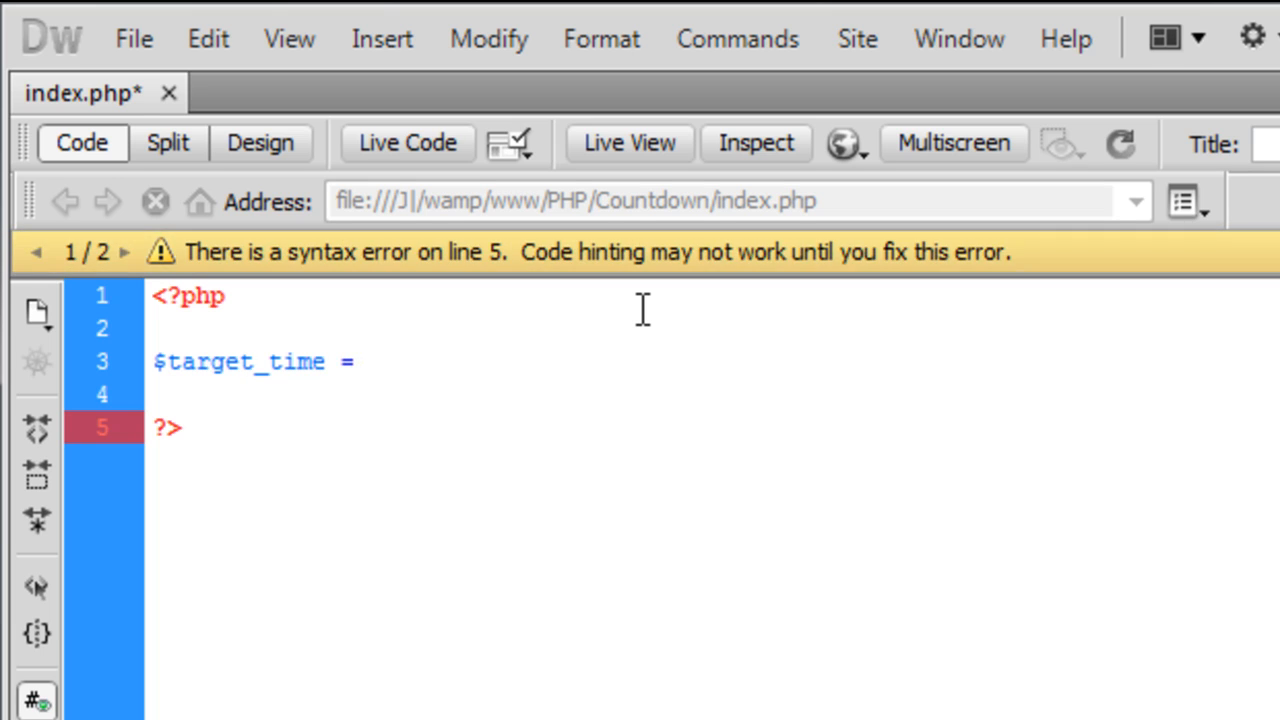
pyautogui.write('mktime')
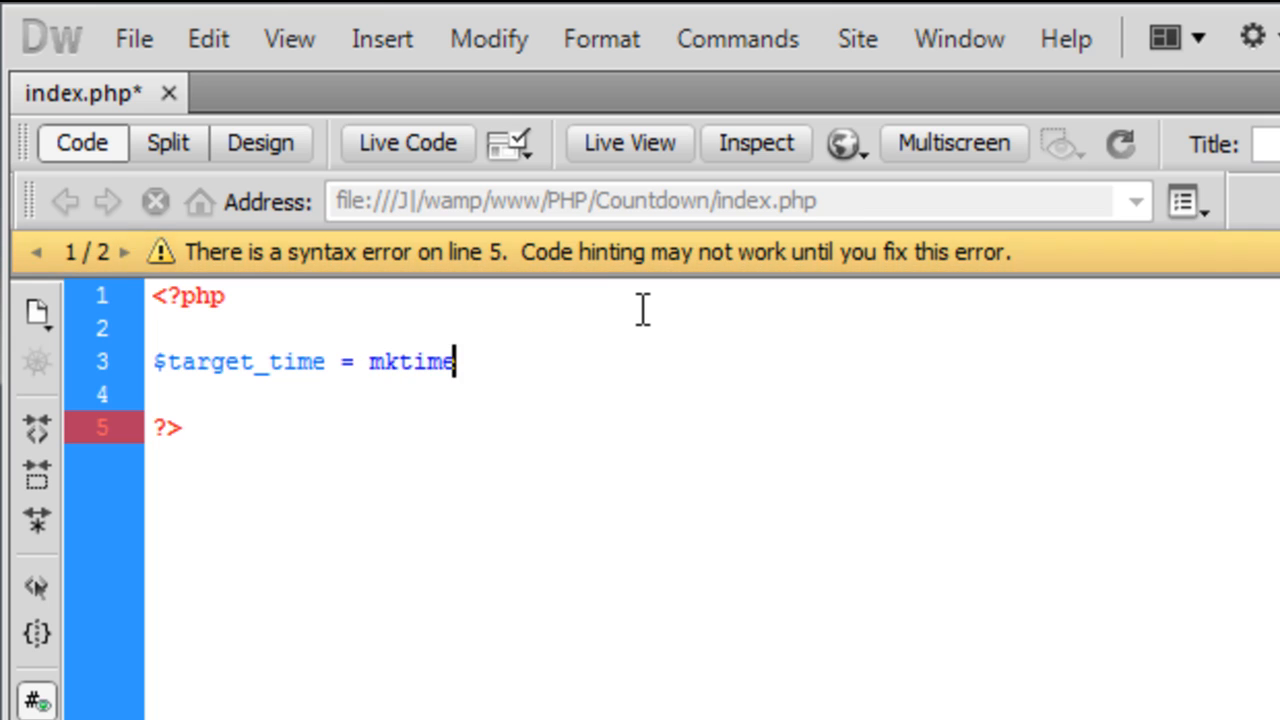
pyautogui.write('();')
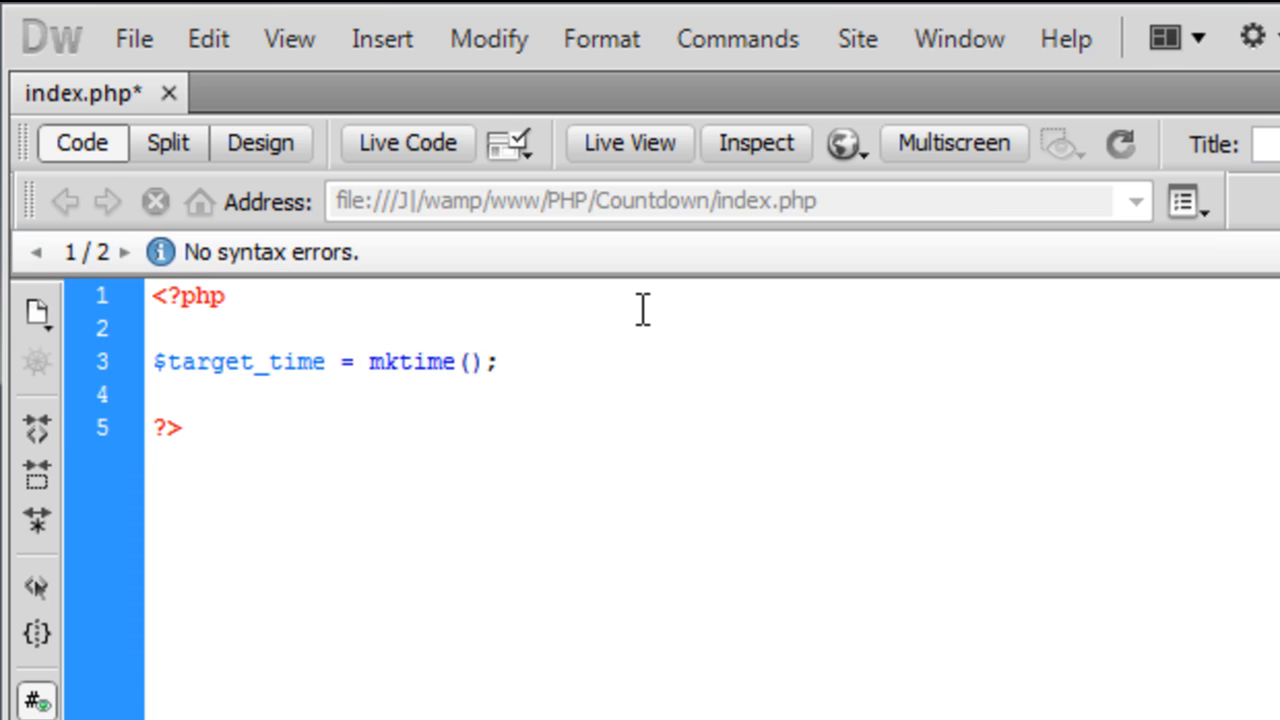
pyautogui.write('0,0')
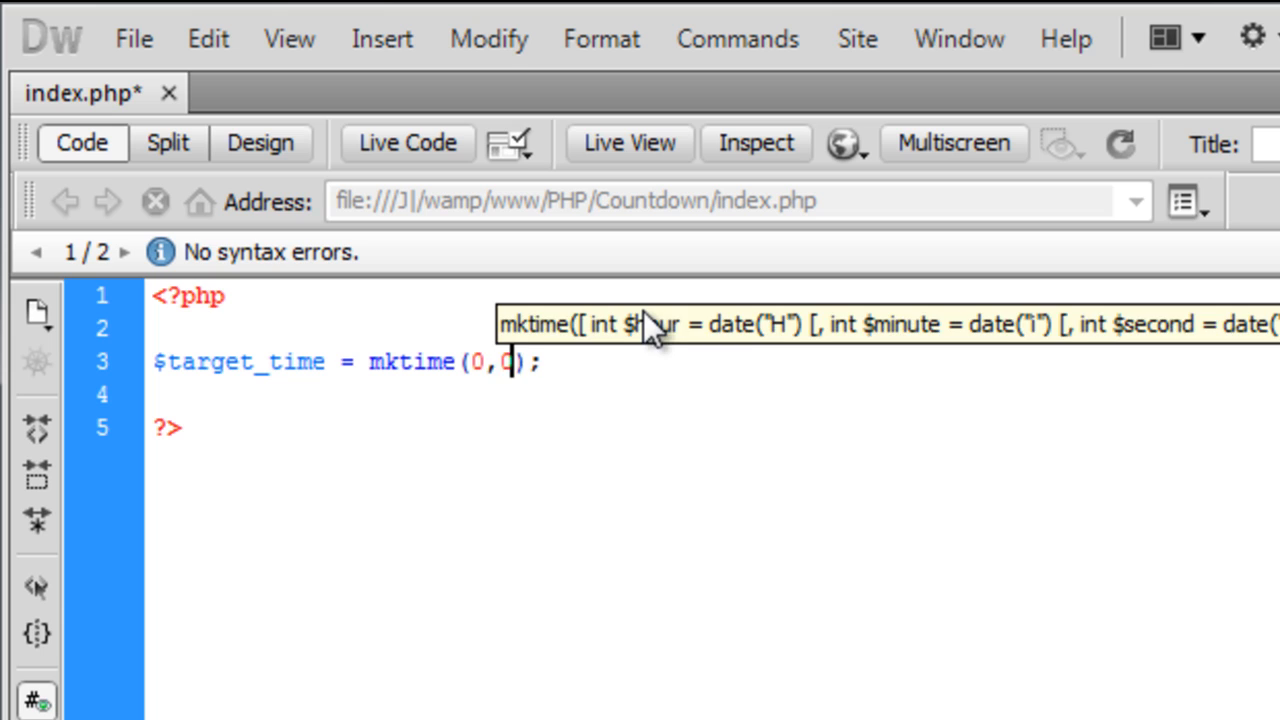
pyautogui.moveTo(864, 336)
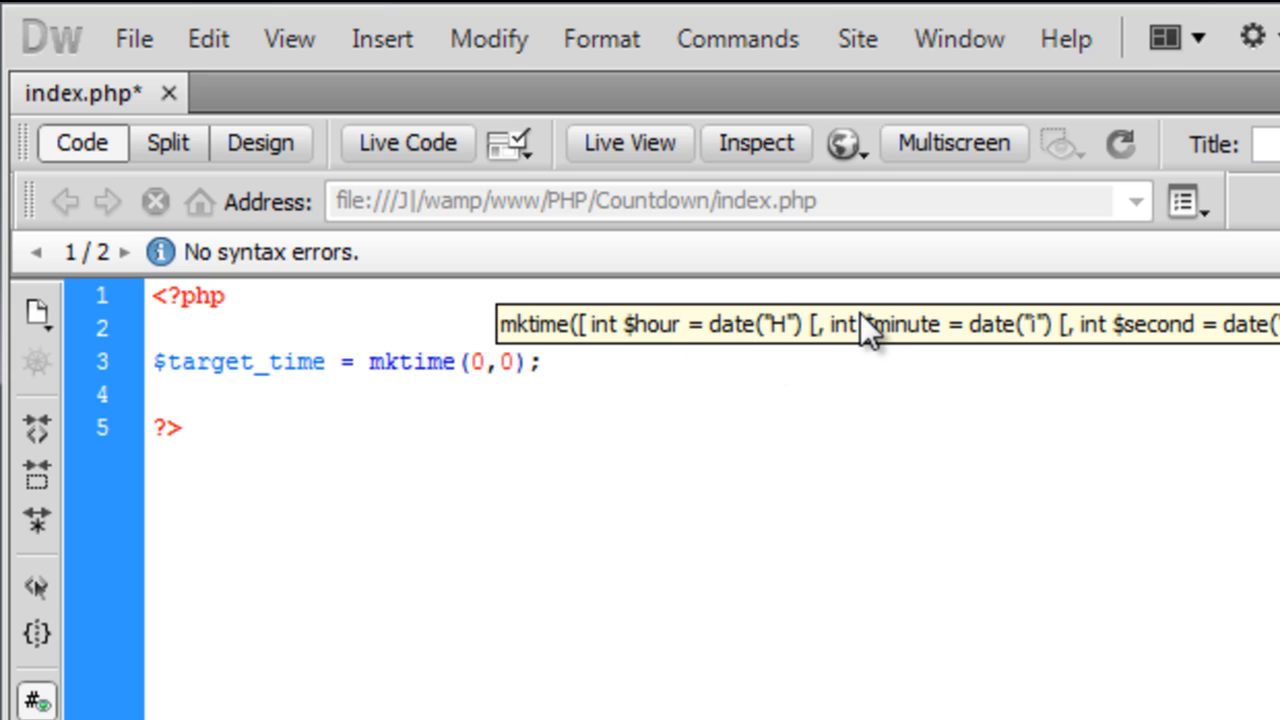
pyautogui.click(508, 362)
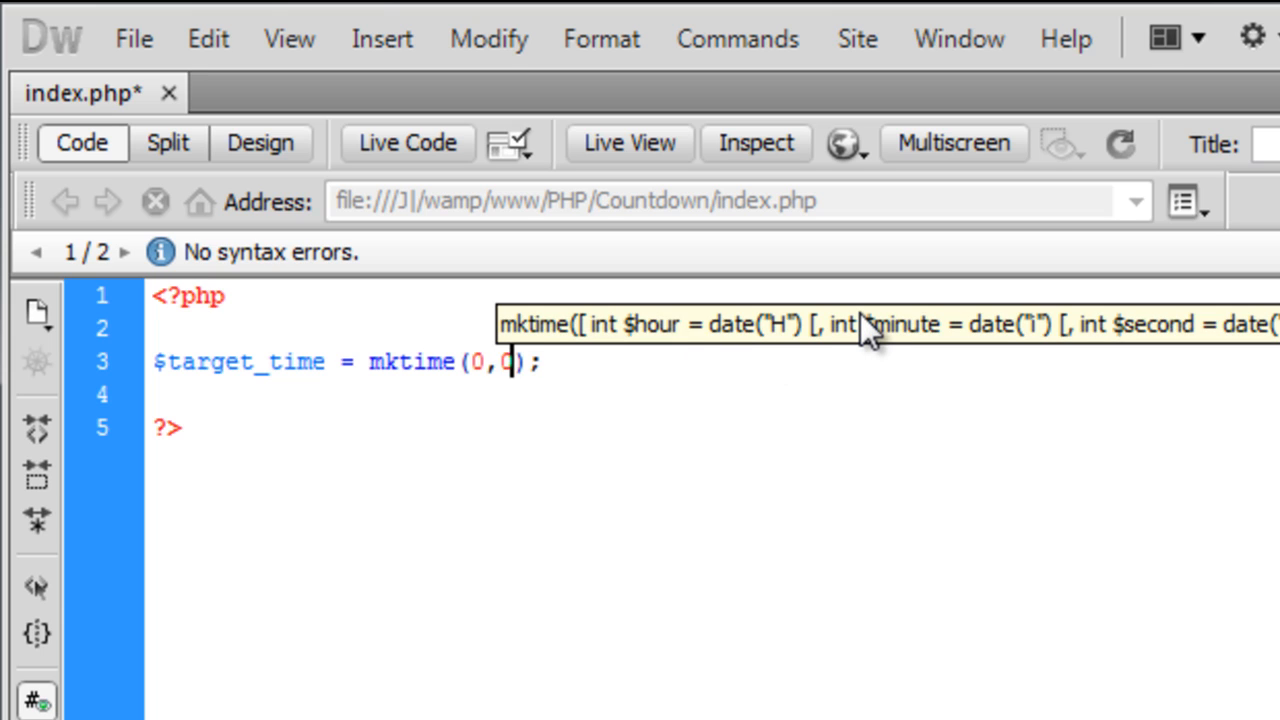
pyautogui.write('0,0')
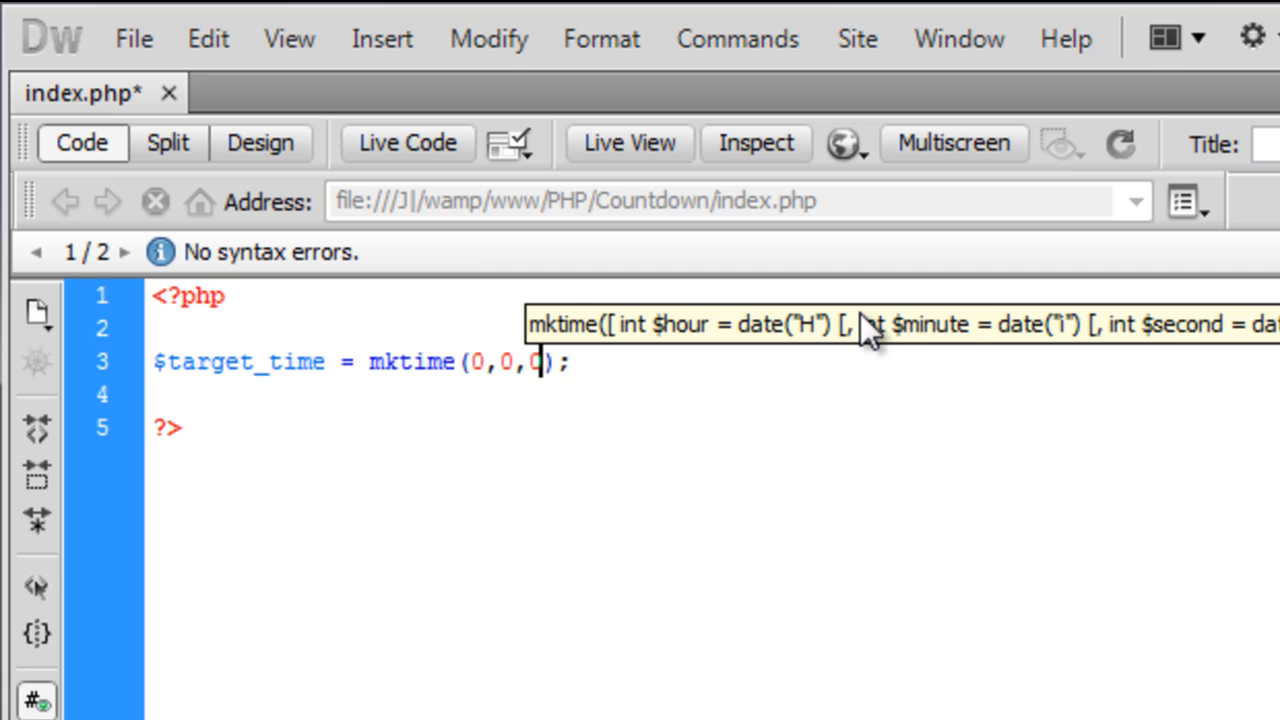
pyautogui.write(',')
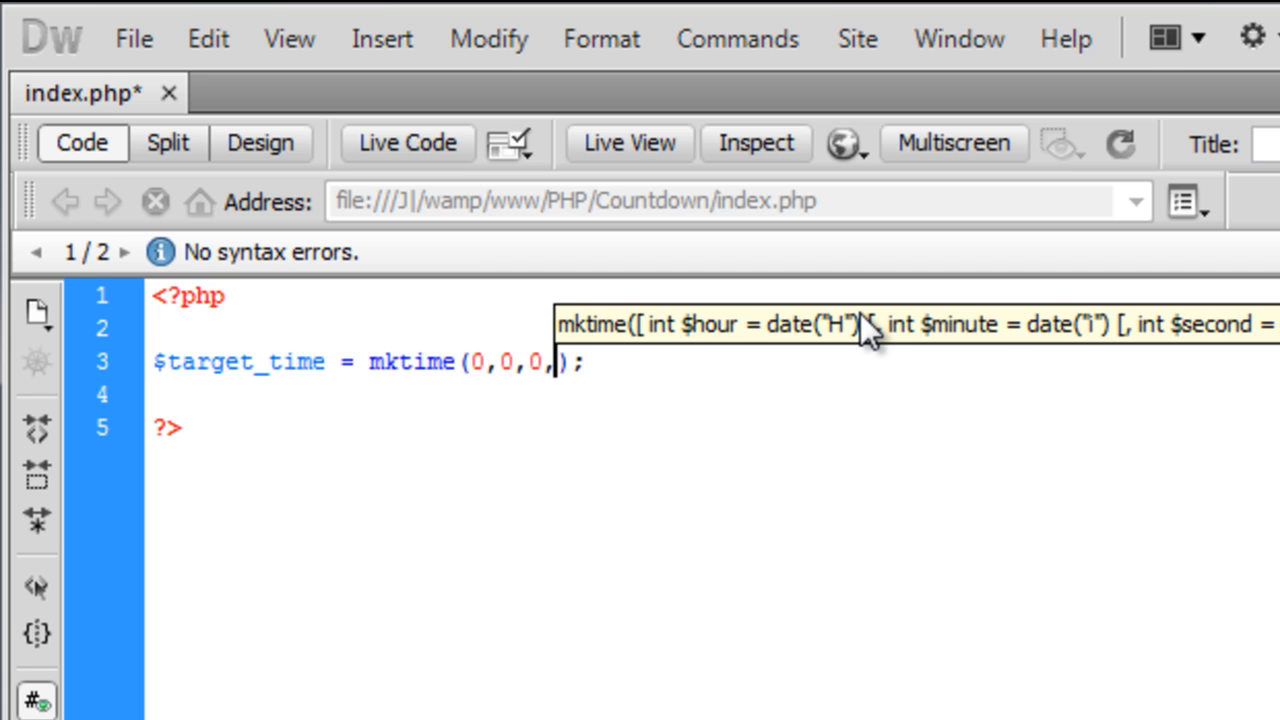
pyautogui.write('01,')
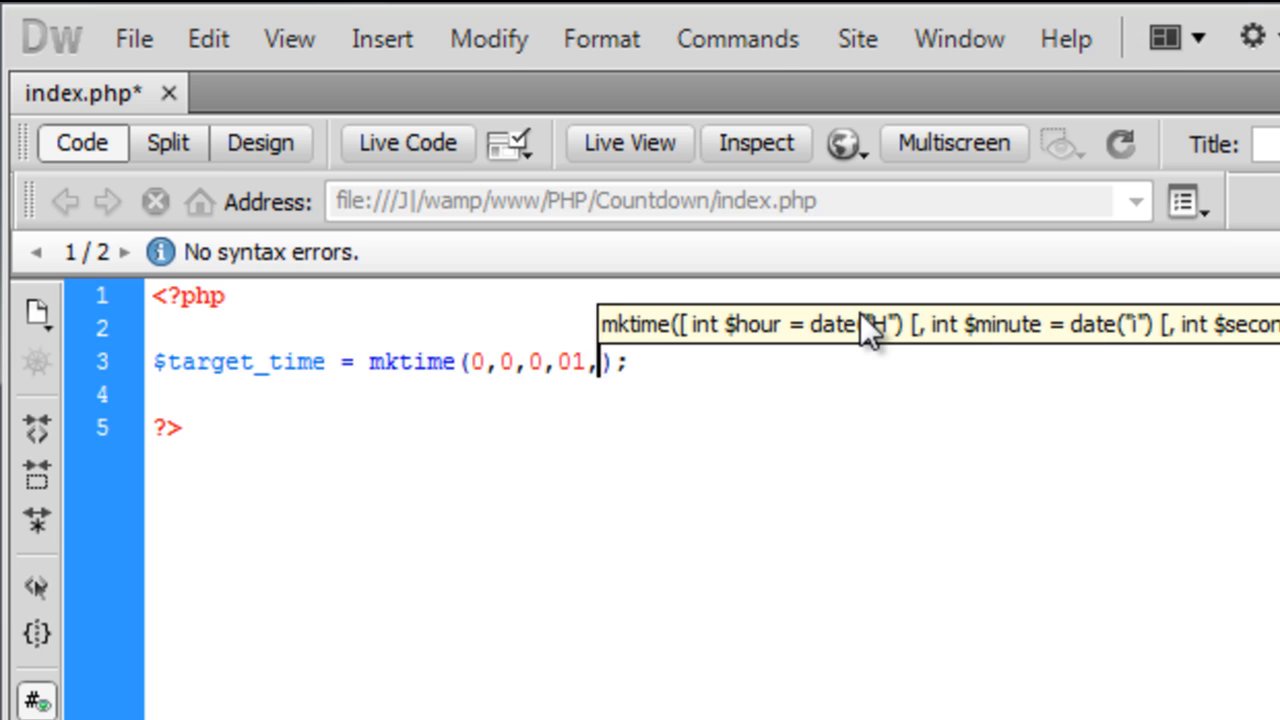
pyautogui.write('01')
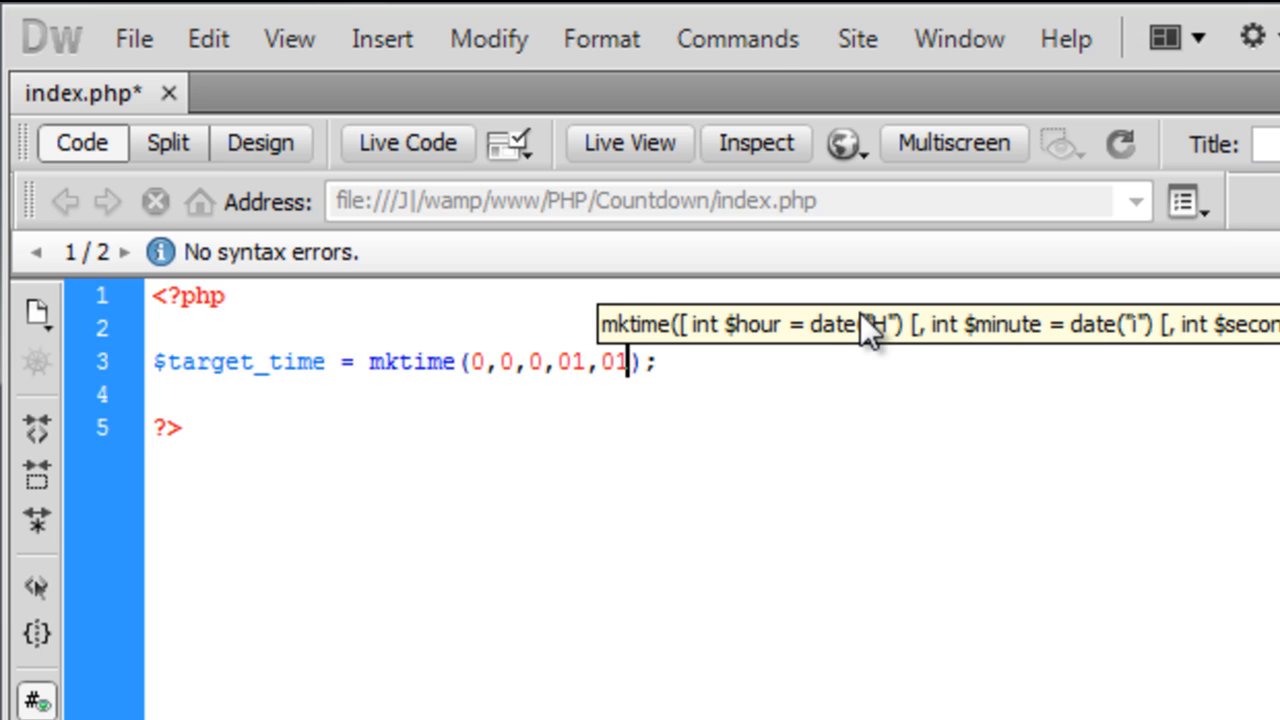
pyautogui.write('2012')
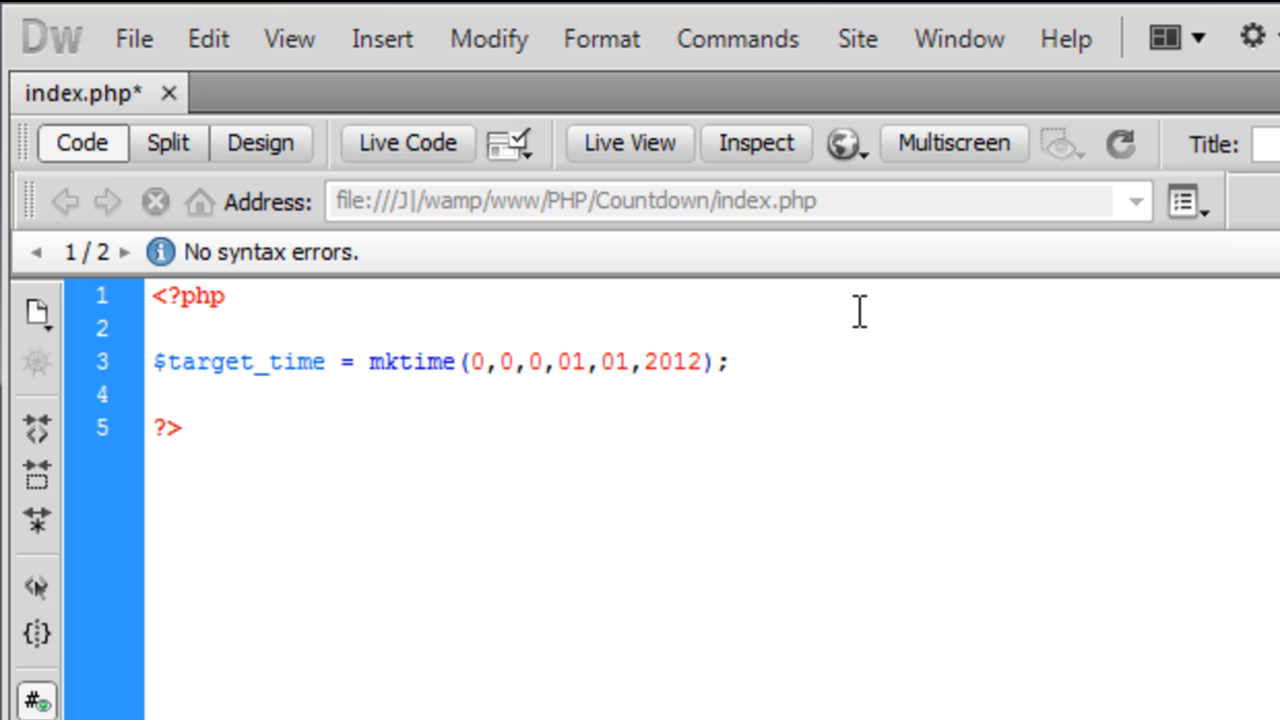
# Step: Set $current_time = time(); below the mktime line
pyautogui.write('$current')
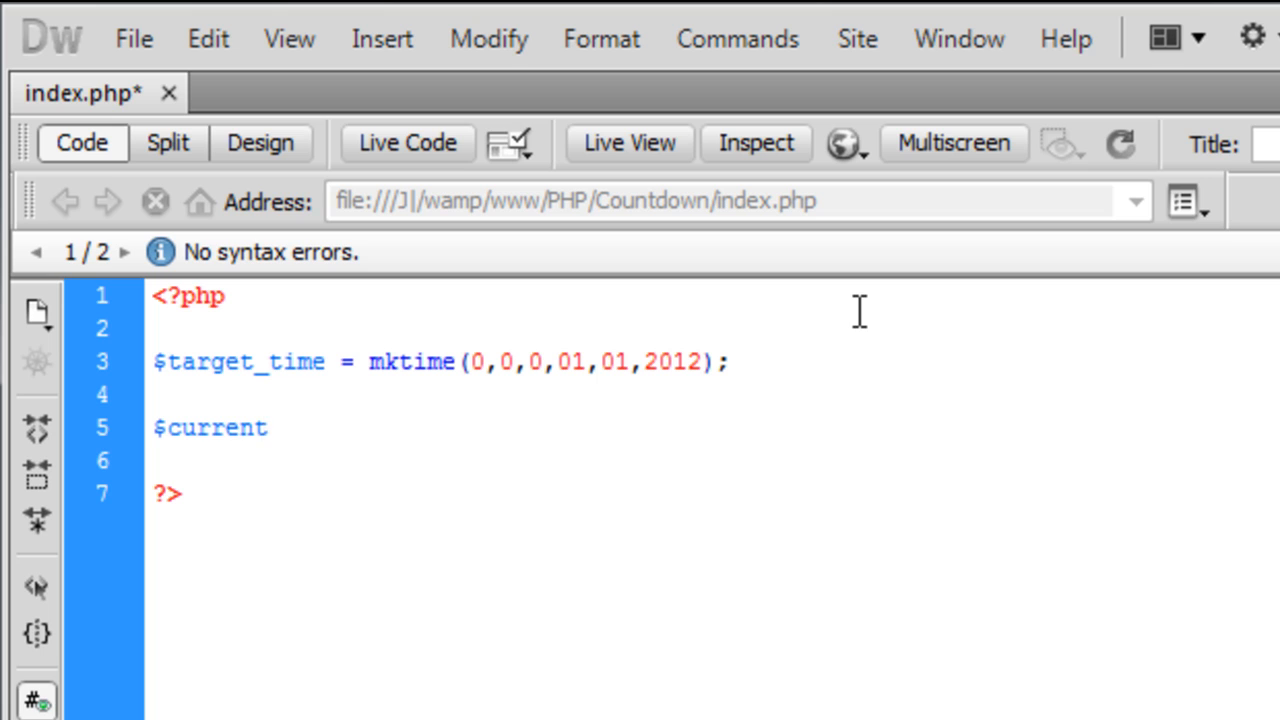
pyautogui.write('_time')
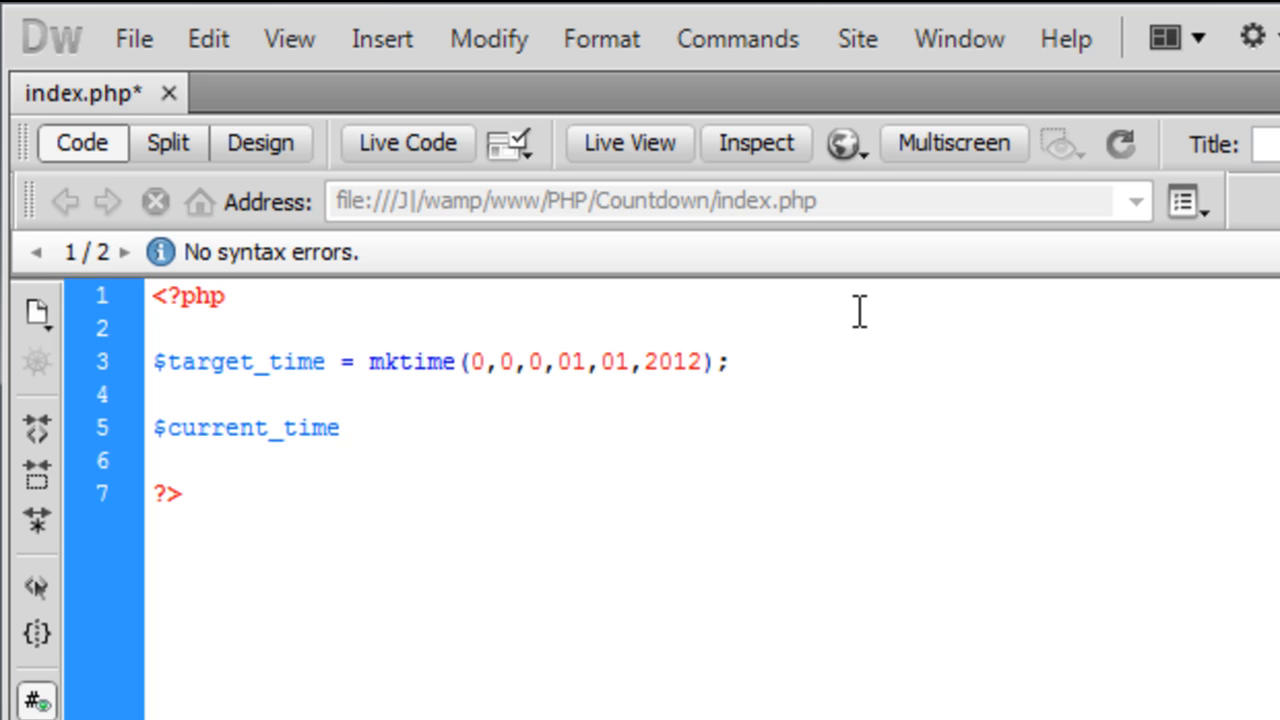
pyautogui.write('= t')
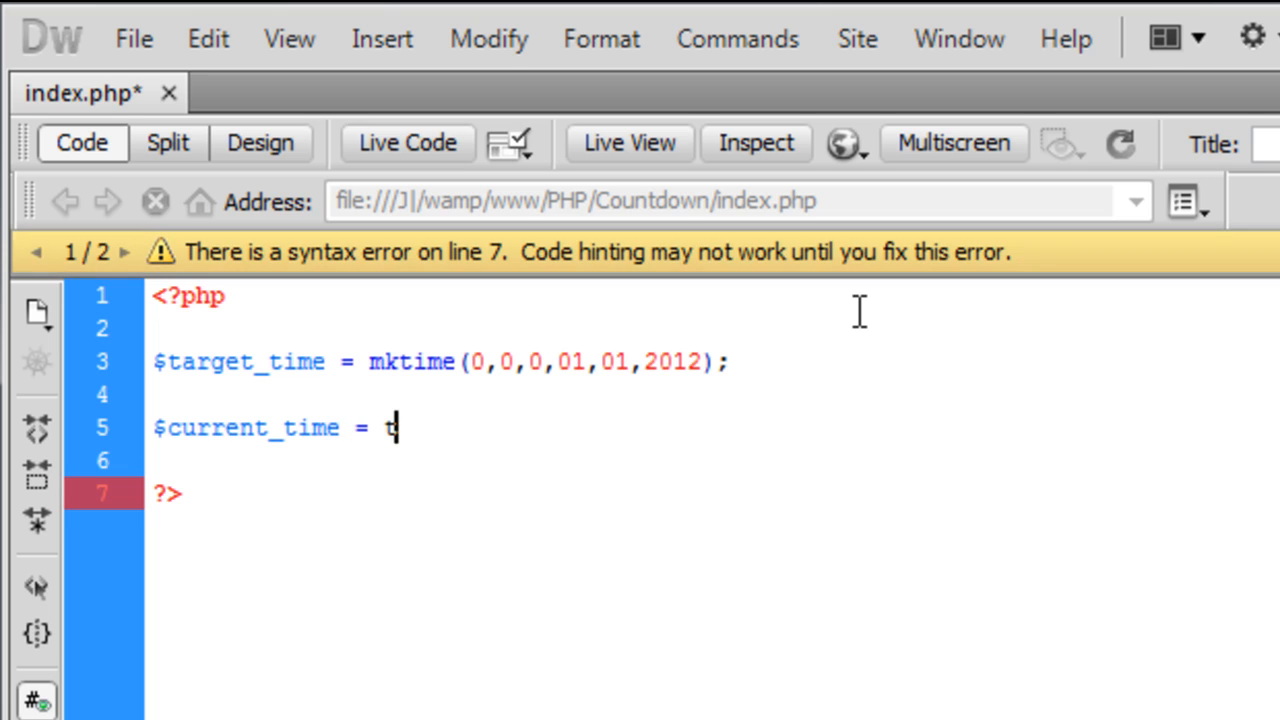
pyautogui.write('ime();')
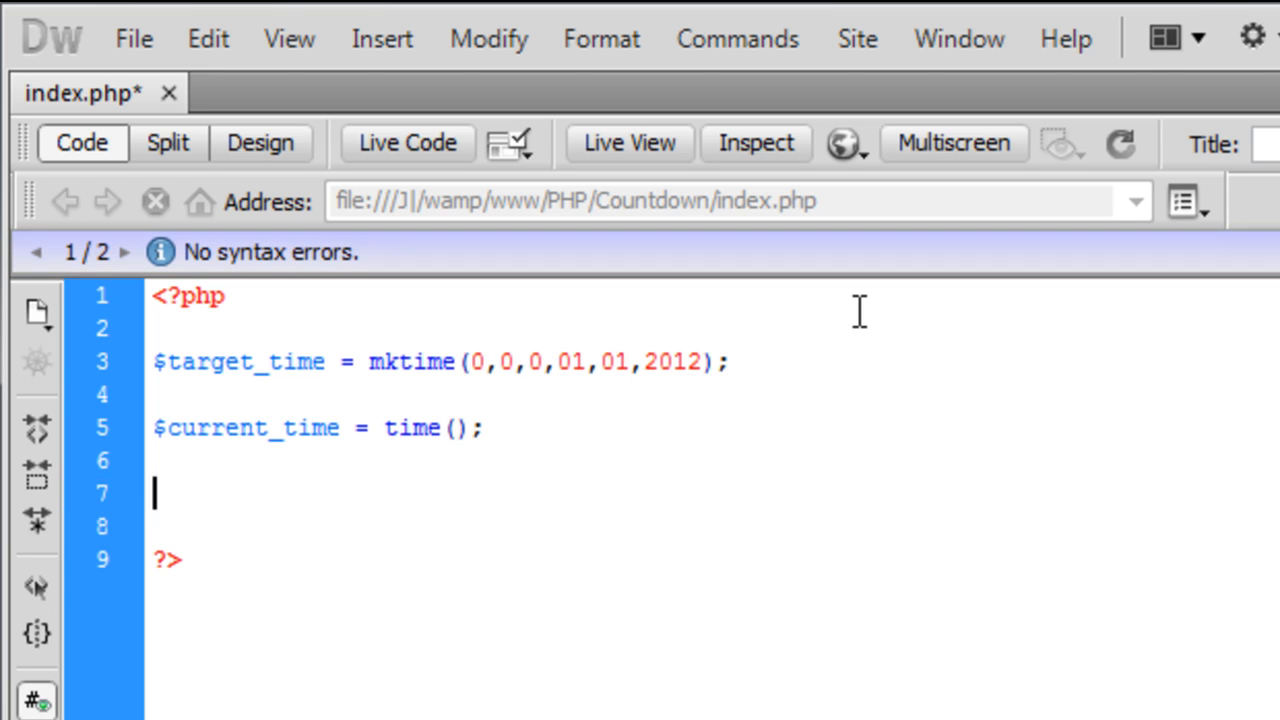
# Step: Set $difference = $target_time - $current_time;
pyautogui.write('$')
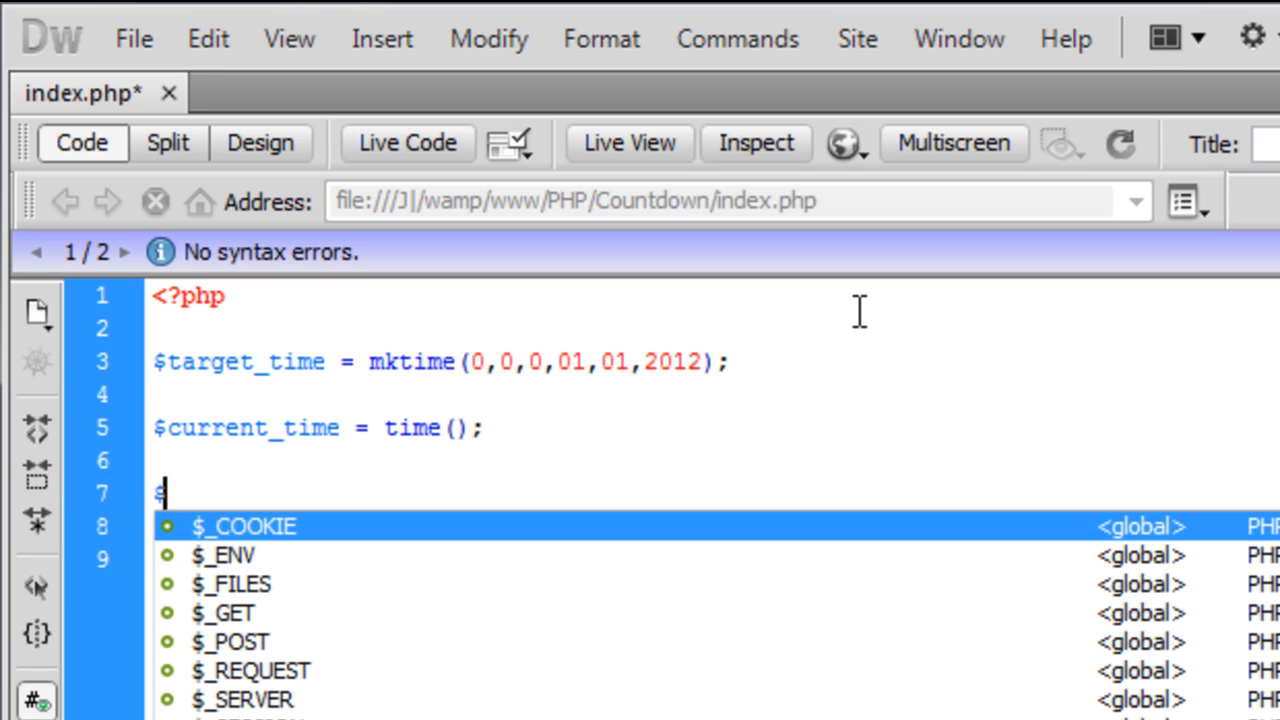
pyautogui.write('difefren')
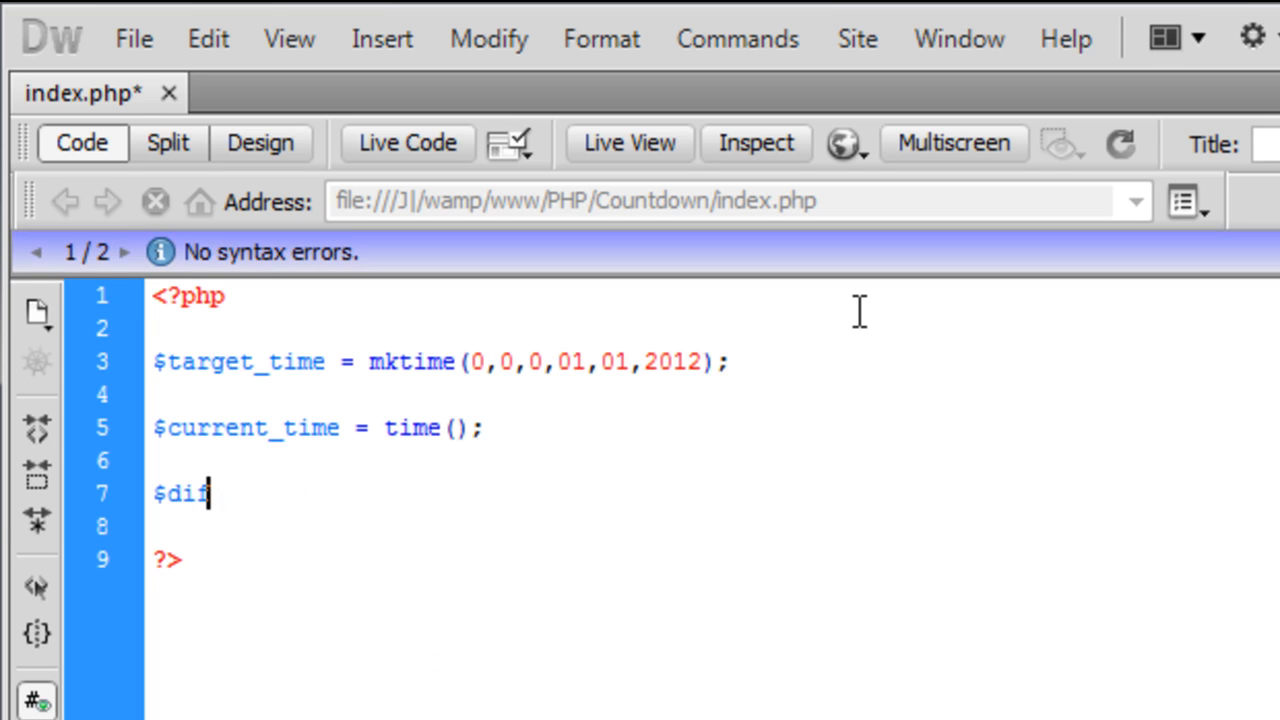
pyautogui.write('ference =')
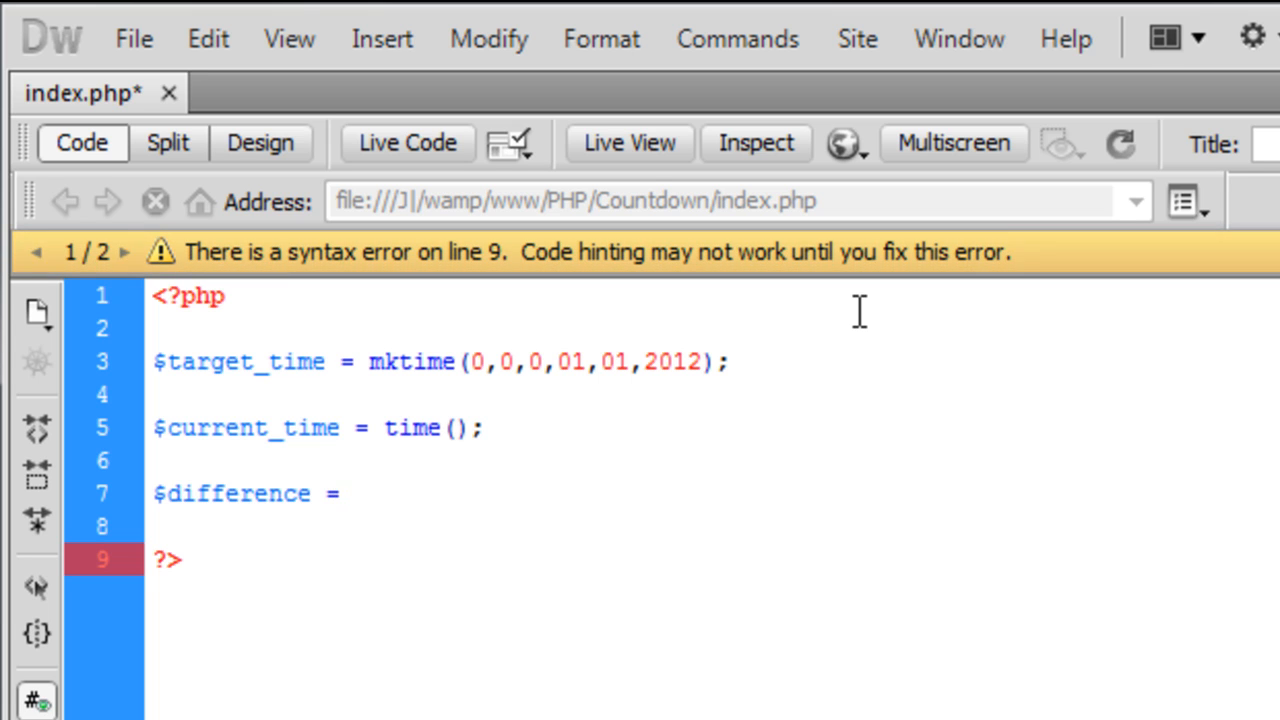
pyautogui.write('$ta')
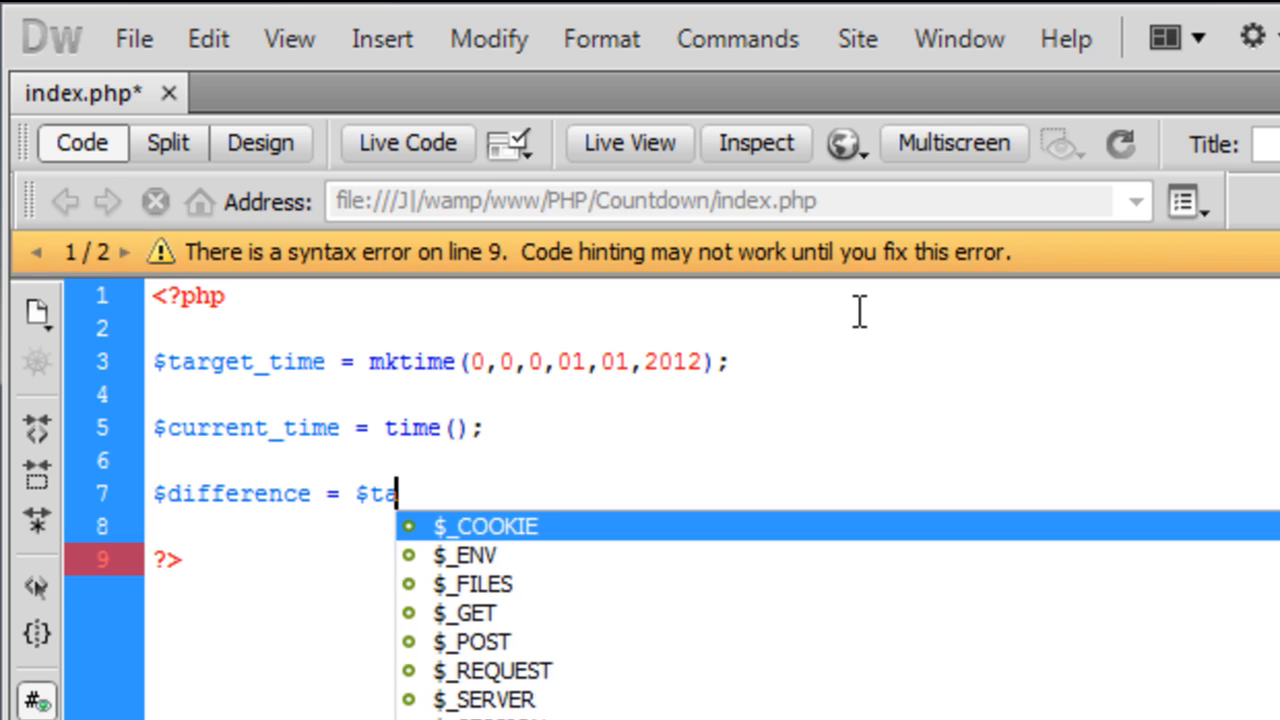
pyautogui.write('rget_time -')
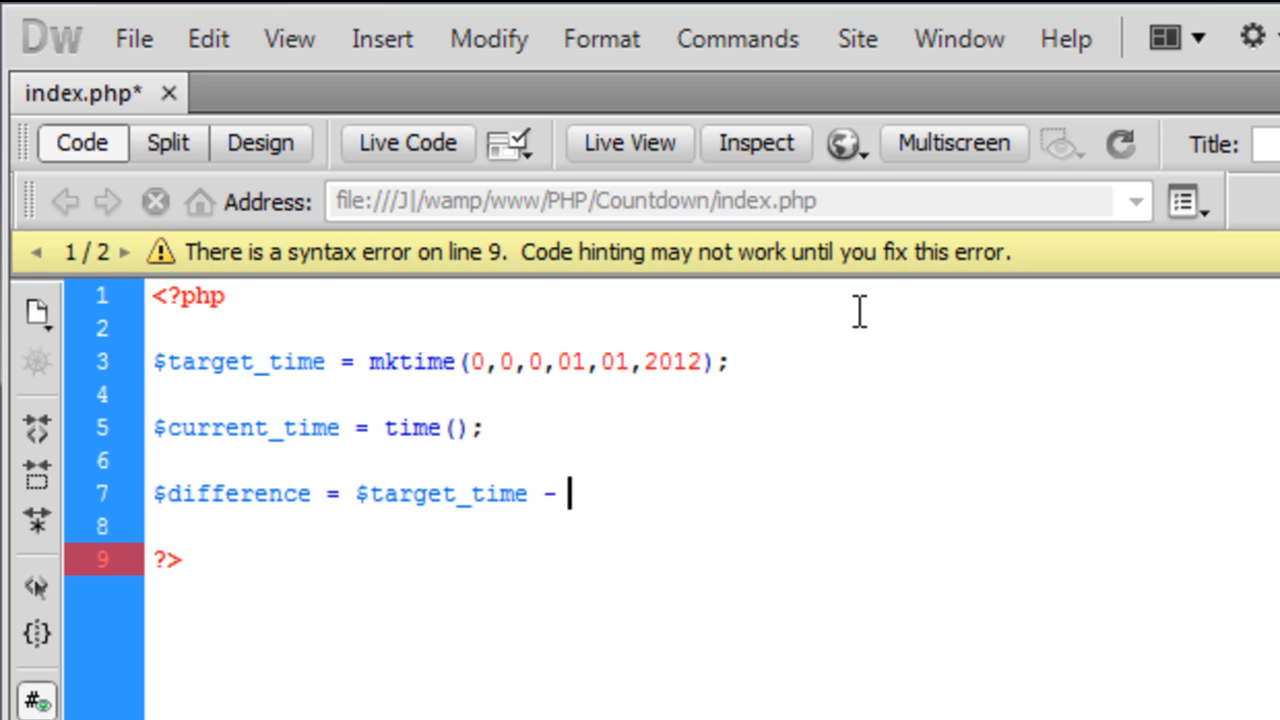
pyautogui.write('$current')
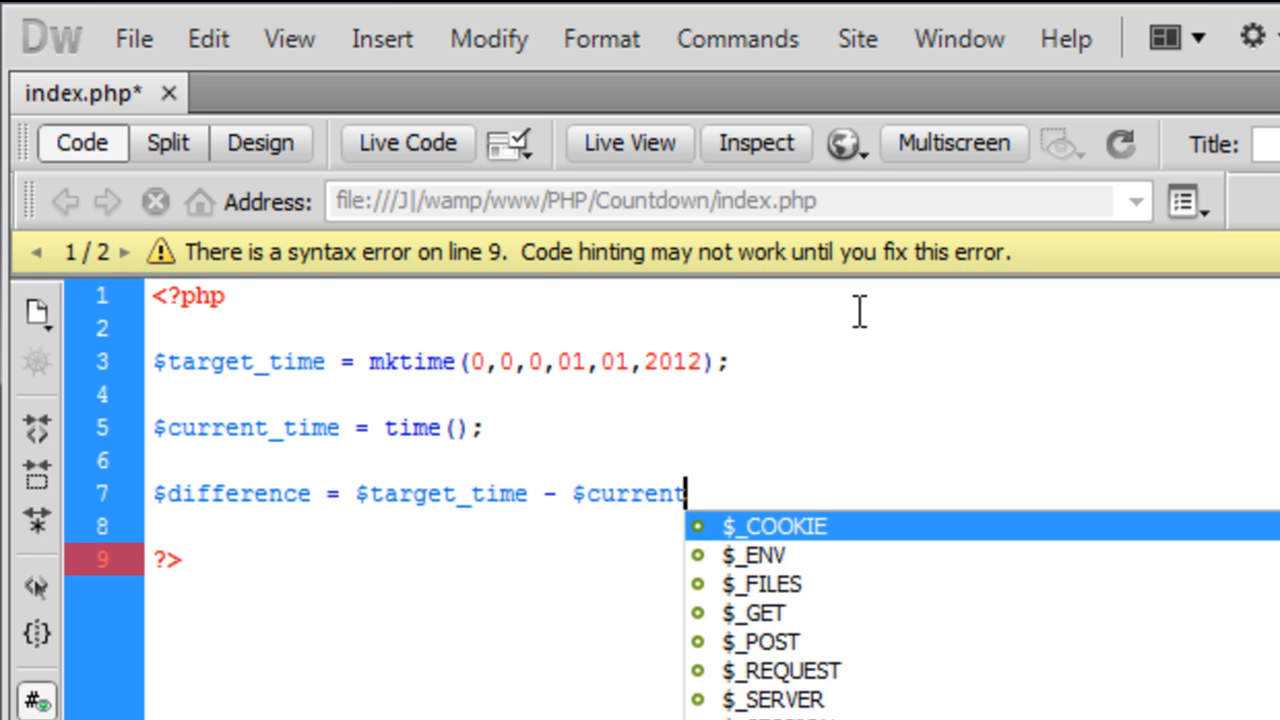
pyautogui.write('_time;')
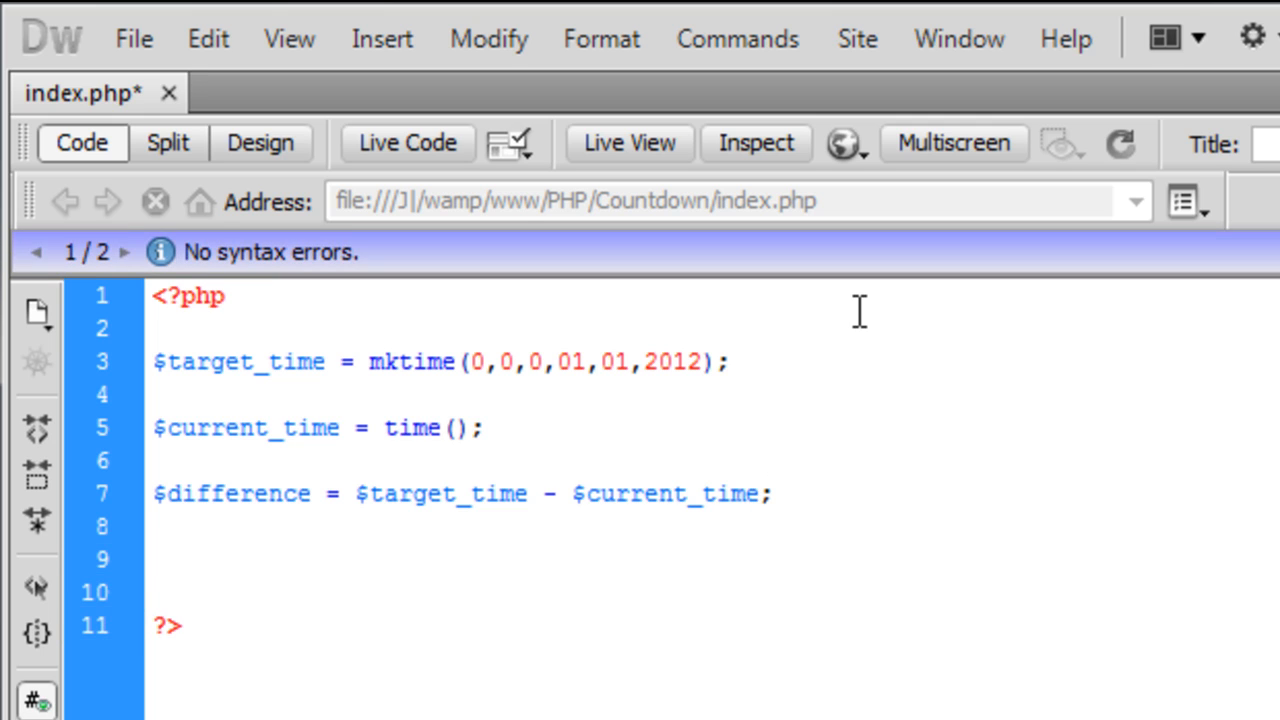
# Step: Add echo $difference; so the page prints the raw seconds remaining
pyautogui.click(156, 558)
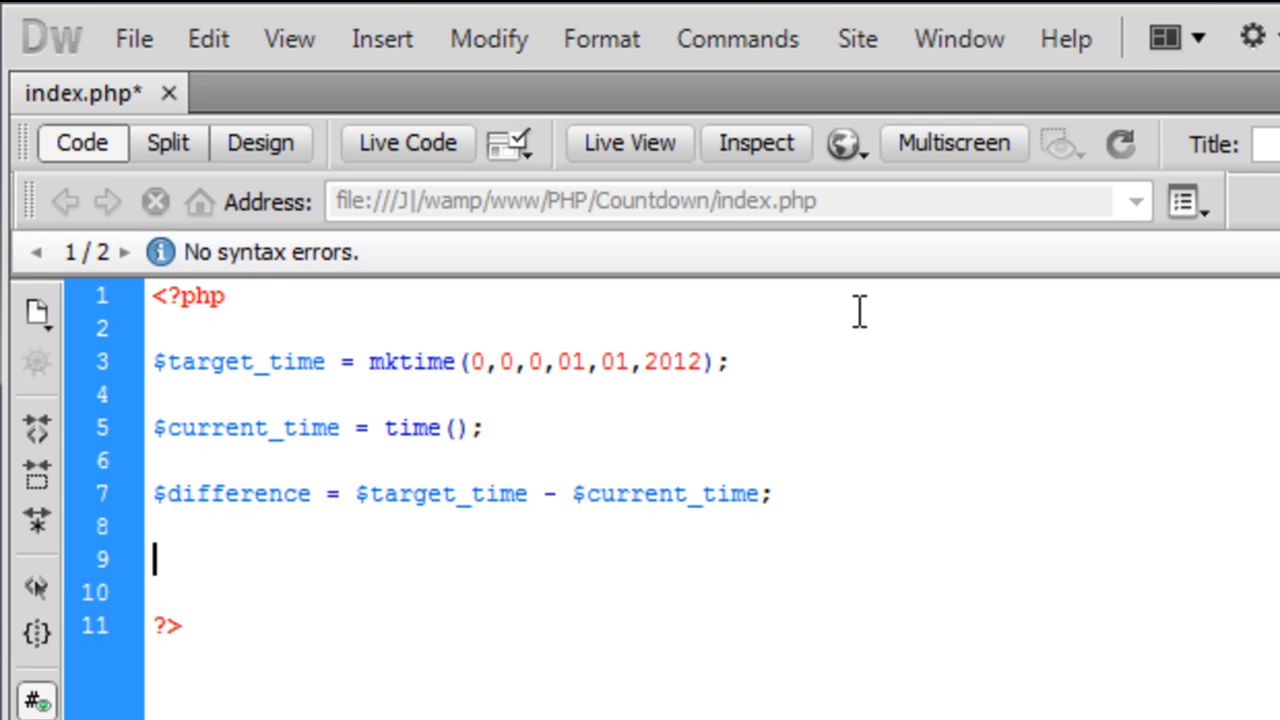
pyautogui.write('$days')
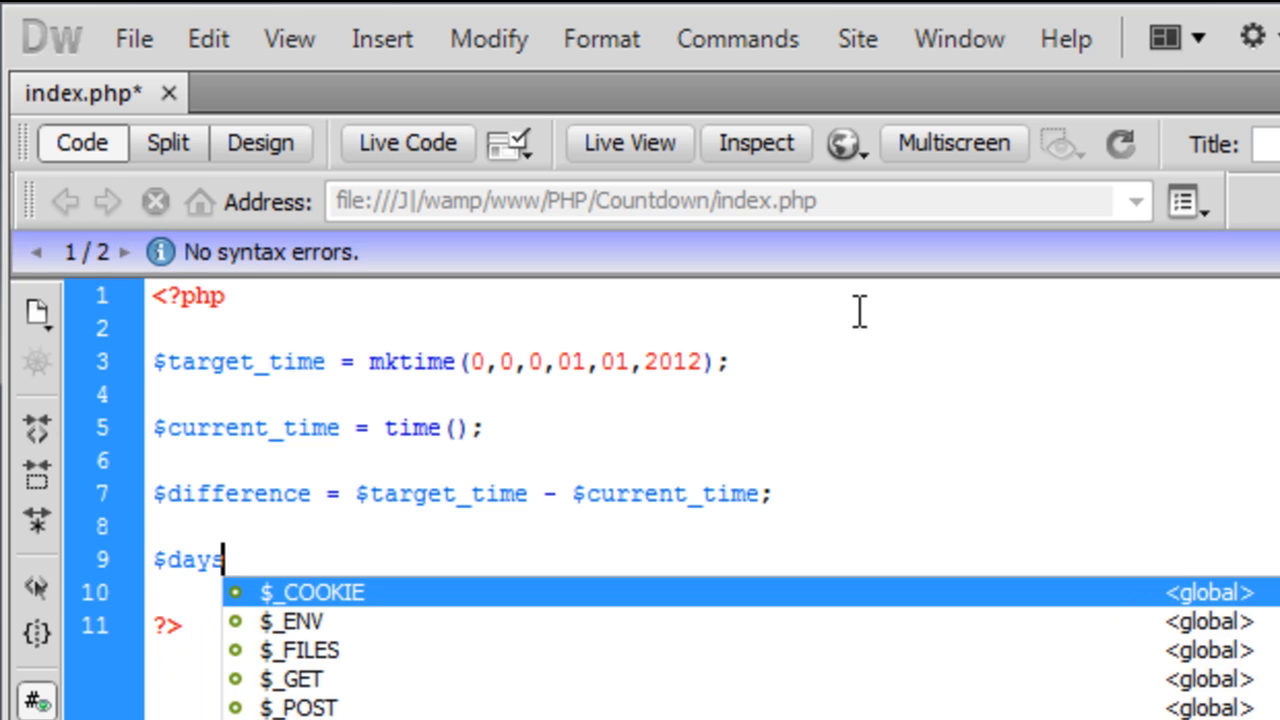
pyautogui.write('ech')
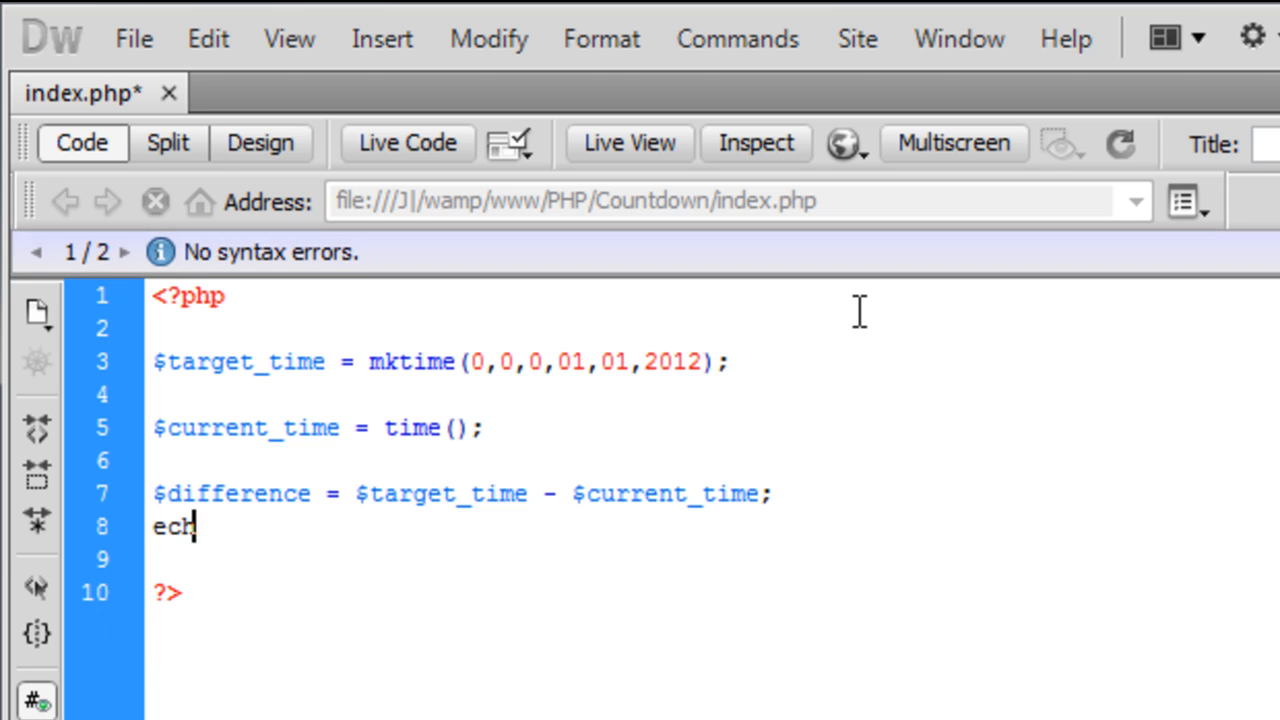
pyautogui.write('o $dif')
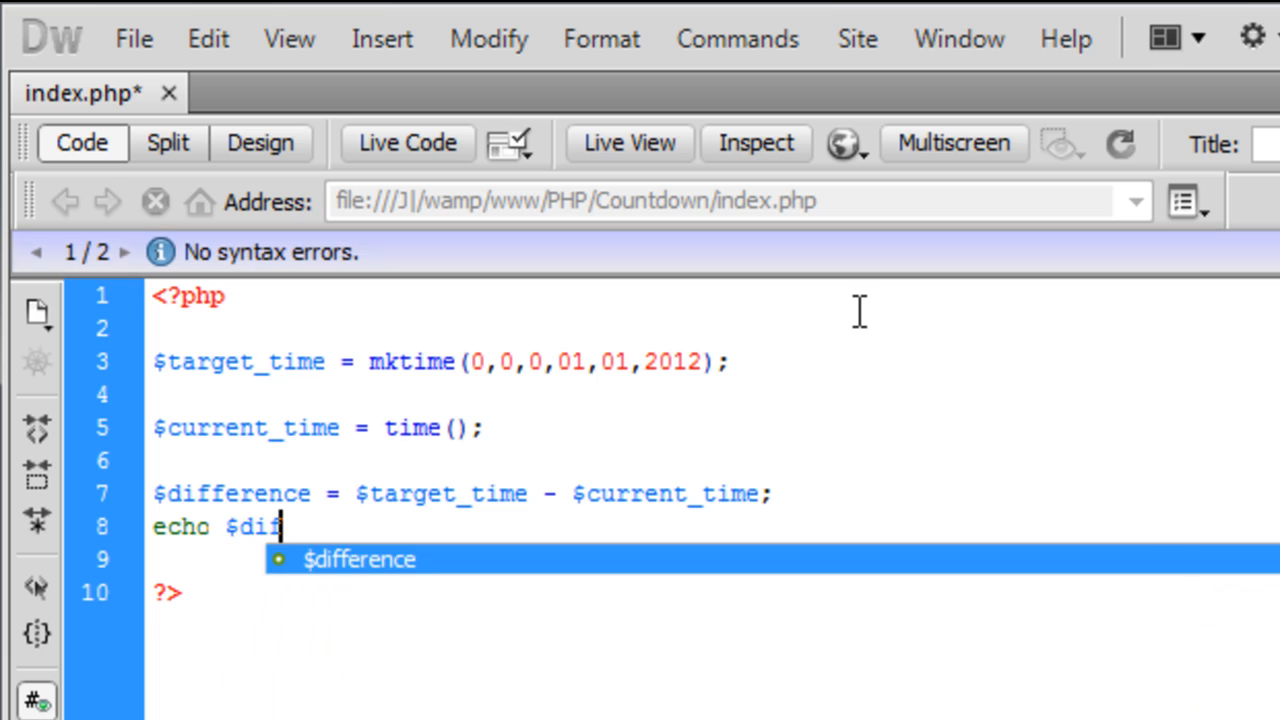
pyautogui.write('ferenc')
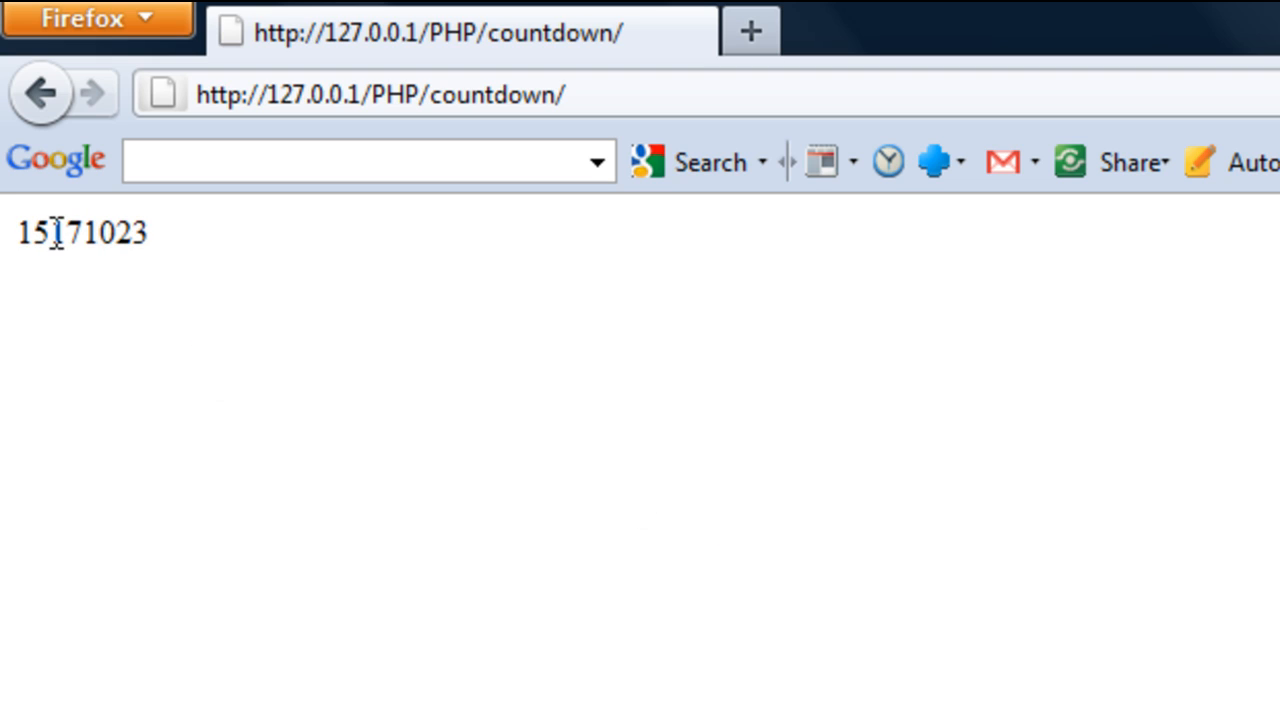
pyautogui.moveTo(412, 440)
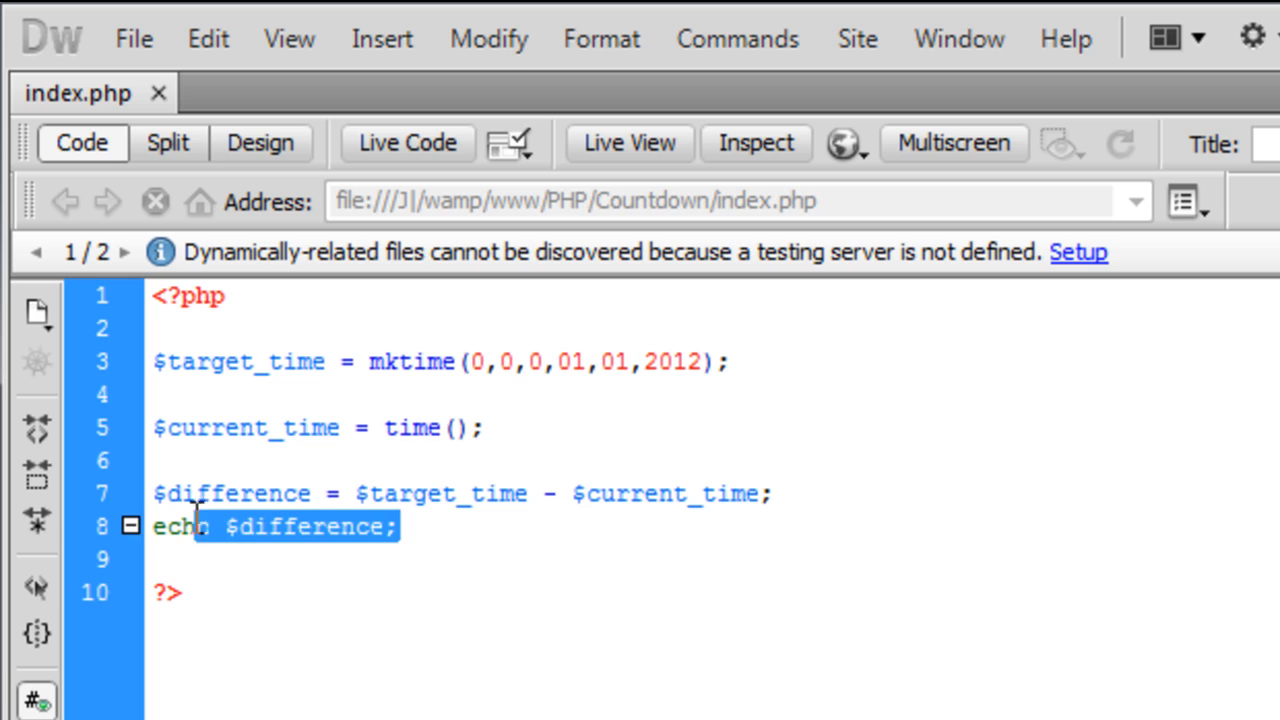
# Step: Replace the echo line with an unfinished $days = $difference / ; statement
pyautogui.press('Delete')
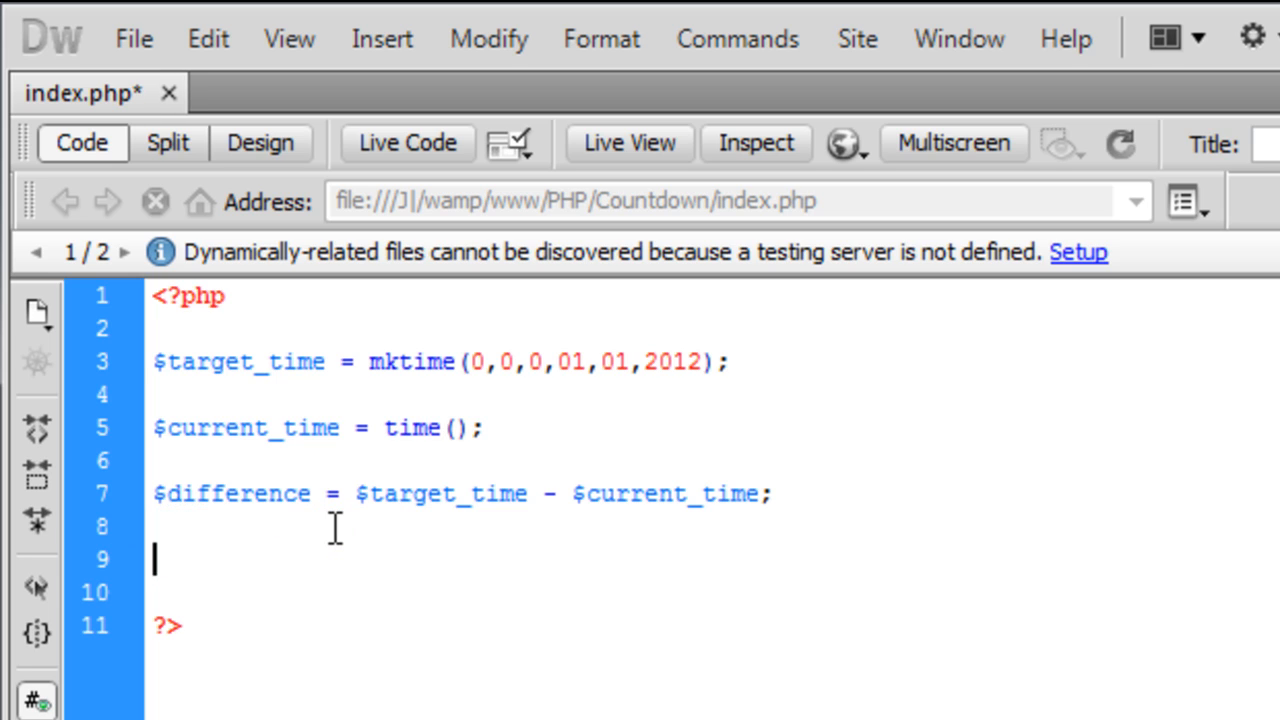
pyautogui.write('$days =')
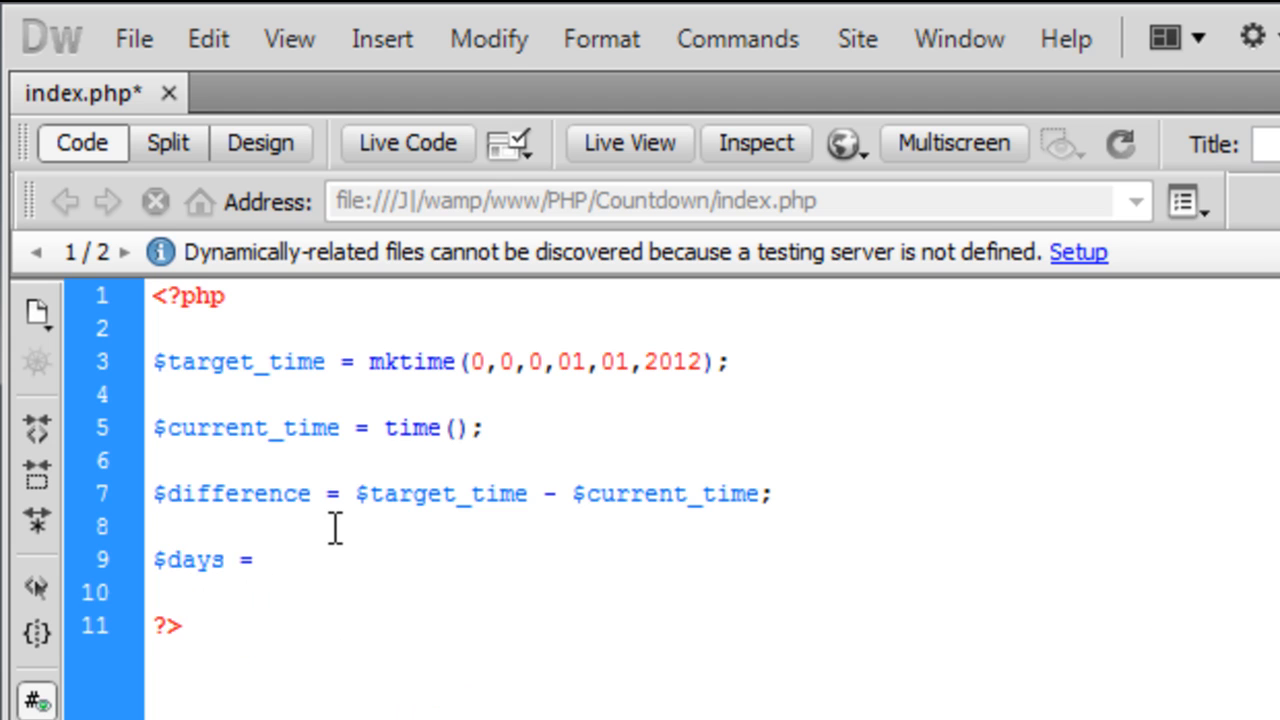
pyautogui.write('$difference /')
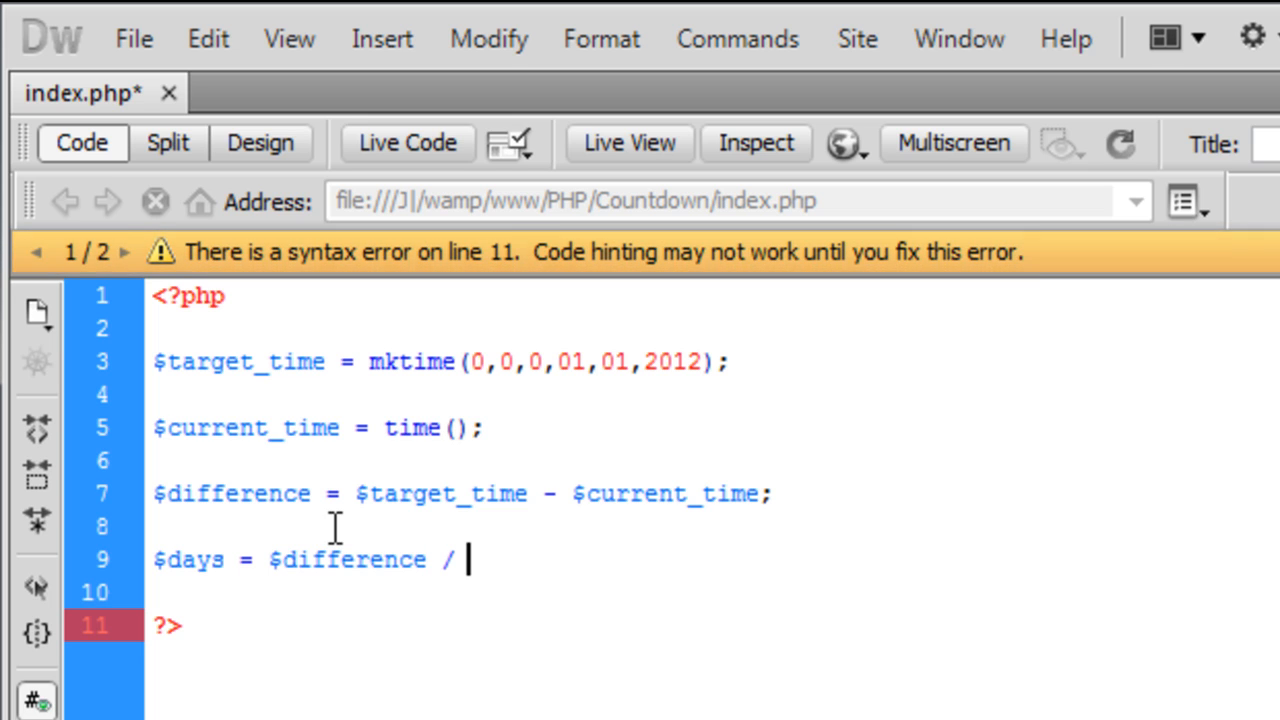
pyautogui.write(';')
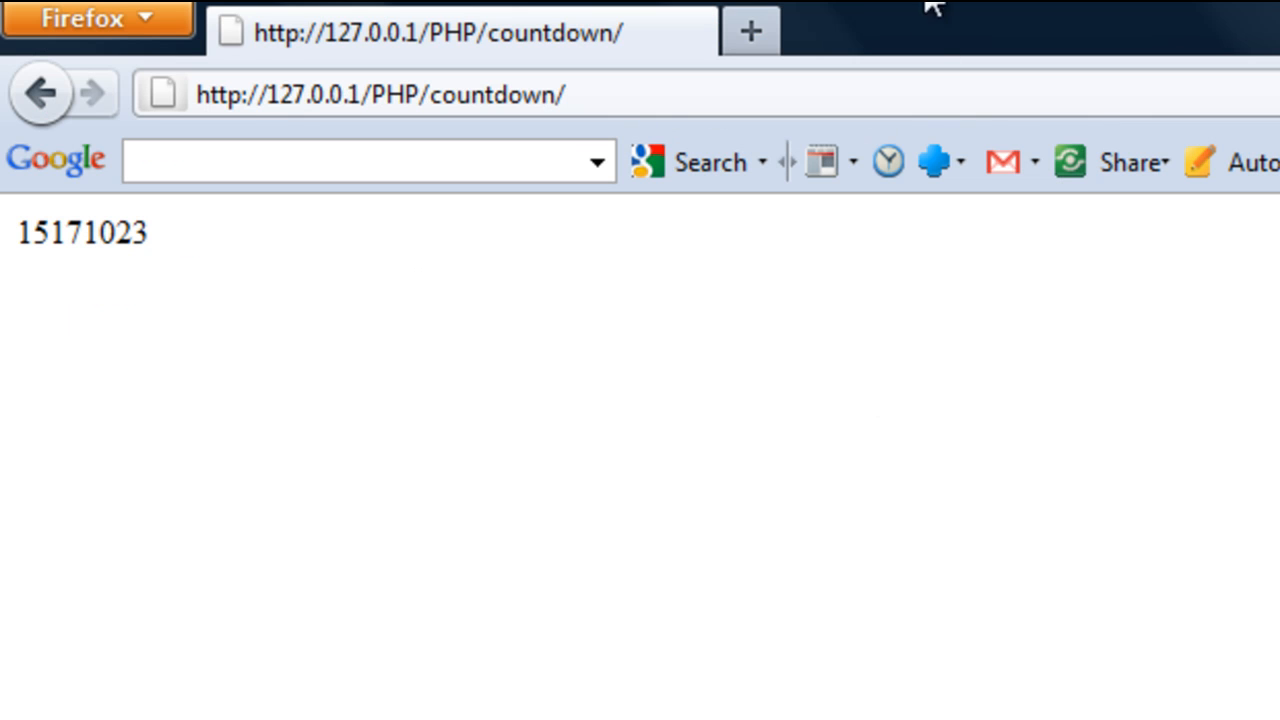
# Step: Search Google for '1 day' in a new tab to find the seconds in a day
pyautogui.click(750, 30)
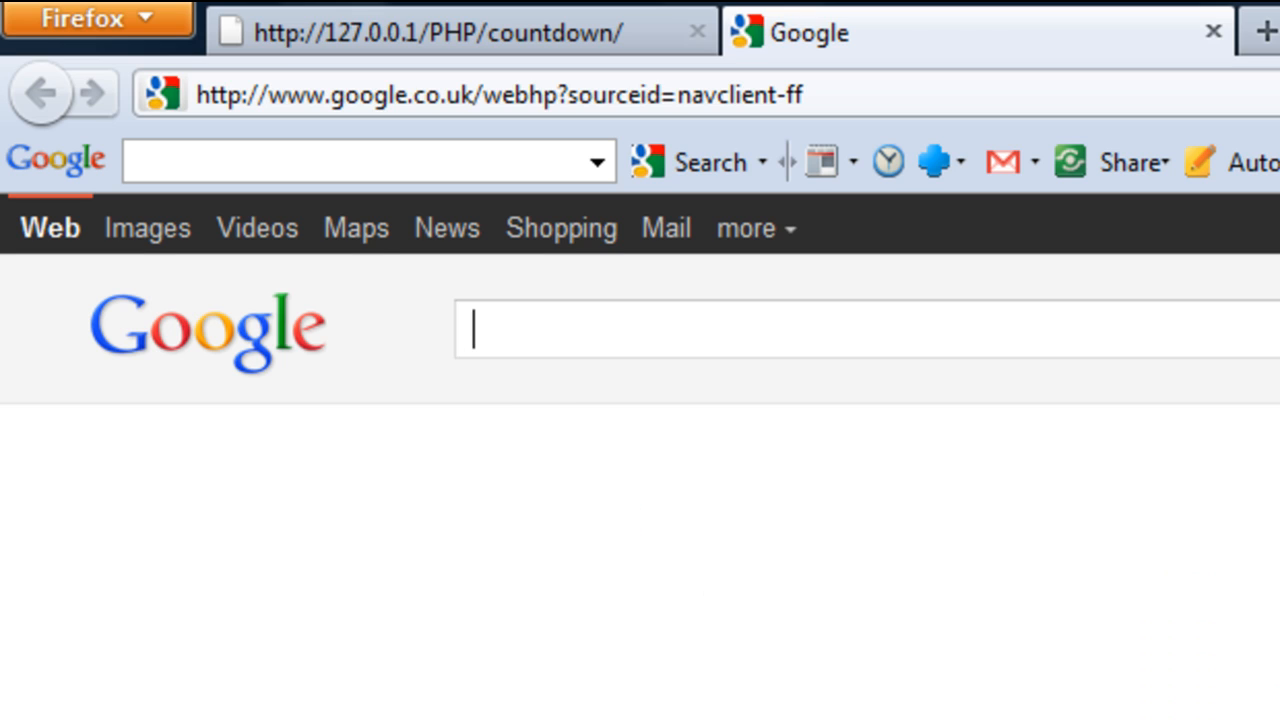
pyautogui.write('1 day')
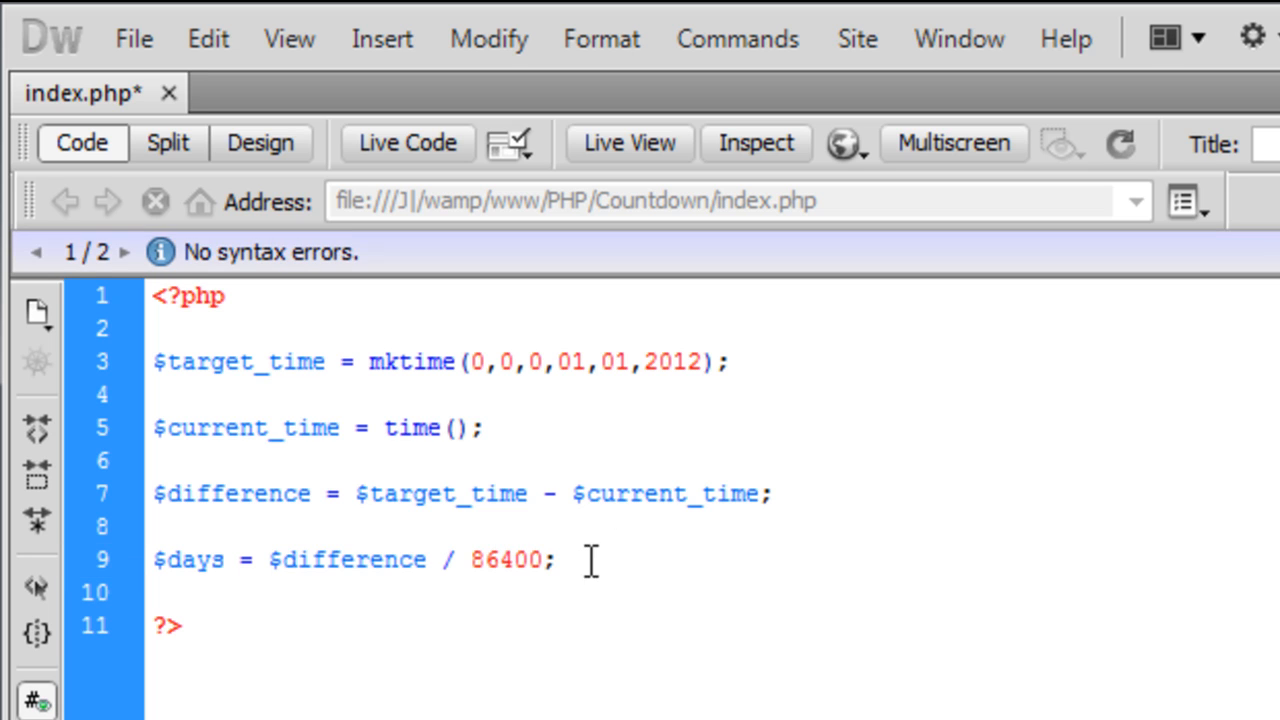
# Step: Divide by 86400, wrap it in floor() and echo $days to show the days remaining
pyautogui.write('echo')
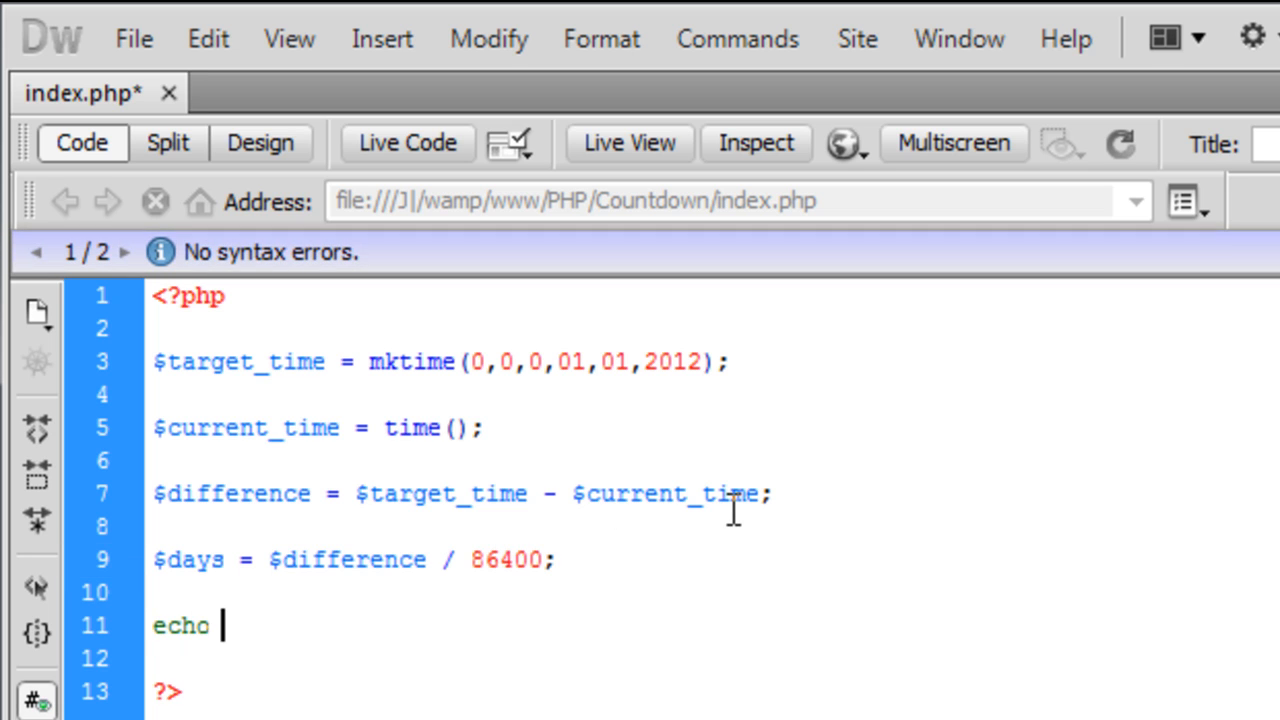
pyautogui.write('$days;')
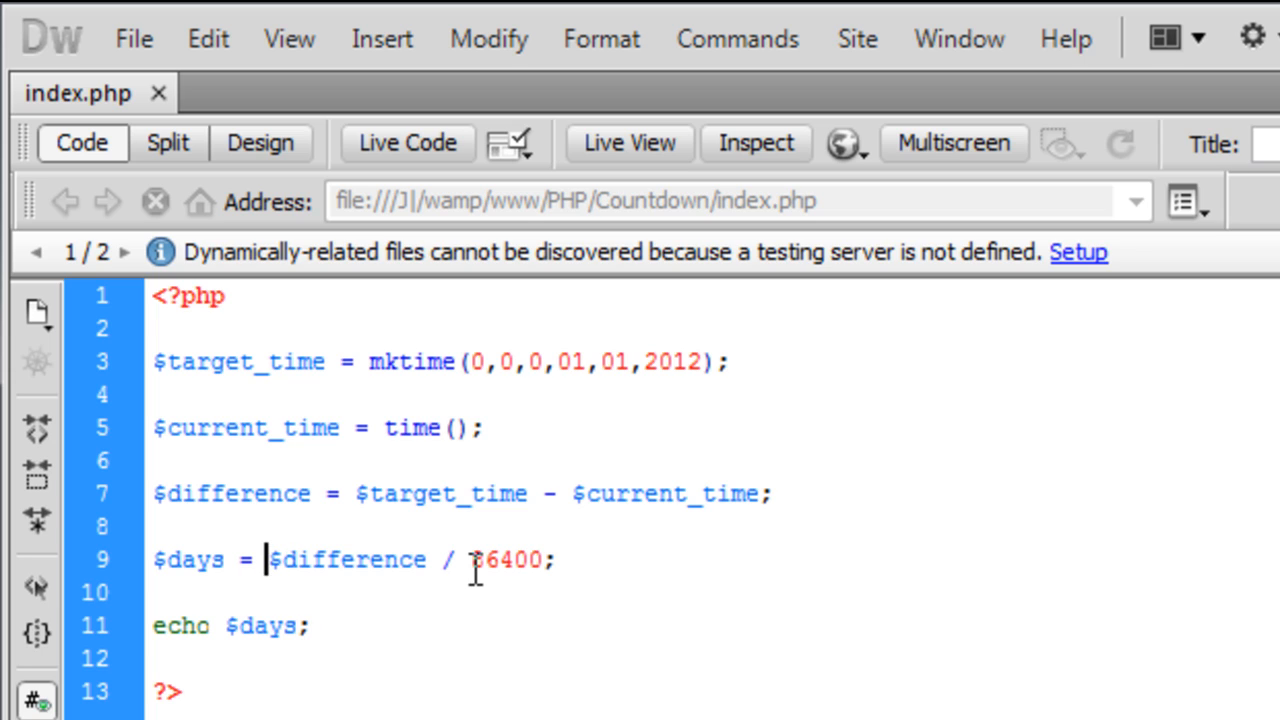
pyautogui.write('flo')
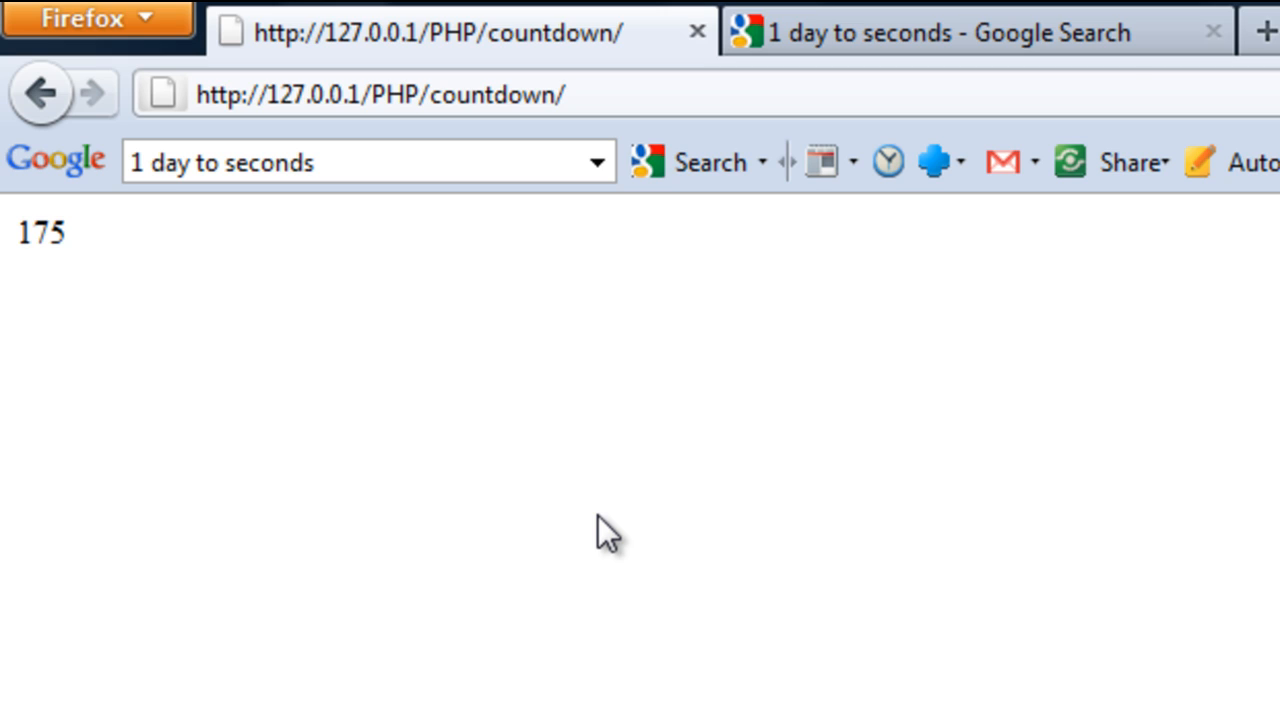
pyautogui.moveTo(1136, 32)
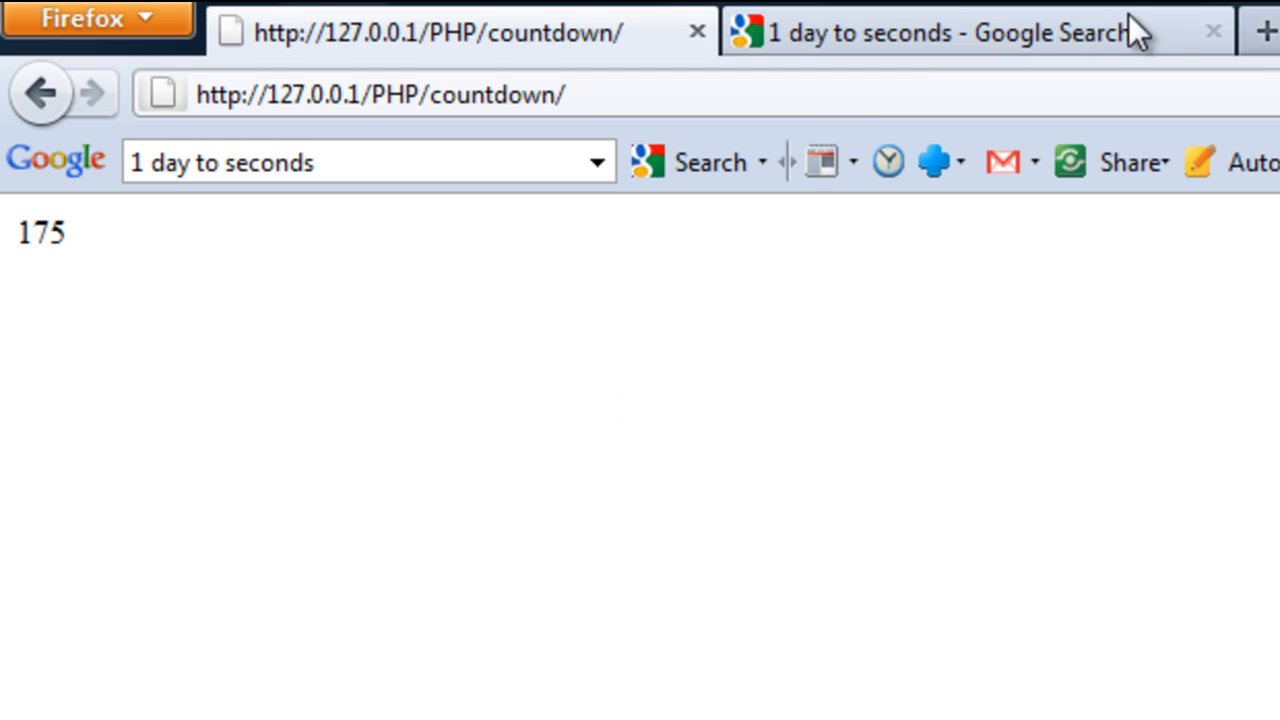
pyautogui.moveTo(610, 380)
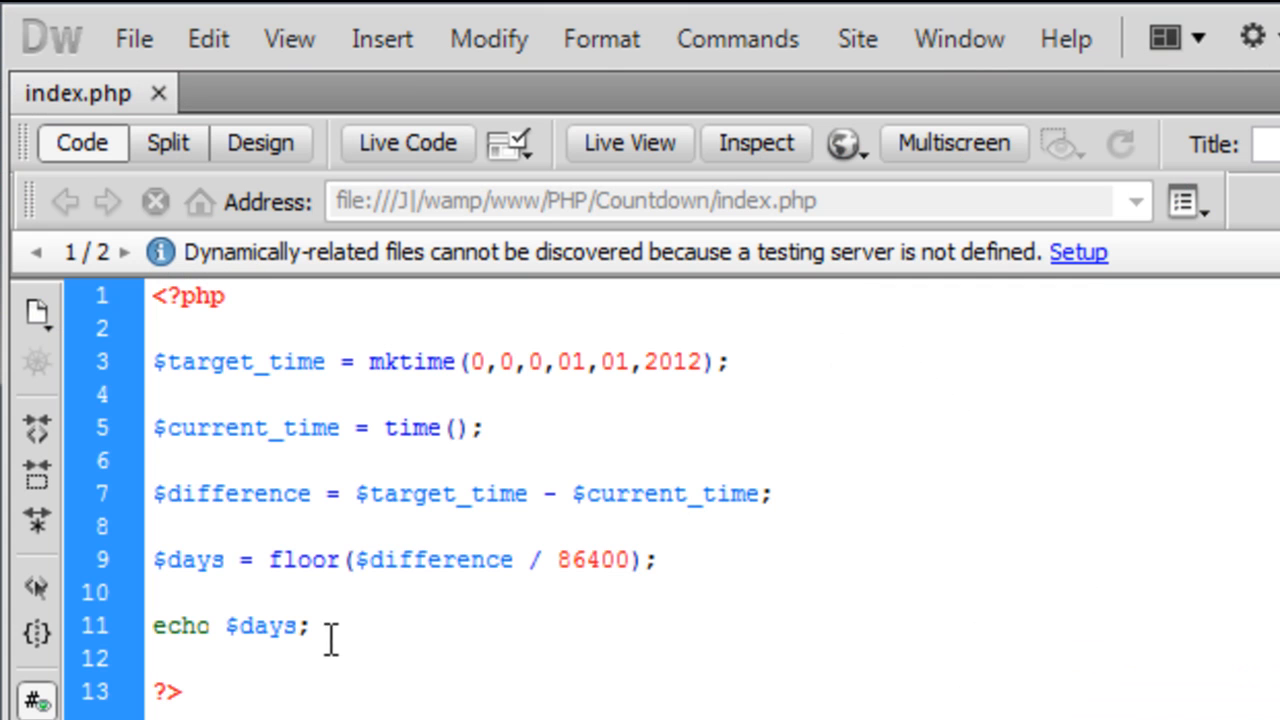
# Step: Replace echo $days with $hours = floor($difference / ), checking Google's 86 400 figure
pyautogui.doubleClick(230, 624)
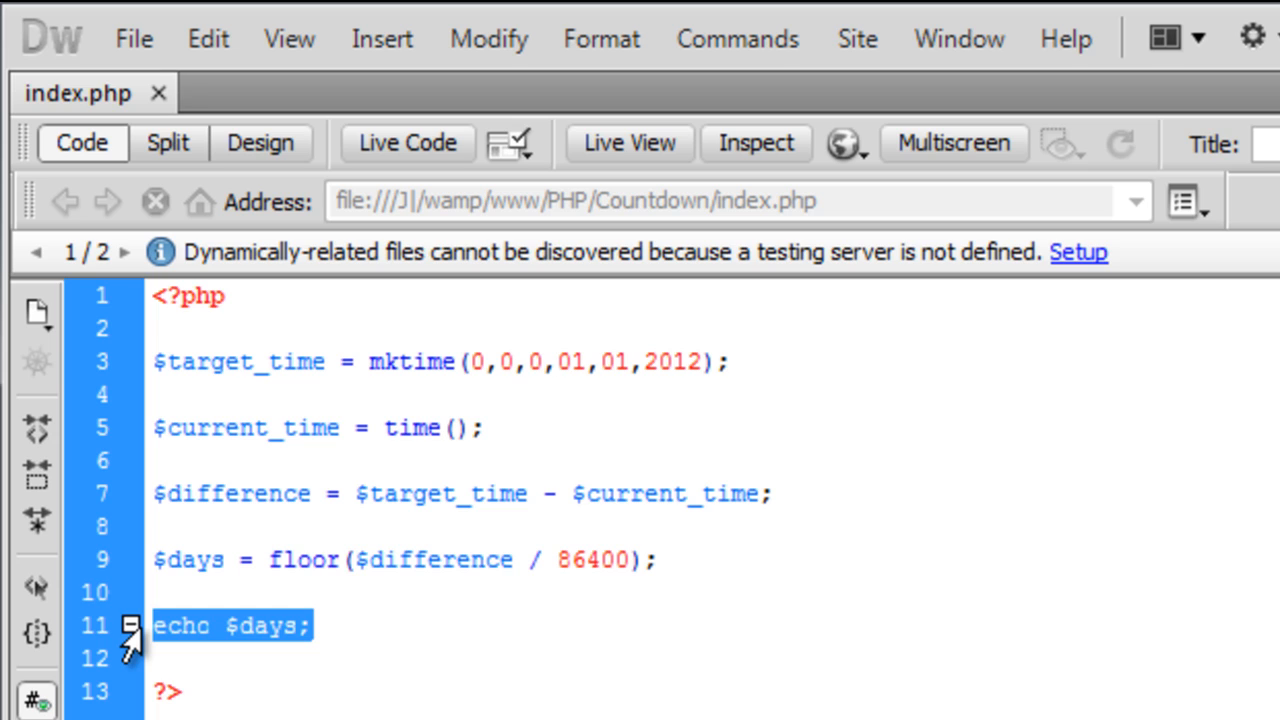
pyautogui.write('$hours')
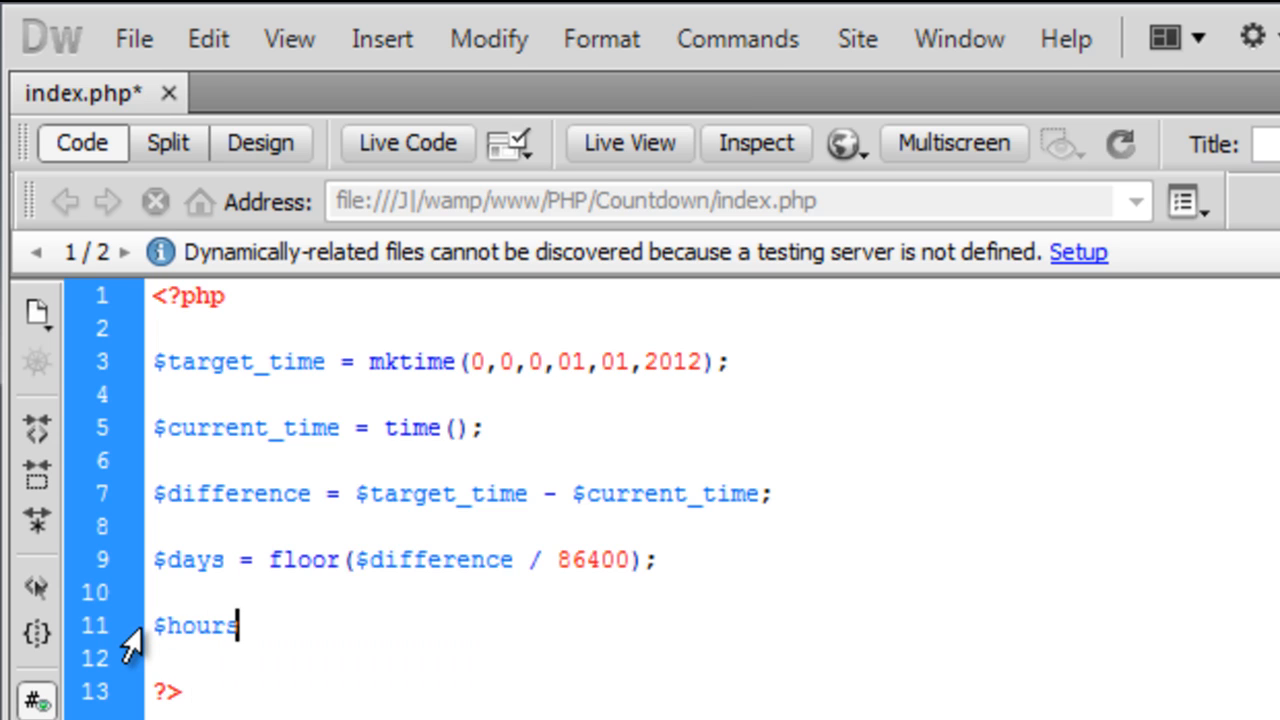
pyautogui.write('= floor($);')
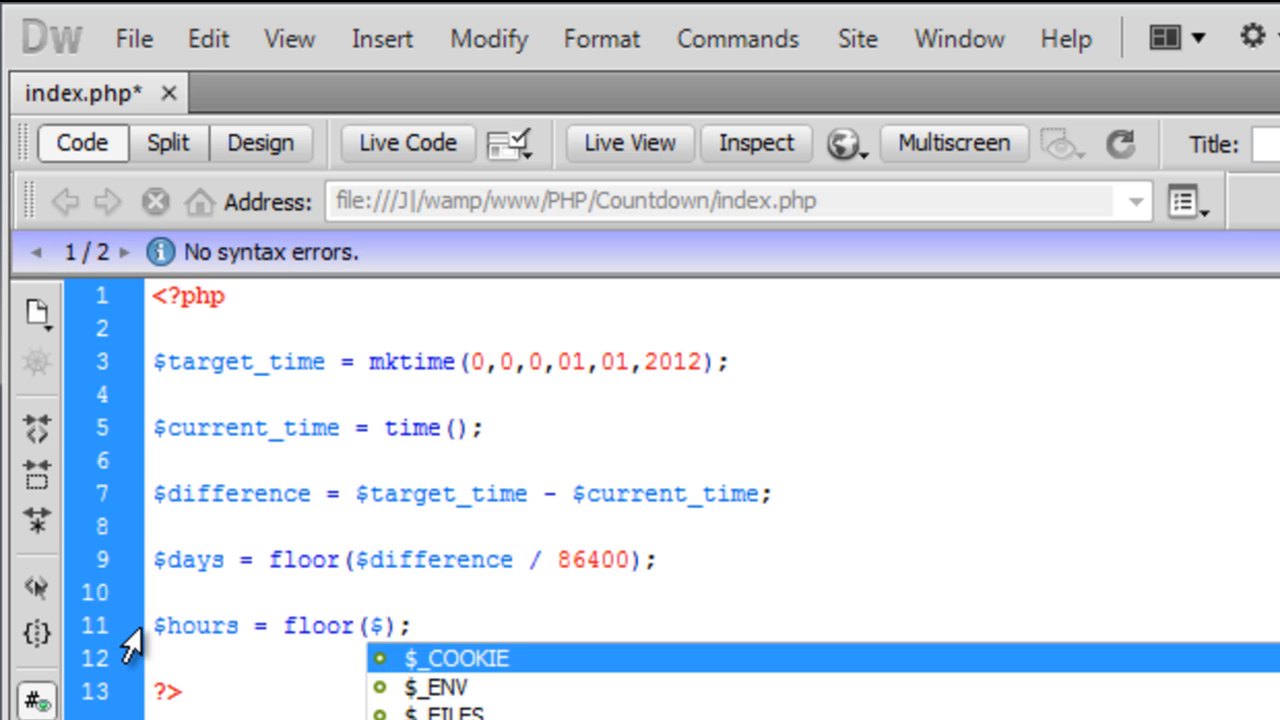
pyautogui.write('difference')
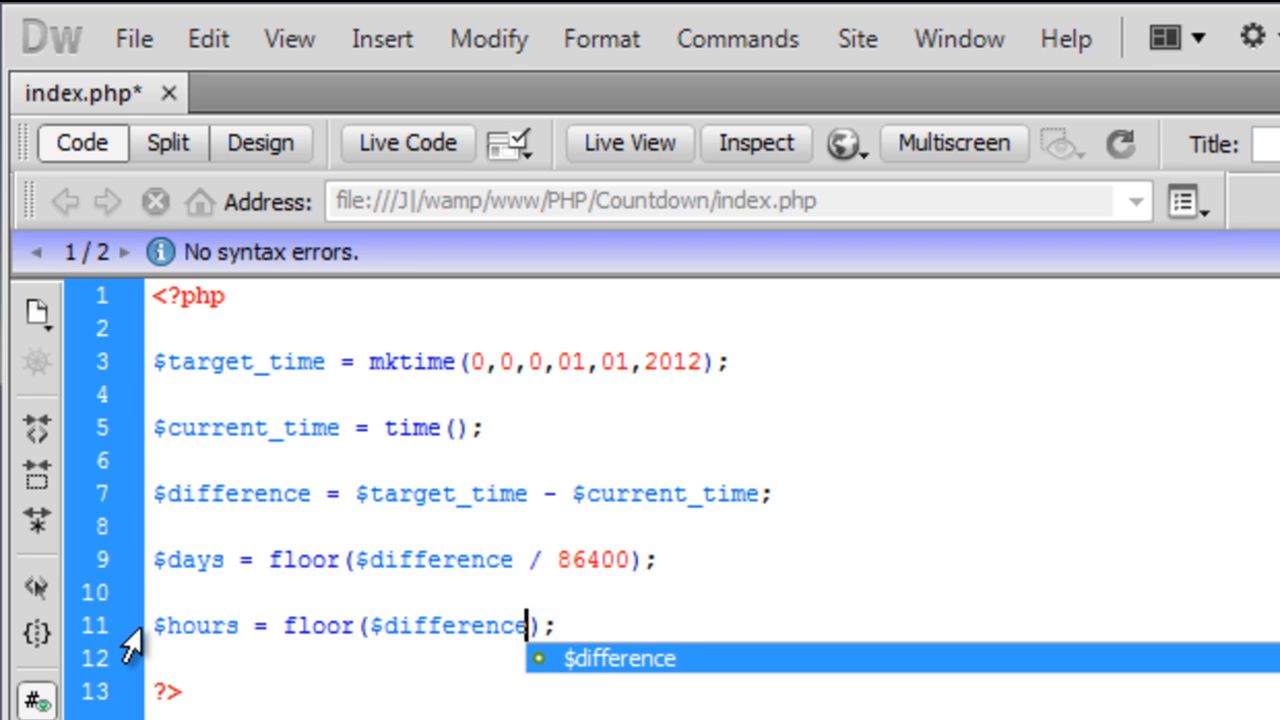
pyautogui.write('/')
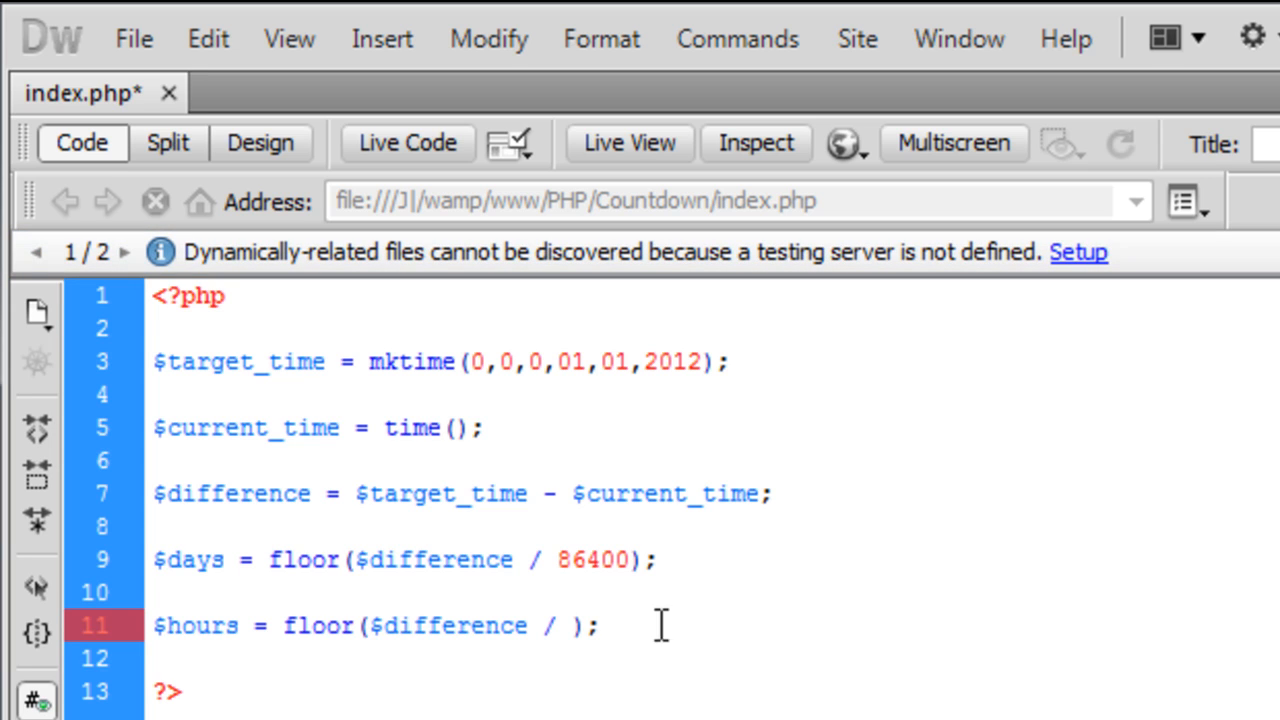
pyautogui.moveTo(536, 560)
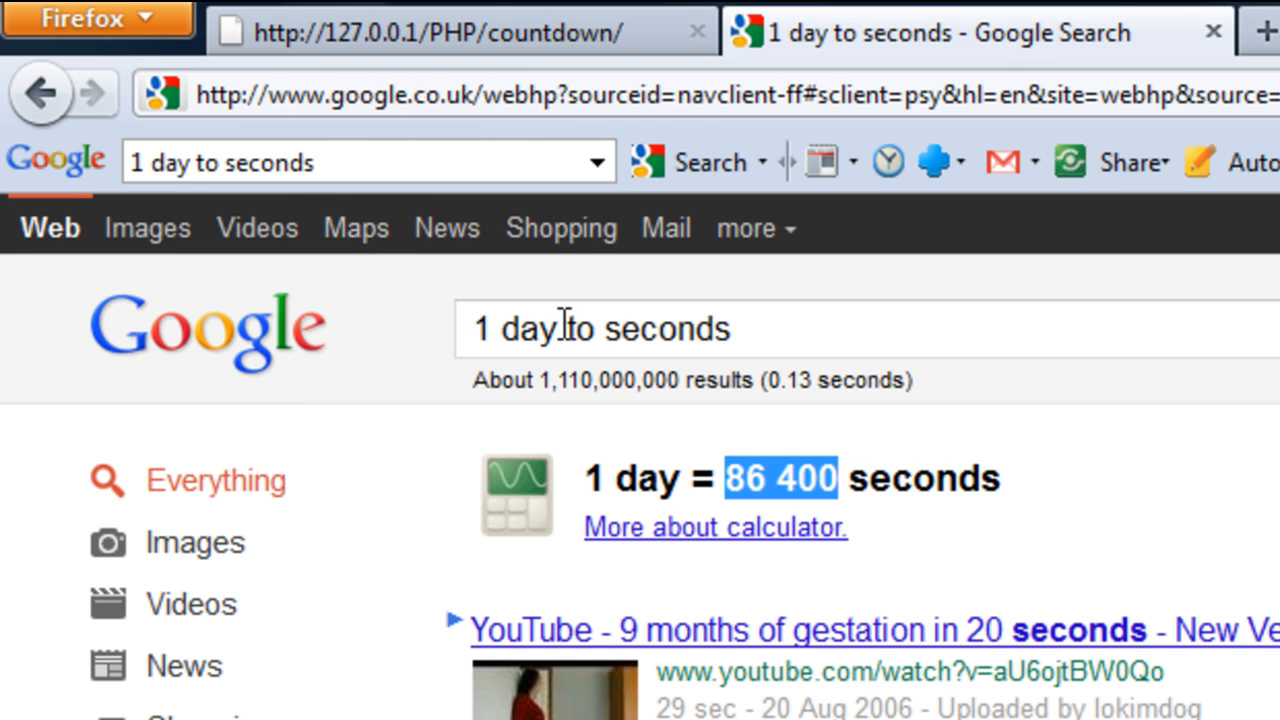
pyautogui.doubleClick(528, 328)
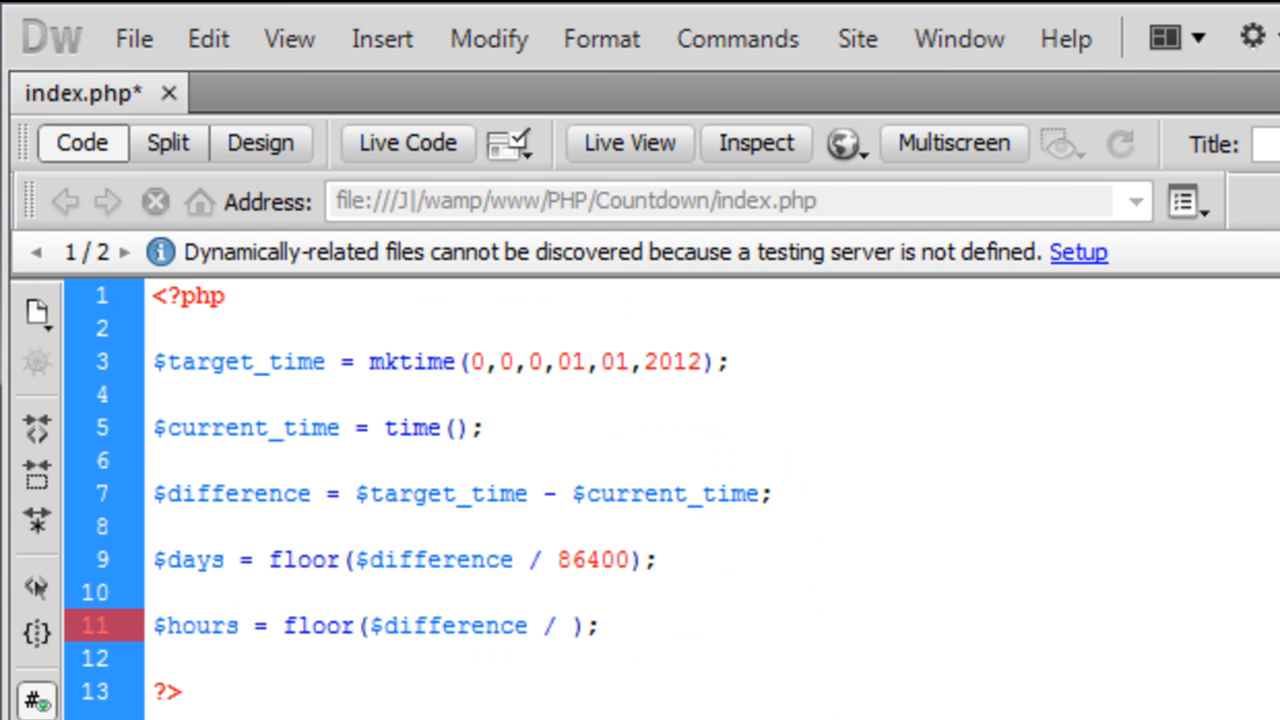
# Step: Finish $hours with divisor 3600 and add $mins = floor($difference / 60);
pyautogui.write('3600')
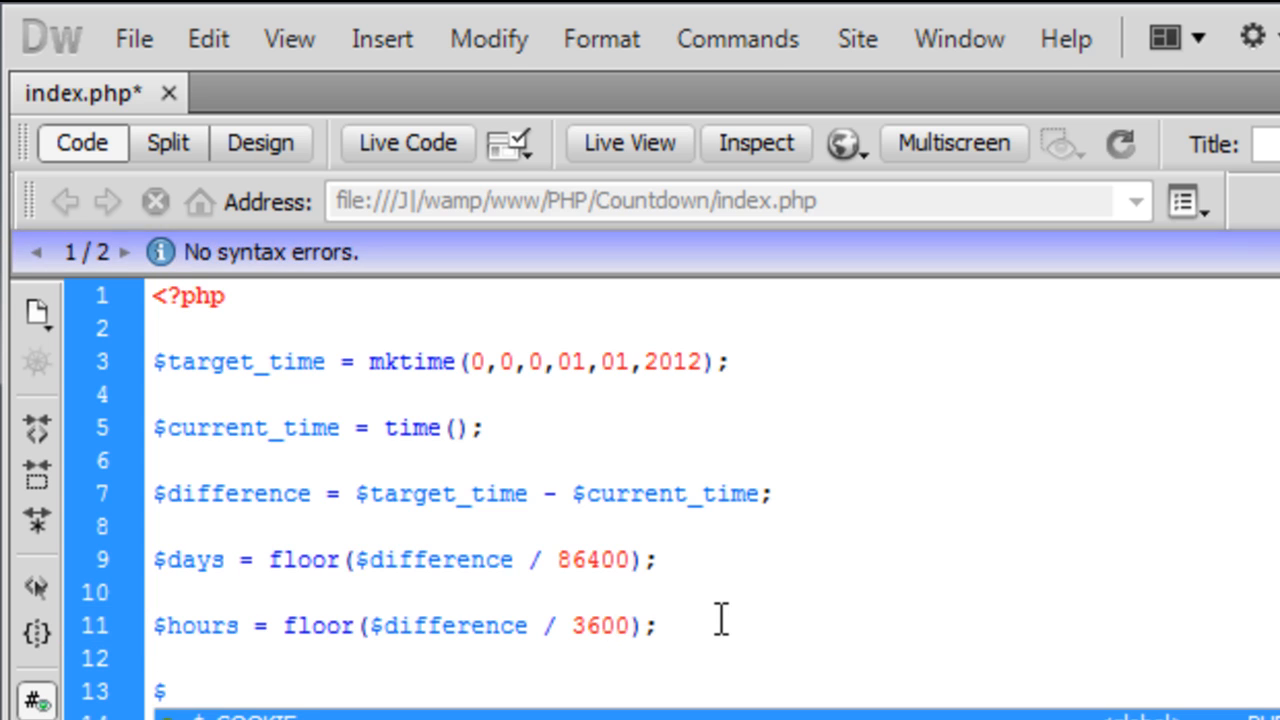
pyautogui.write('$mins')
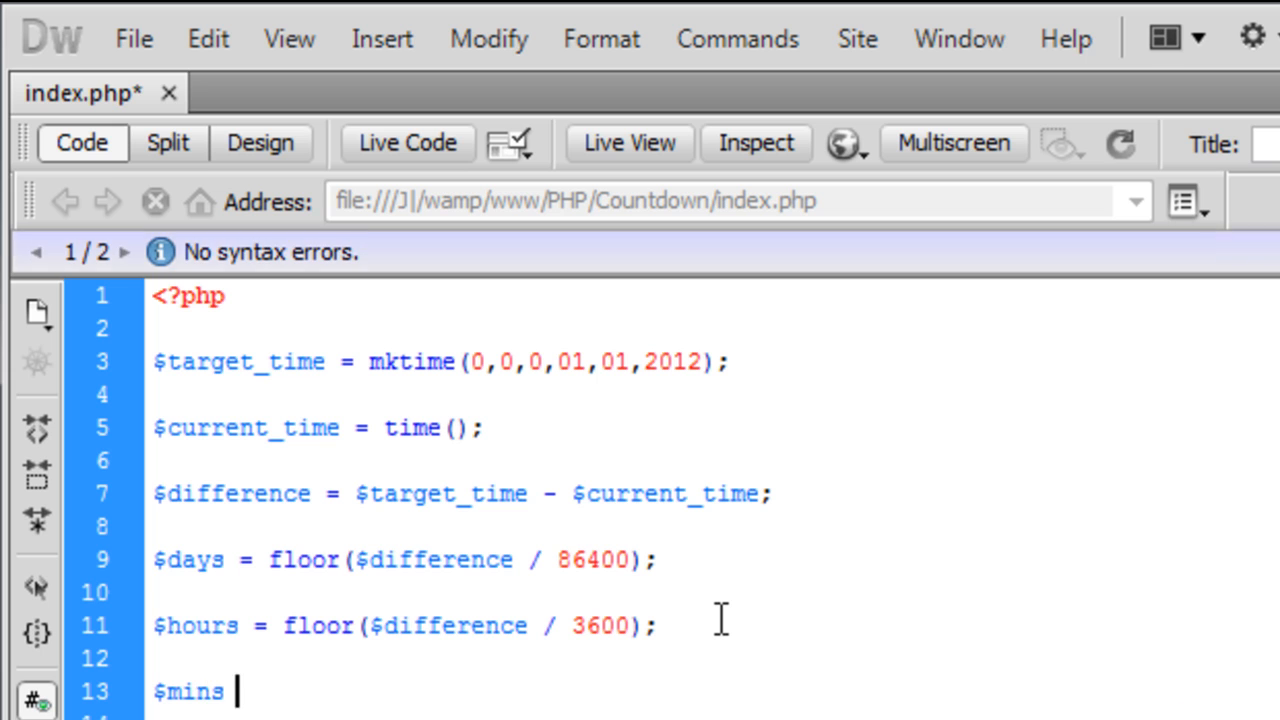
pyautogui.write('= floor()')
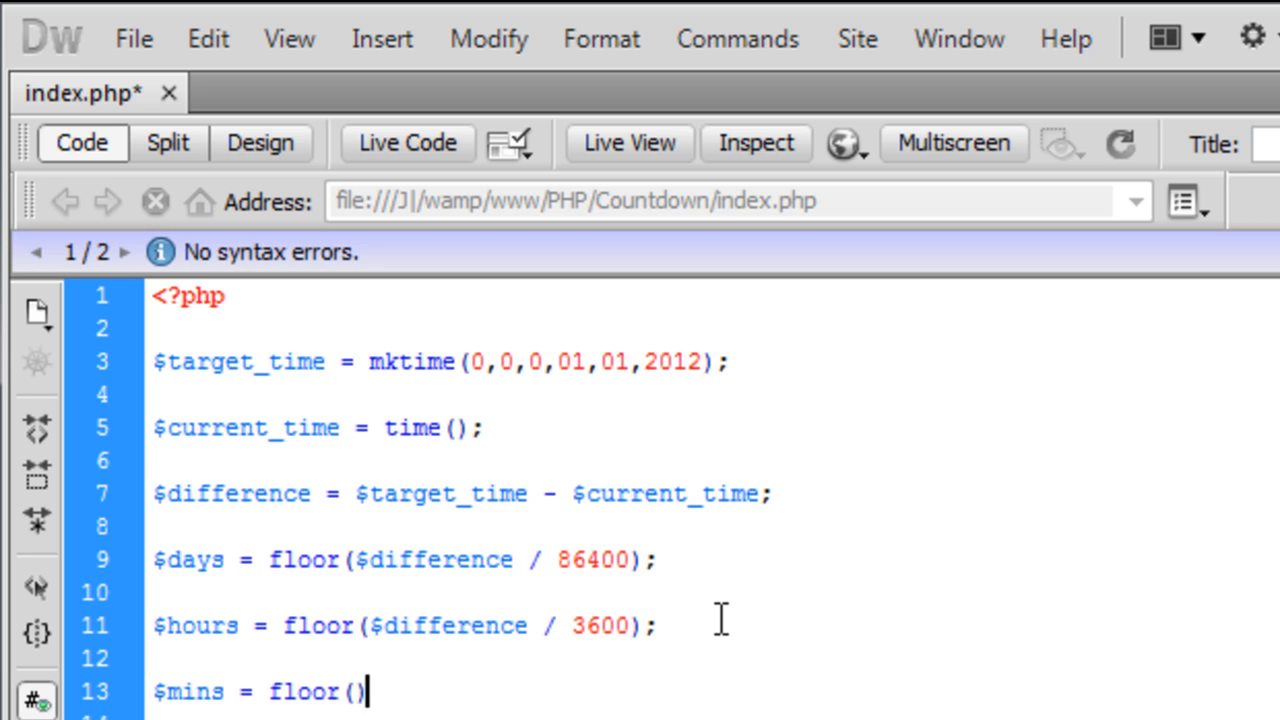
pyautogui.write('$difference /')
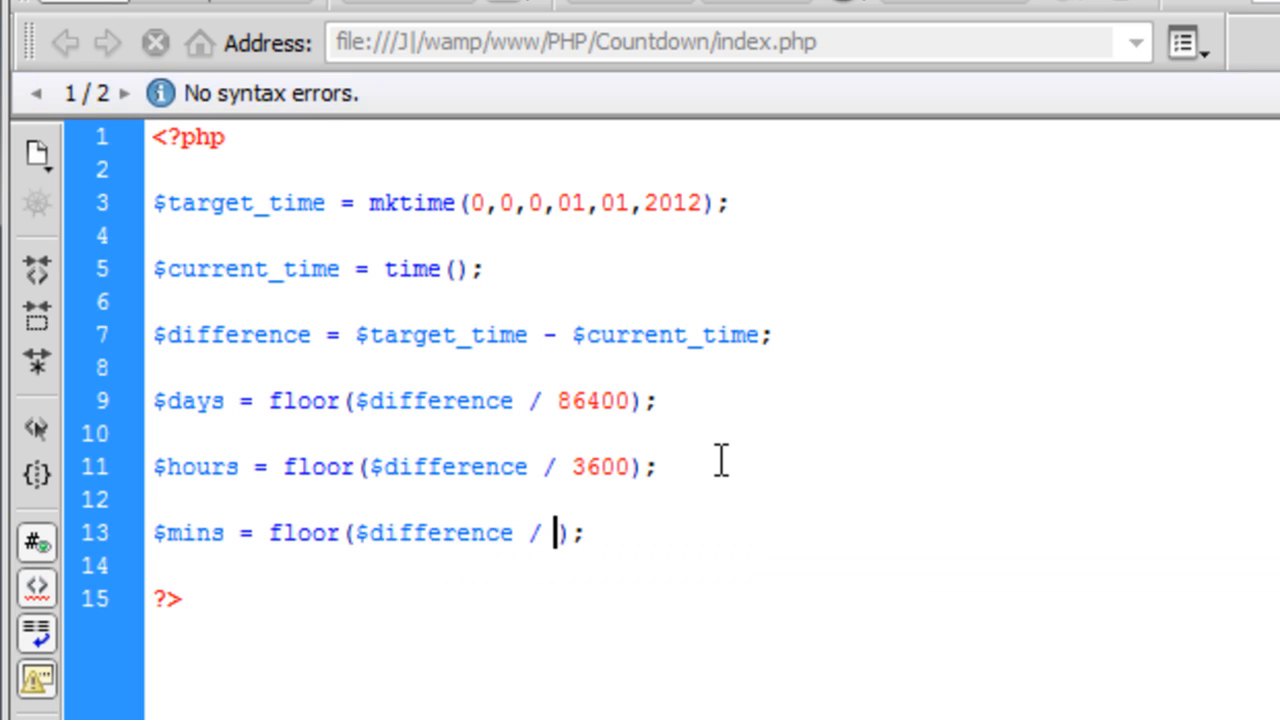
pyautogui.press('Backspace')
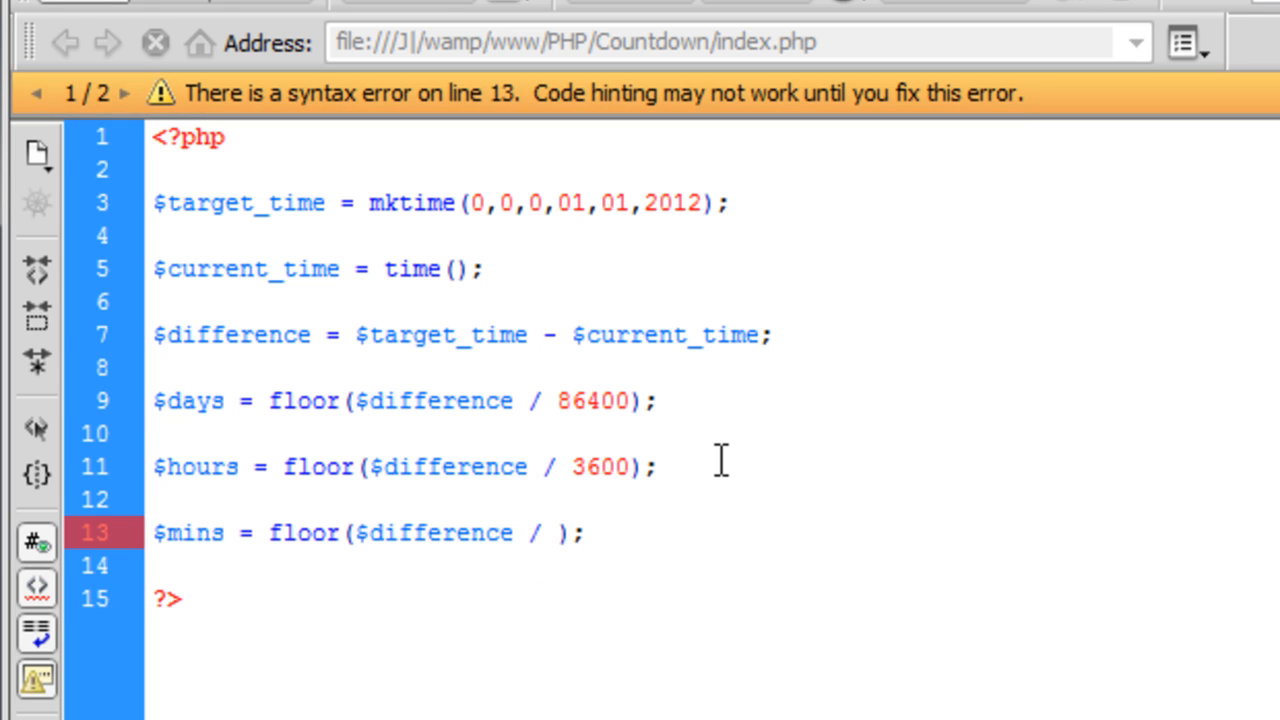
pyautogui.write('60')
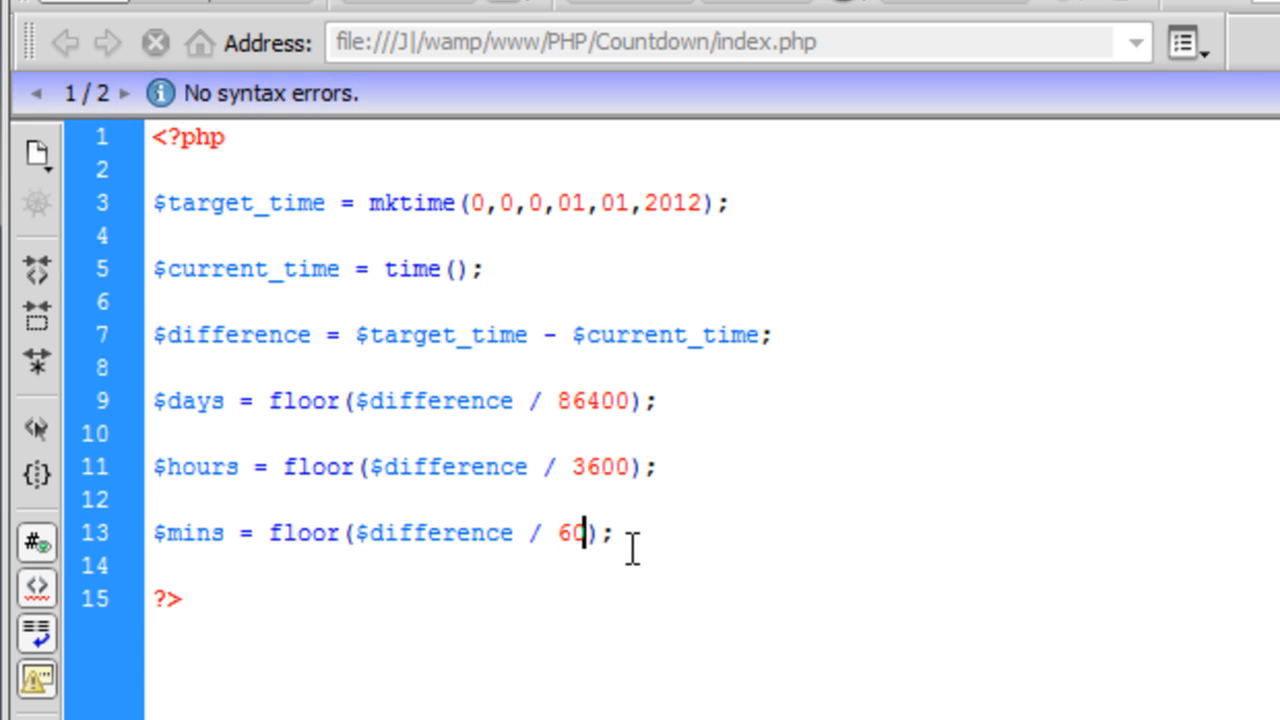
pyautogui.moveTo(800, 564)
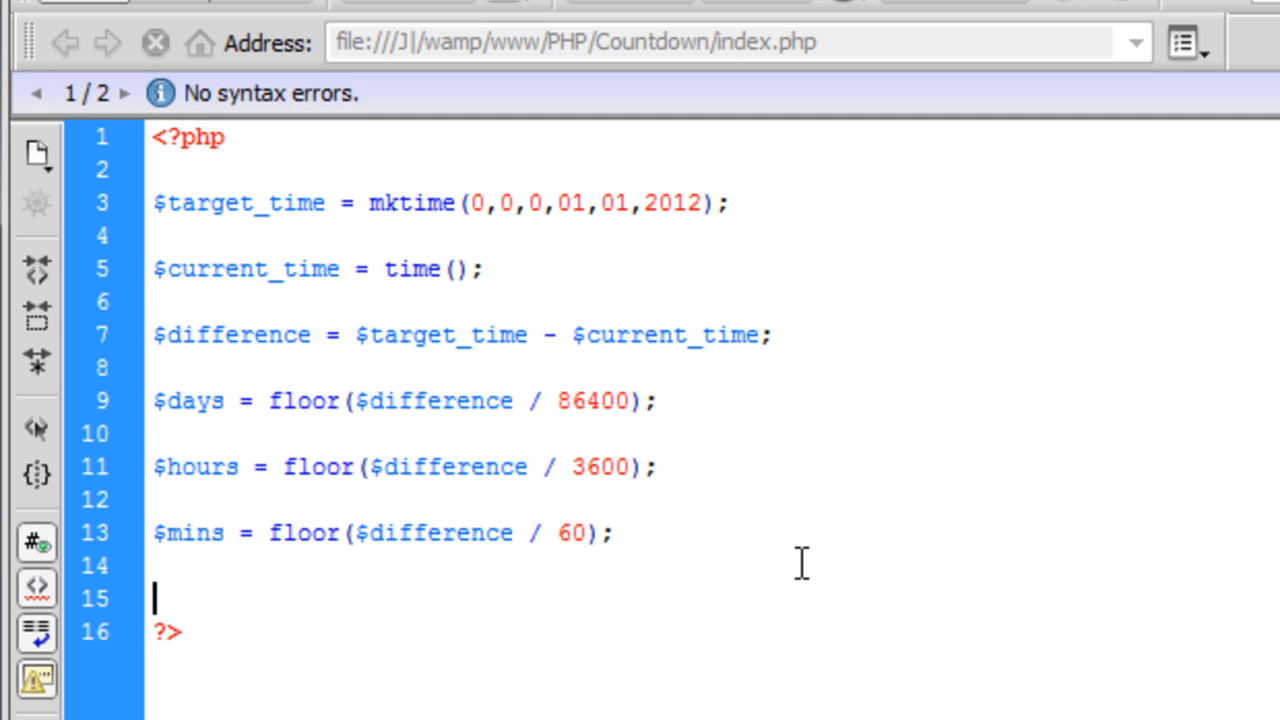
# Step: Add $secs = floor($difference); below the minutes line
pyautogui.write('$secs =')
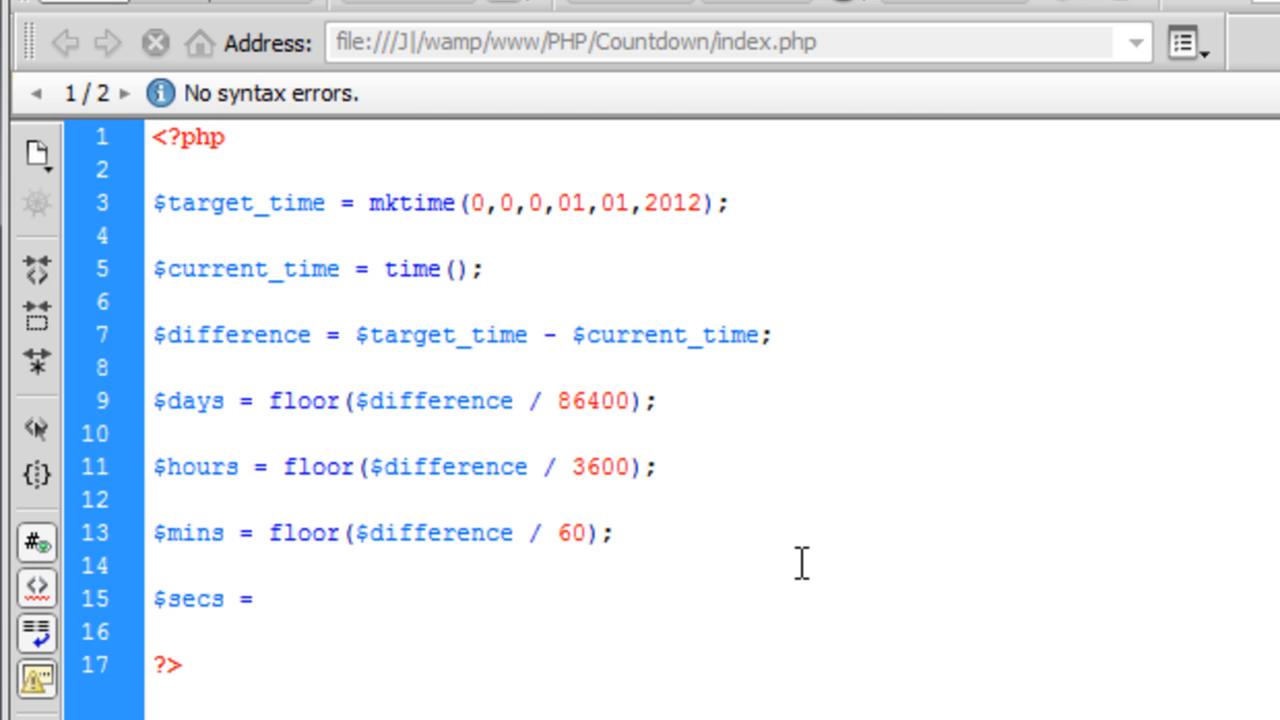
pyautogui.write('floor')
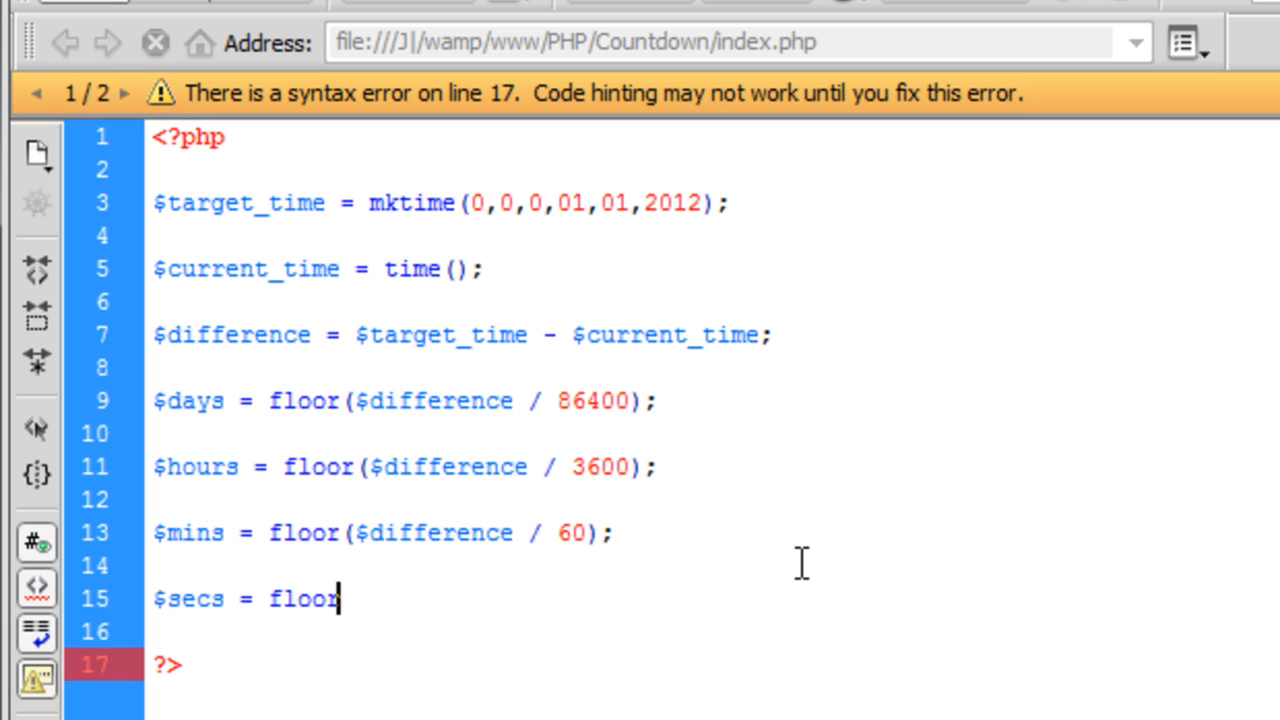
pyautogui.write('();')
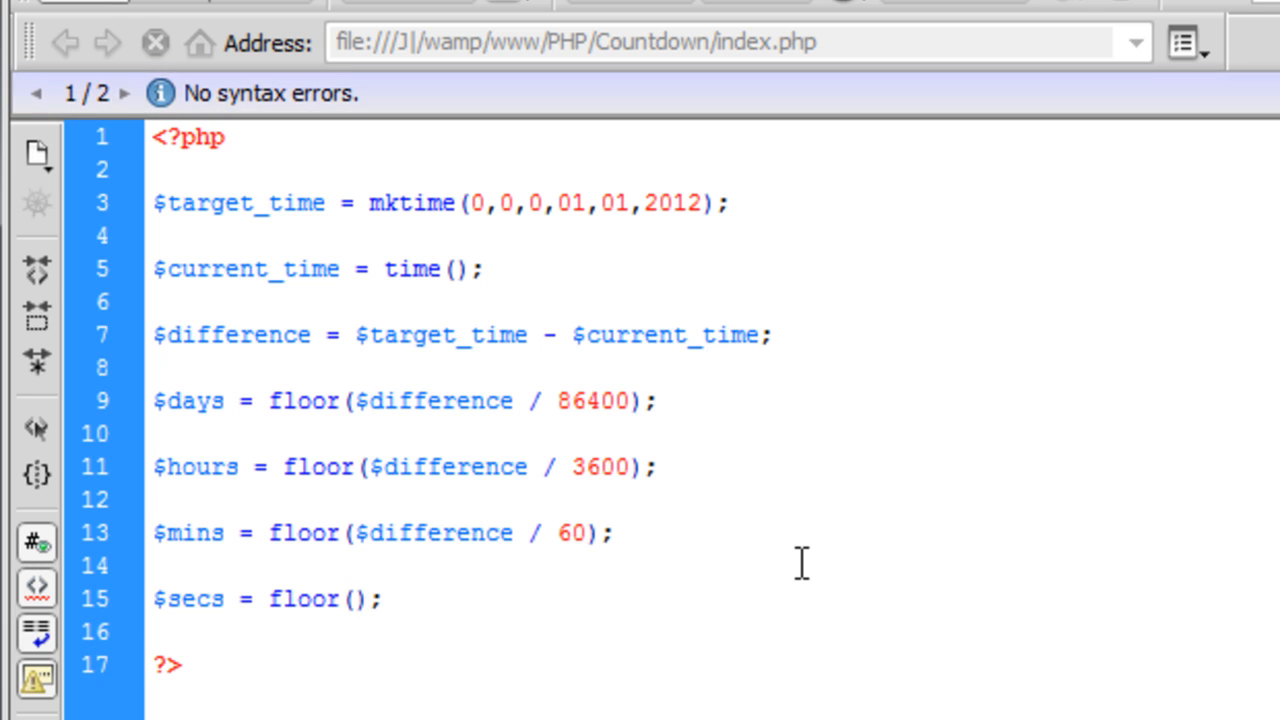
pyautogui.write('$diff')
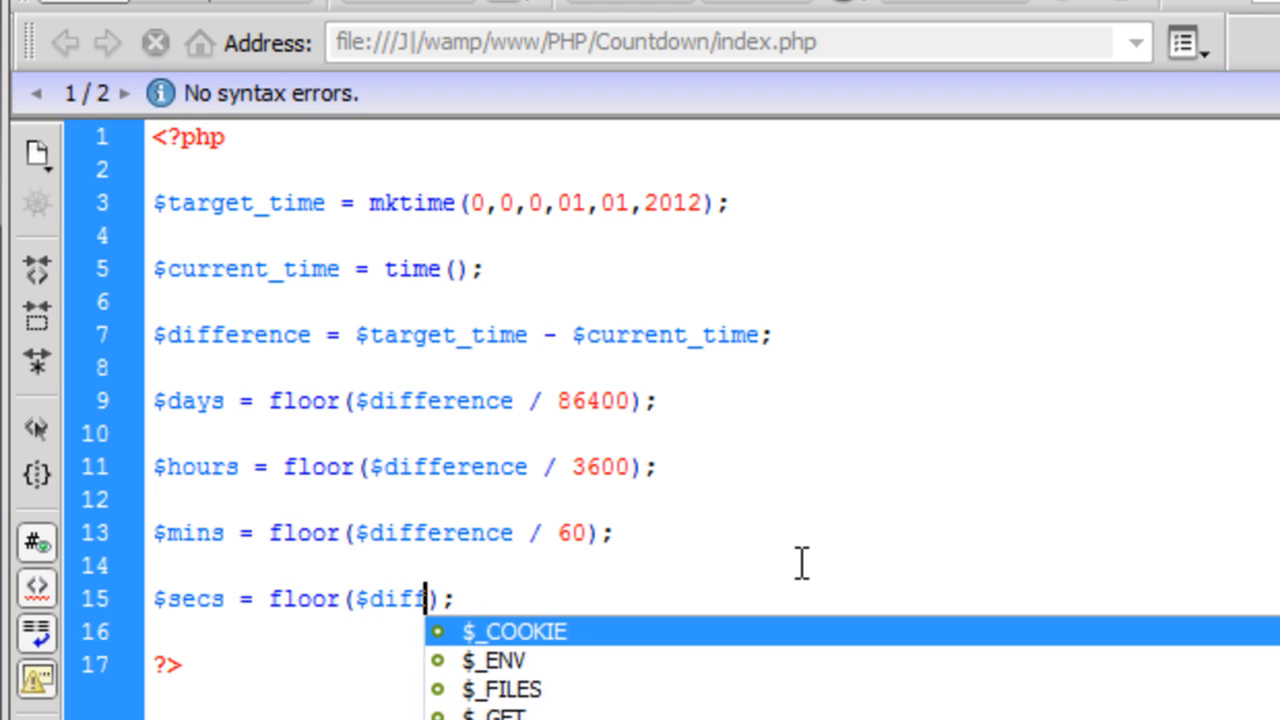
pyautogui.write('ference')
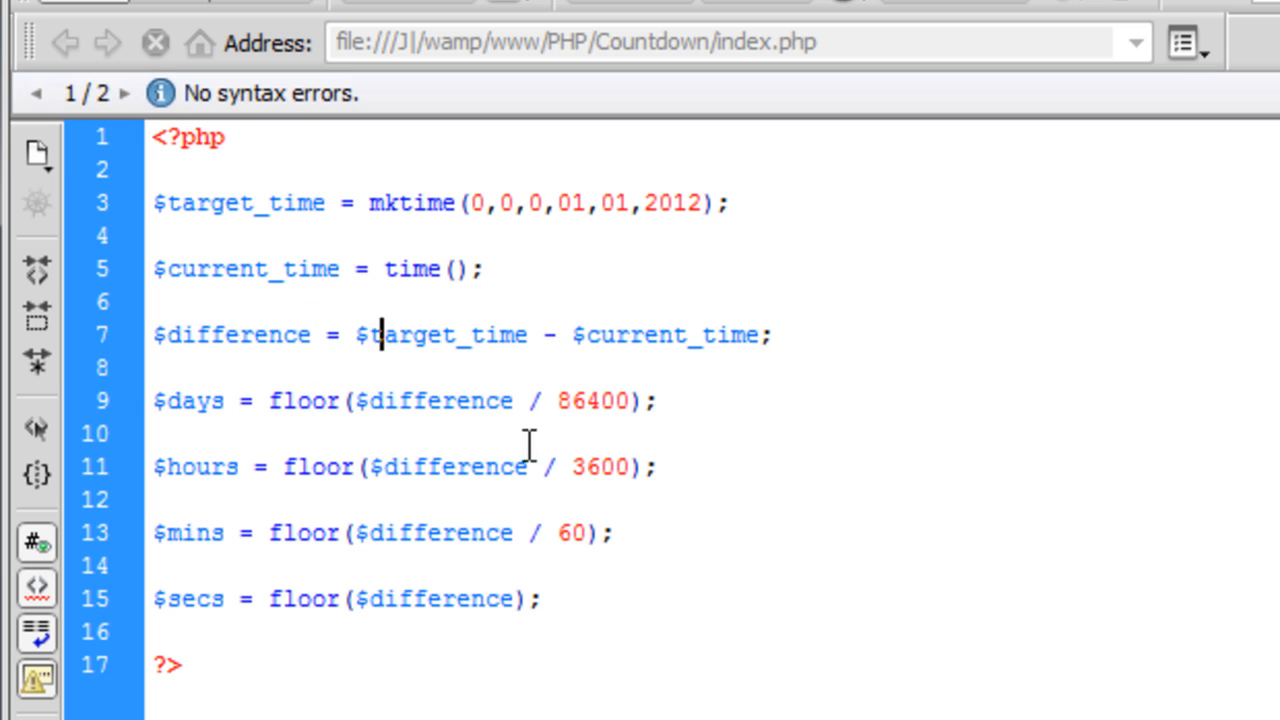
pyautogui.moveTo(236, 598); pyautogui.dragTo(544, 598)
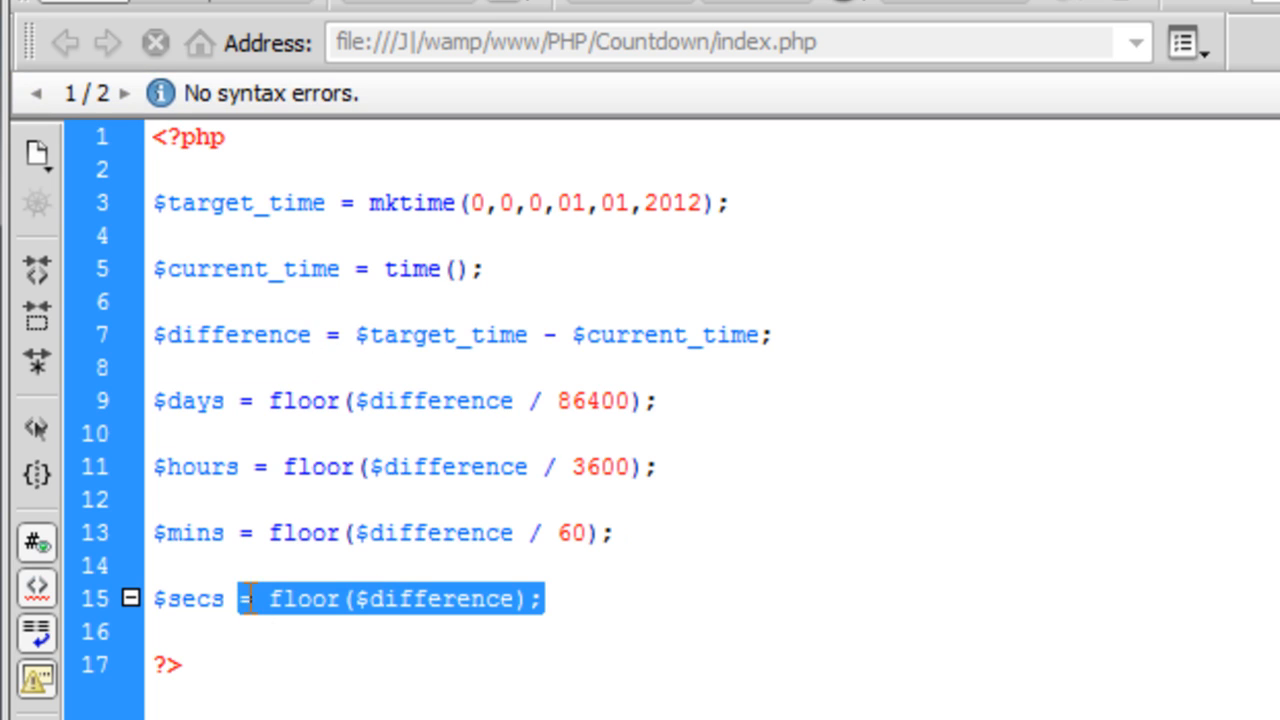
pyautogui.doubleClick(188, 598)
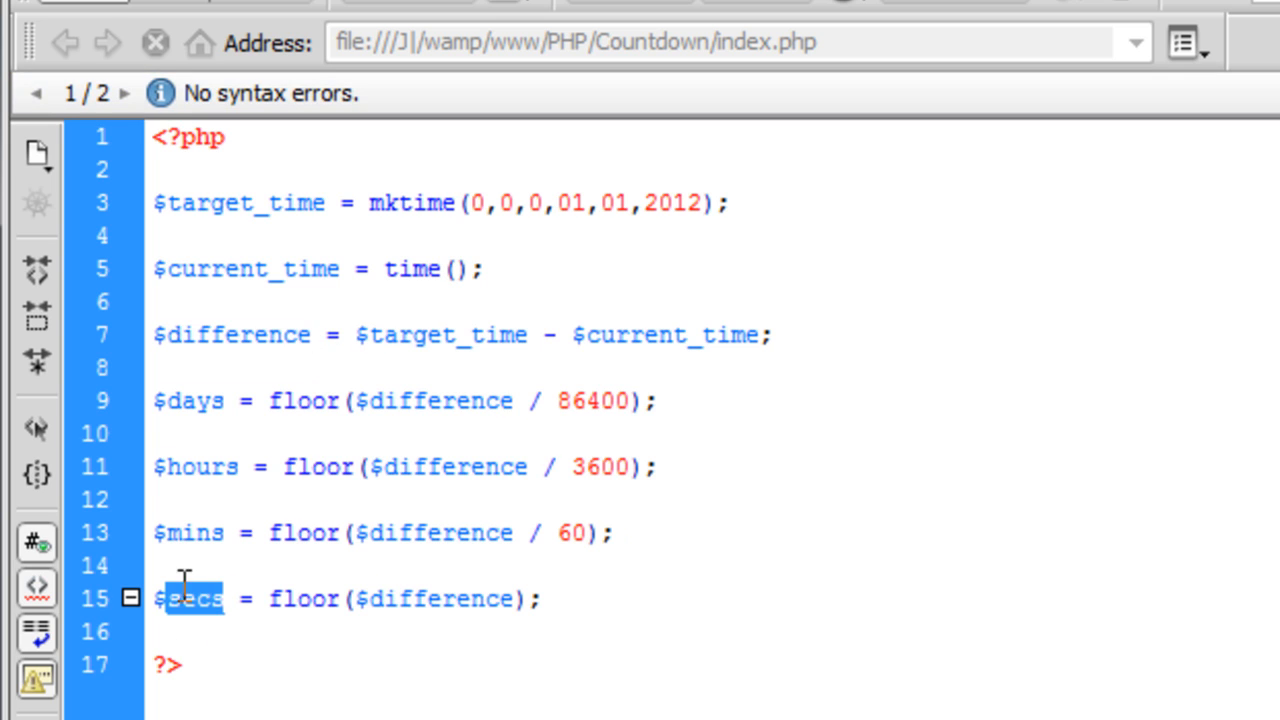
pyautogui.click(610, 584)
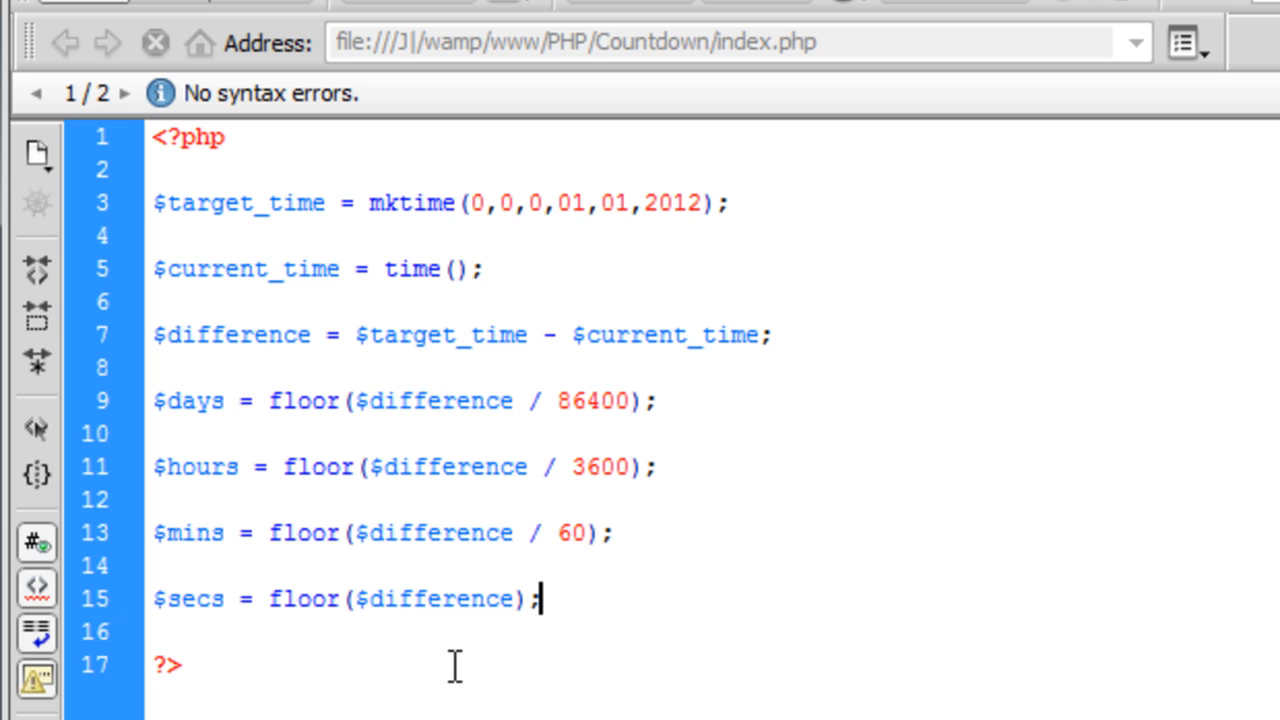
pyautogui.moveTo(438, 672)
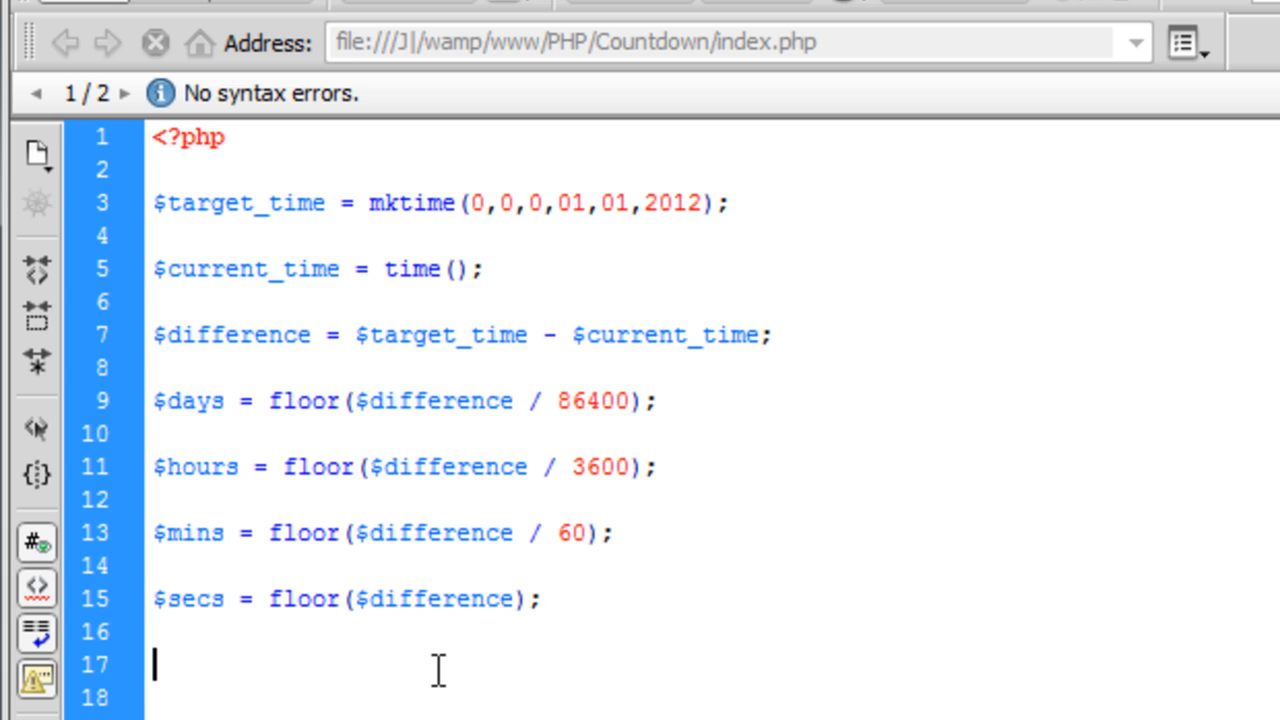
pyautogui.moveTo(196, 404)
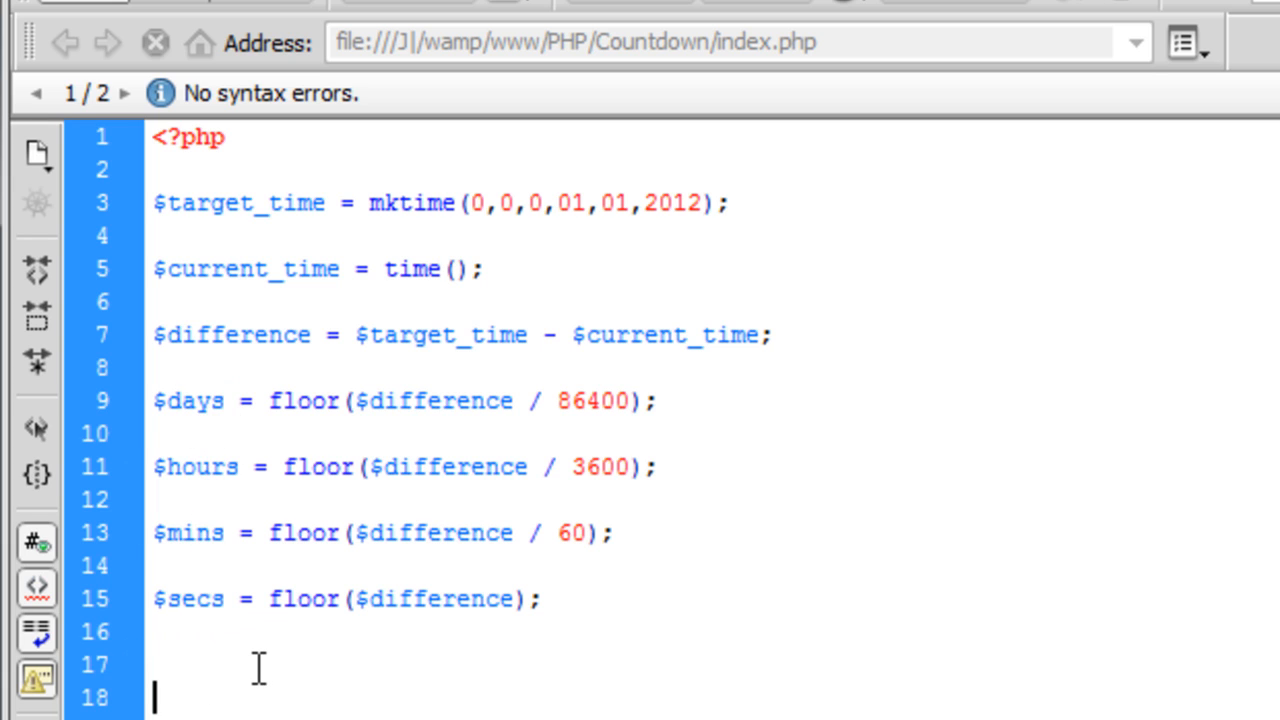
# Step: Echo the heading 'Countdown to 1st January 2012 (UK Time)'
pyautogui.write('ech p')
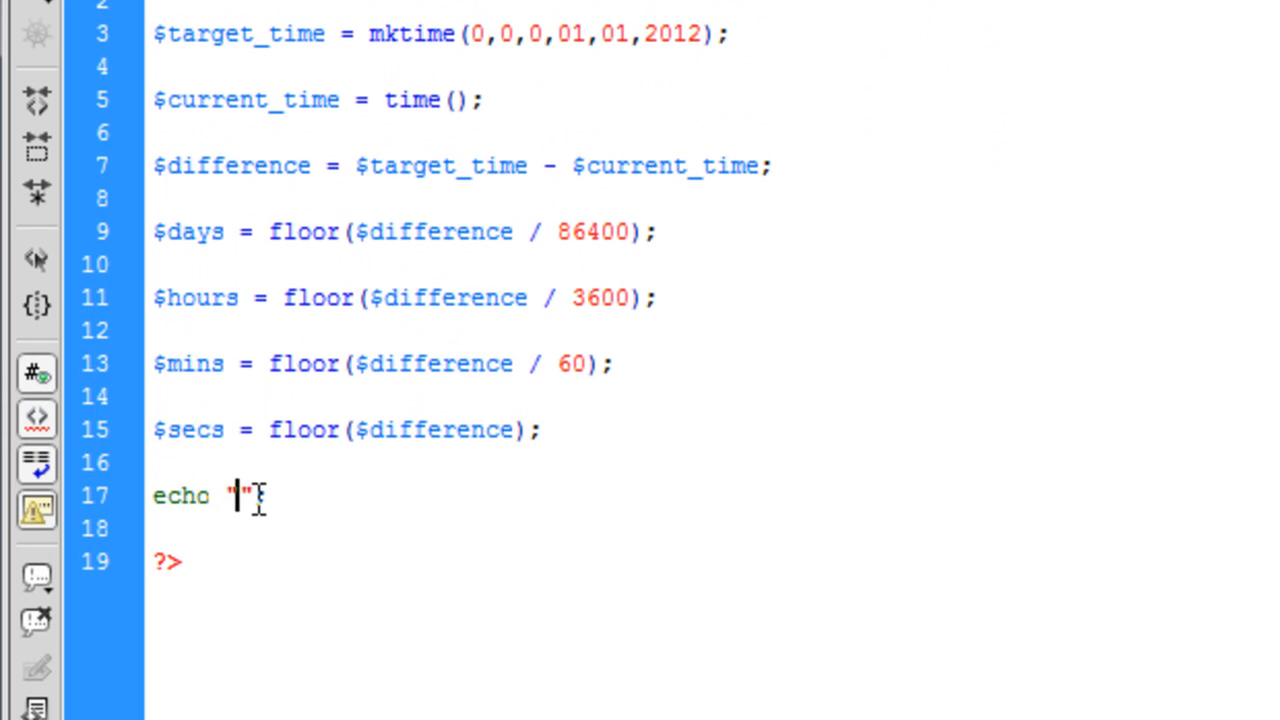
pyautogui.write('Countdown')
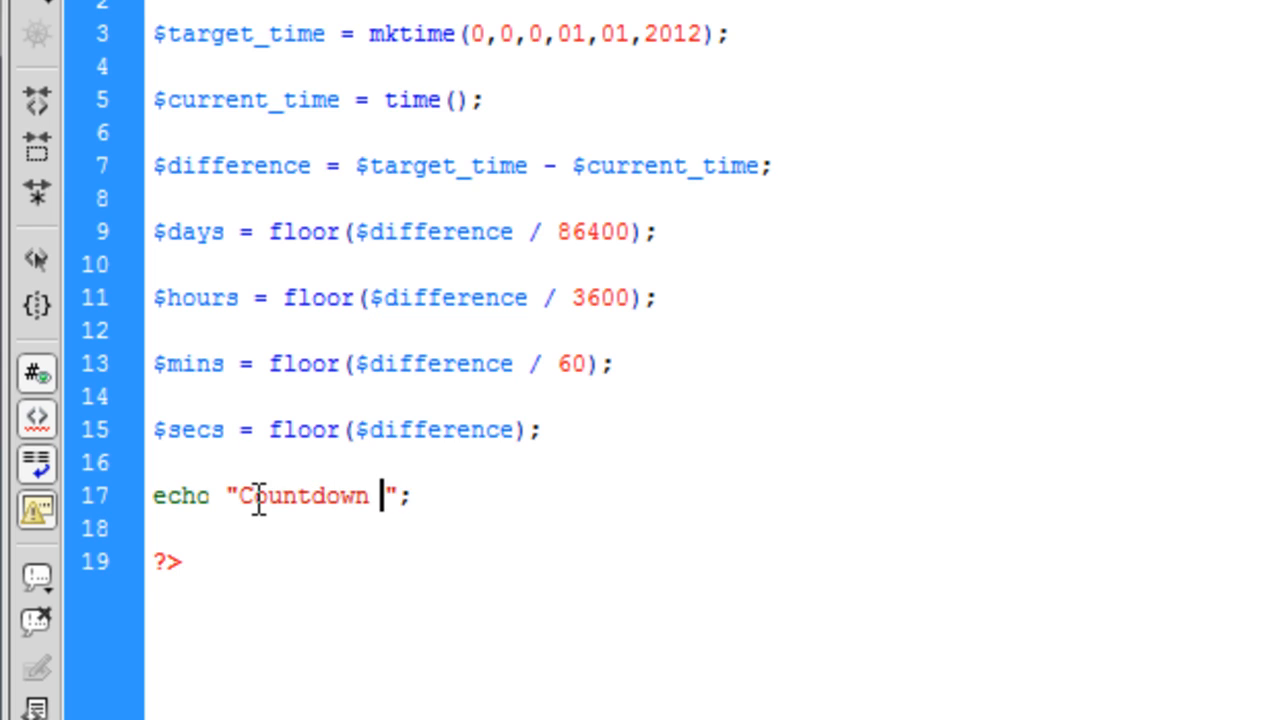
pyautogui.write('to 1')
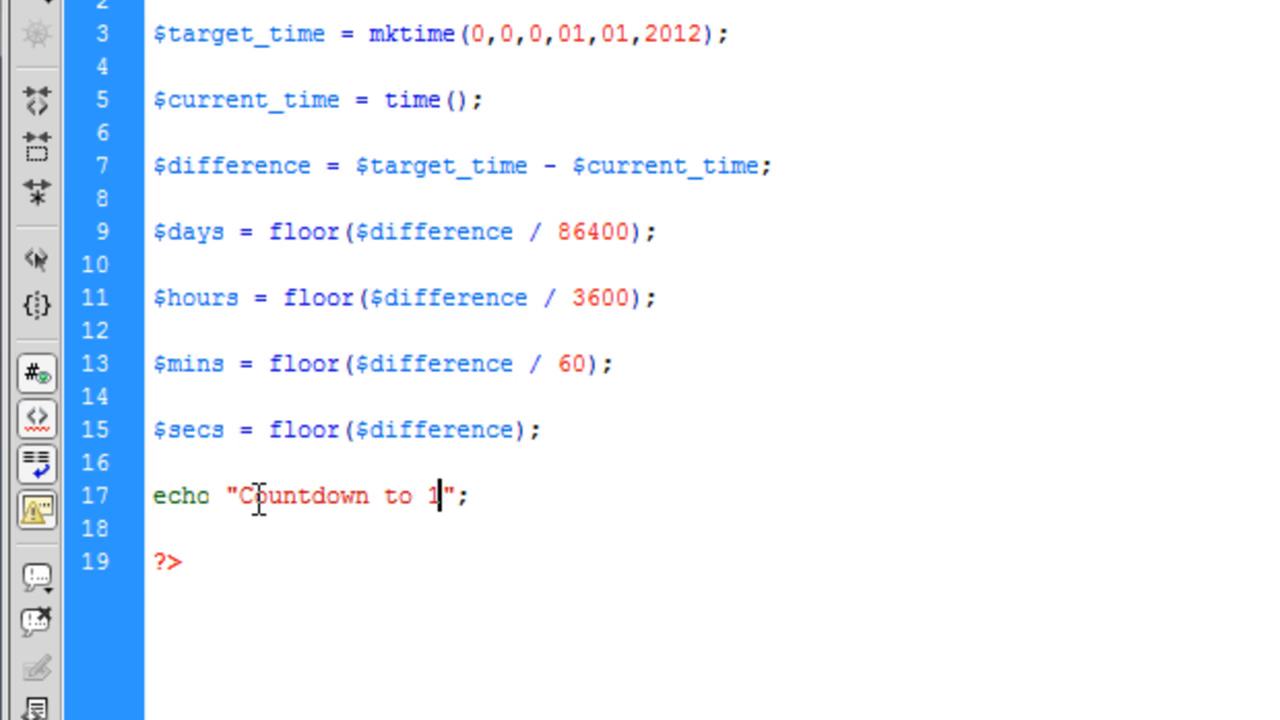
pyautogui.write('st January')
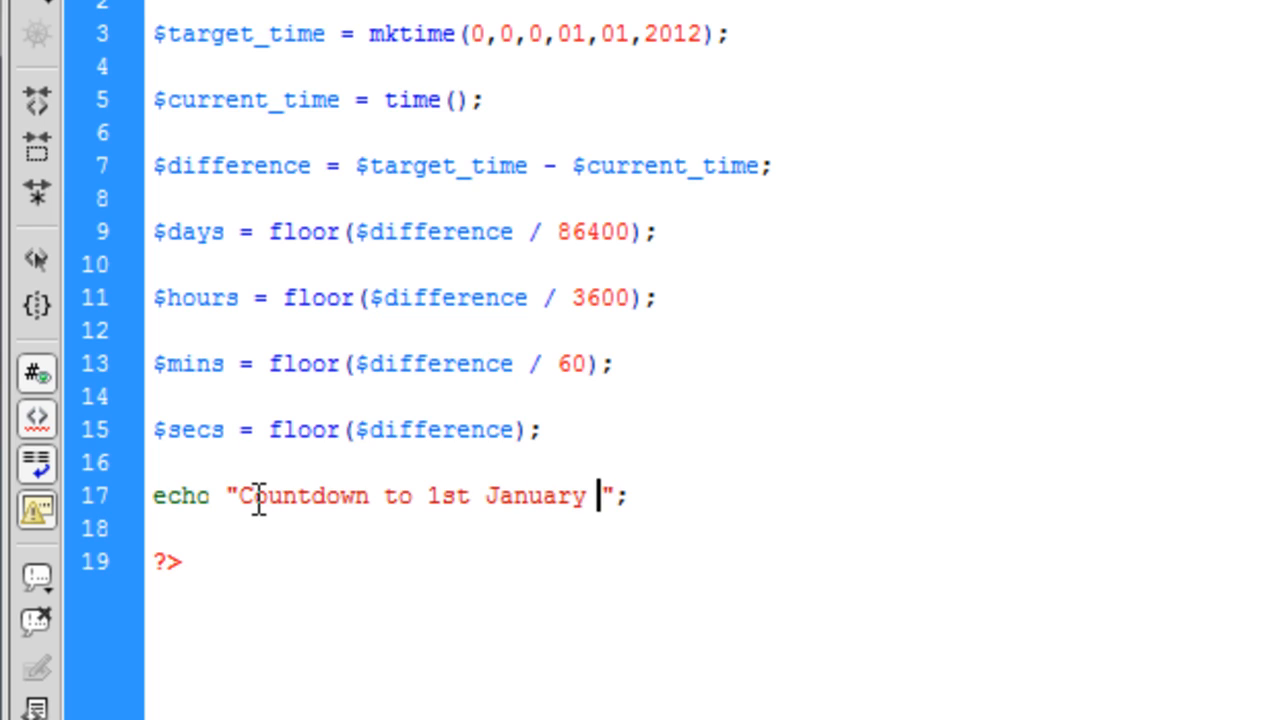
pyautogui.write('2012')
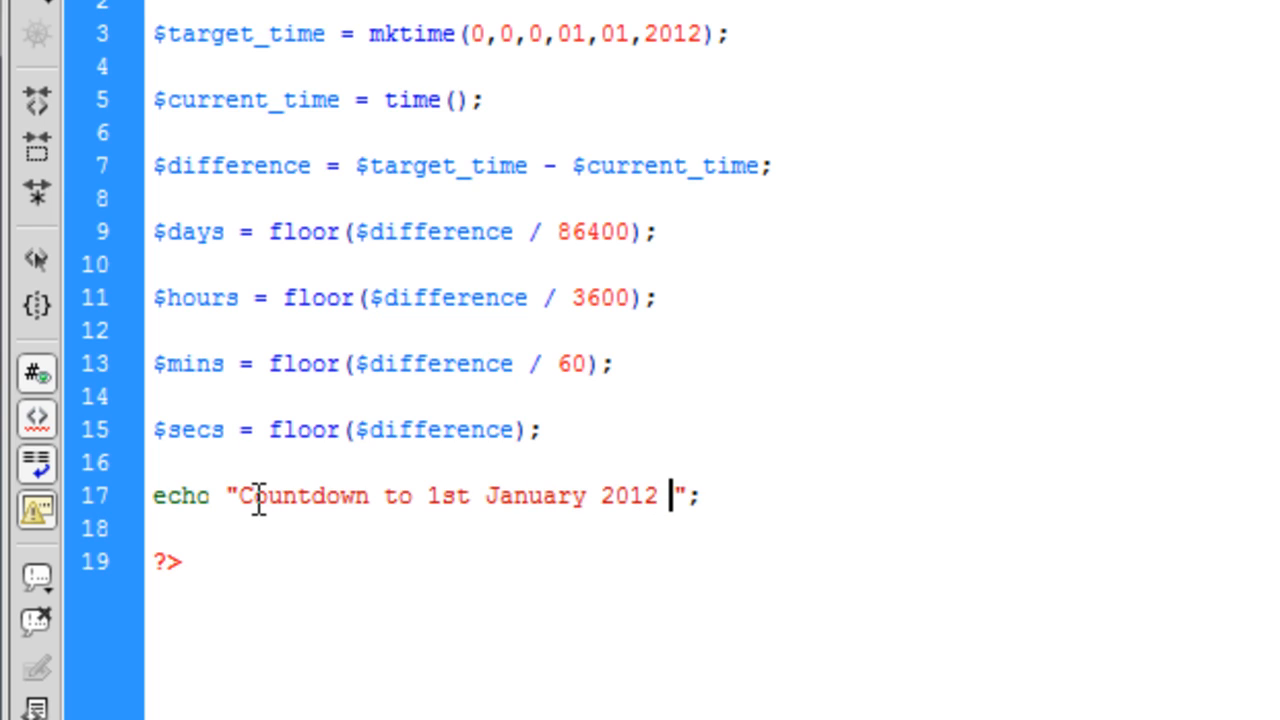
pyautogui.write('(UK)')
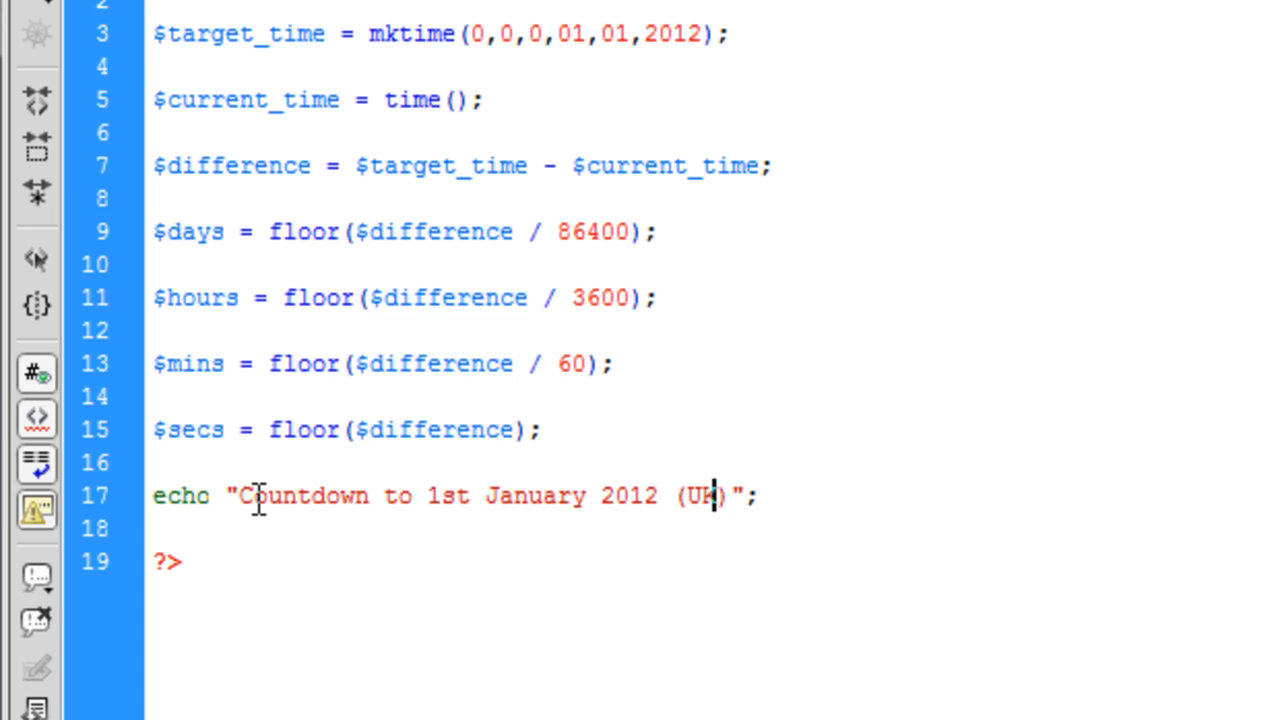
pyautogui.write('Time')
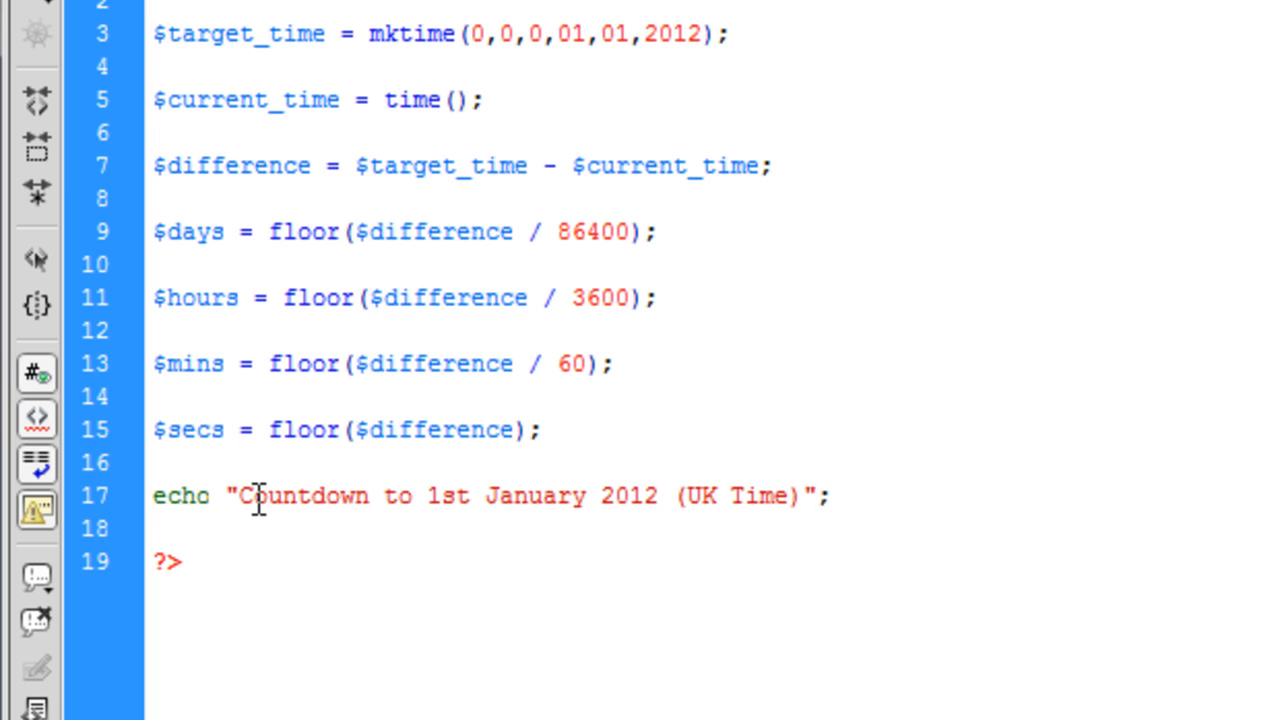
pyautogui.write('echo')
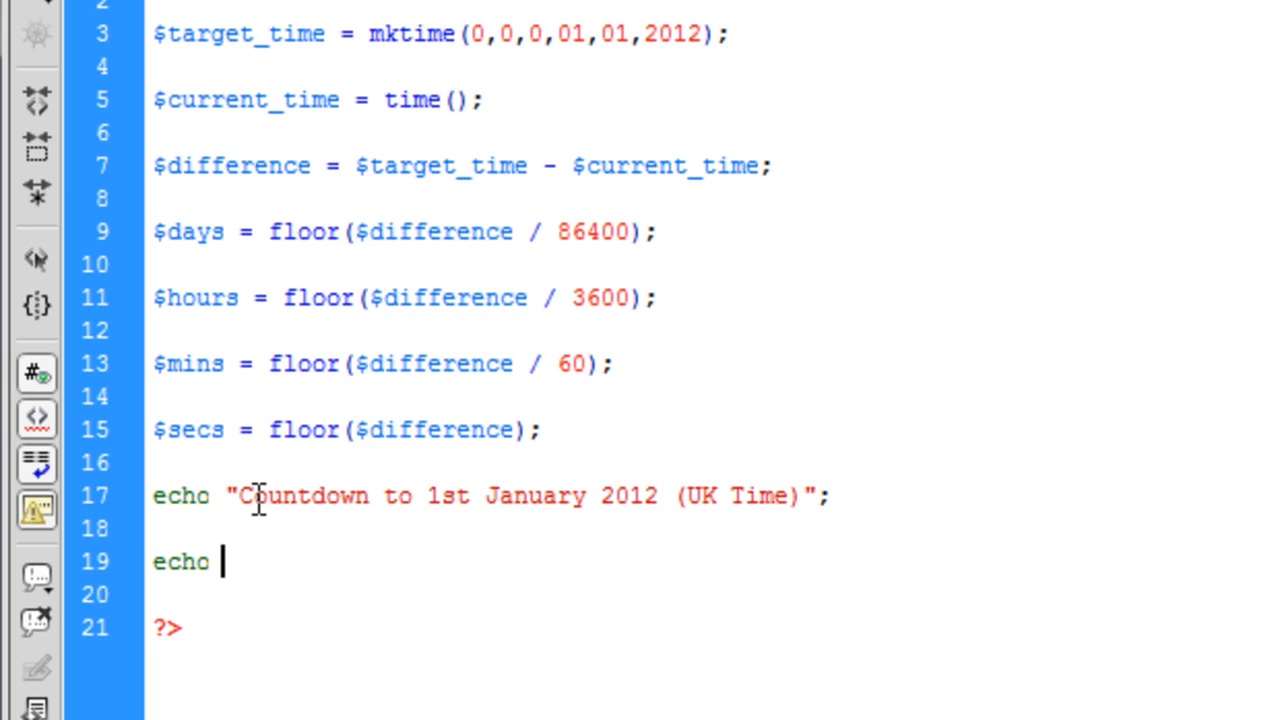
pyautogui.write('";')
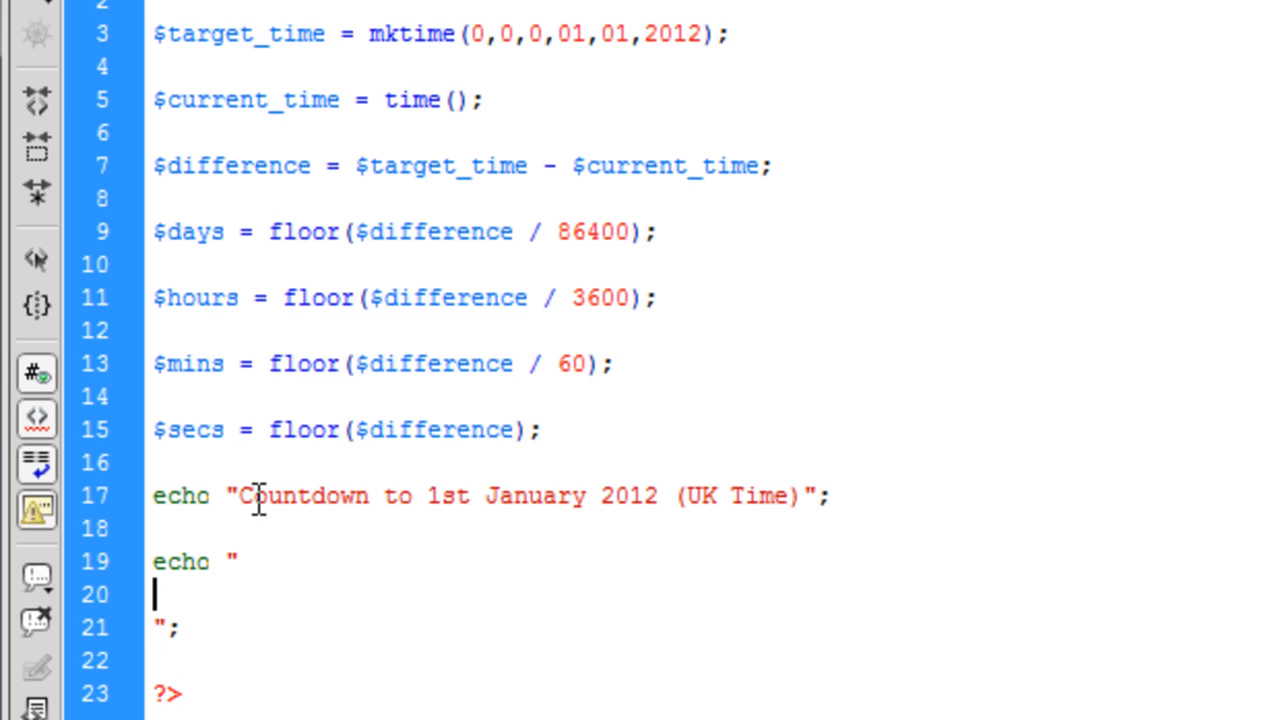
# Step: Echo $hours hours<br>, $mins minutes<br> and $secs seconds<br> lines
pyautogui.write('$hours')
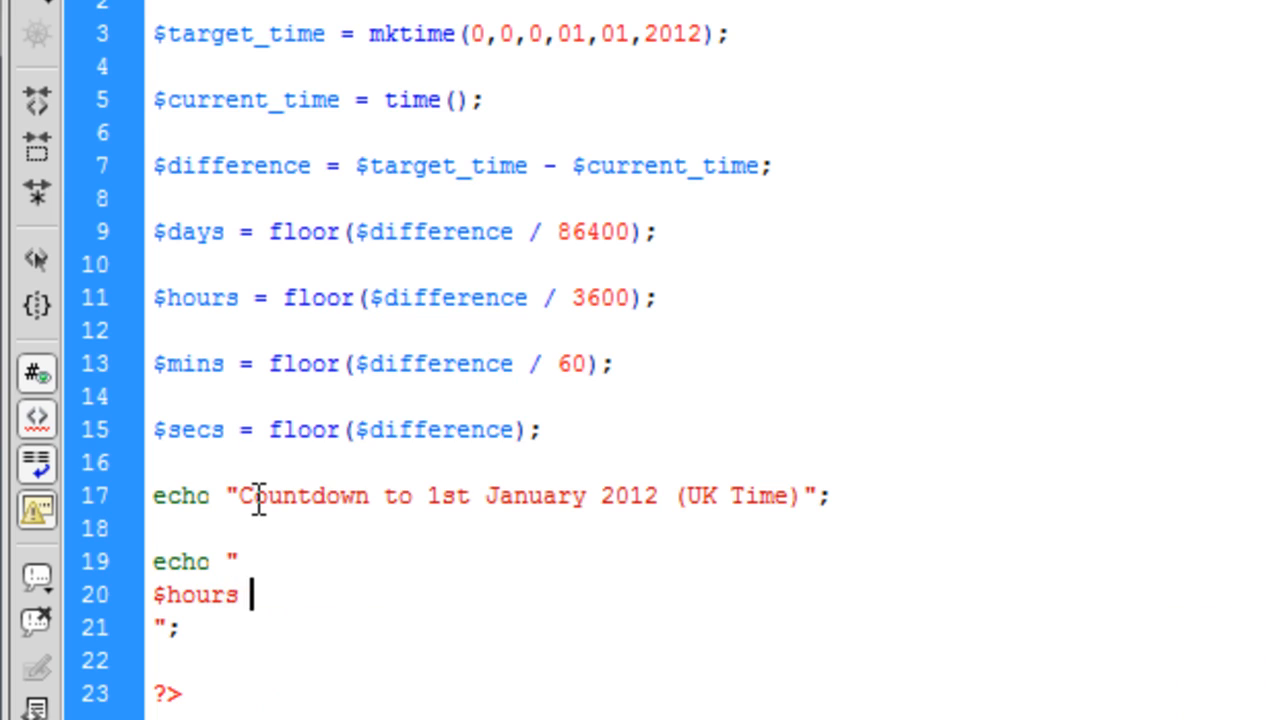
pyautogui.write('hours')
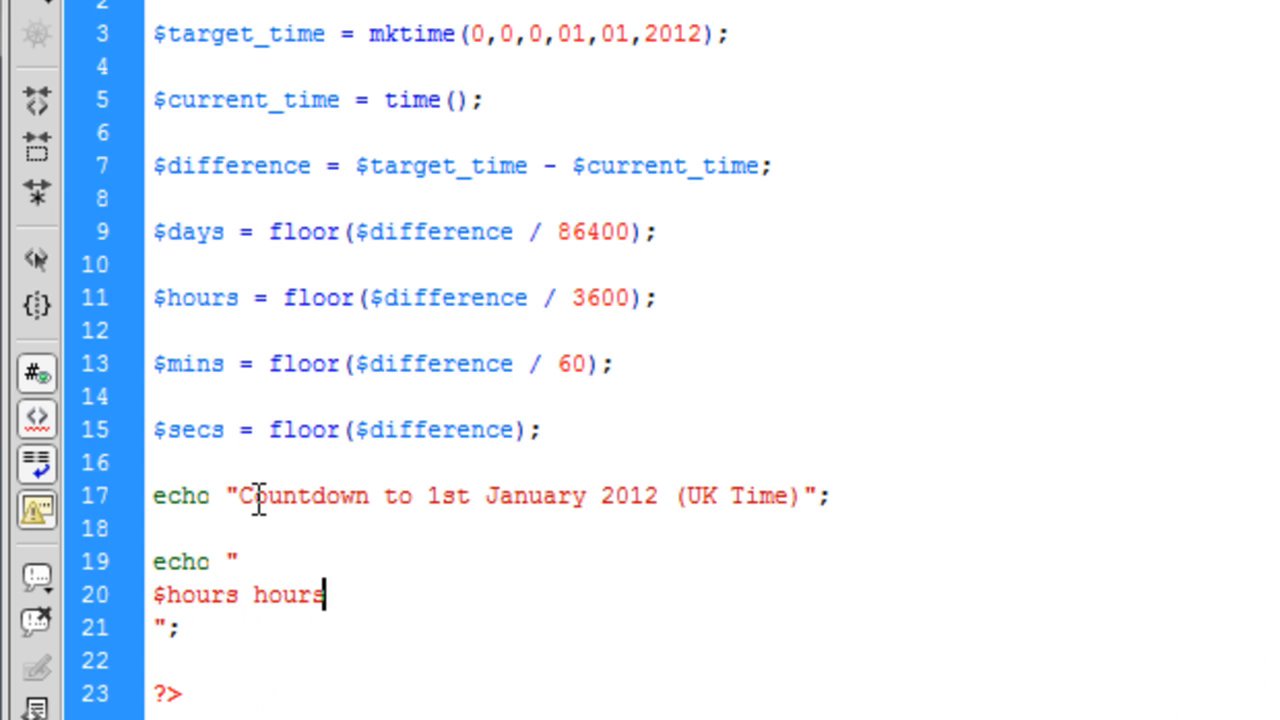
pyautogui.write('<b>')
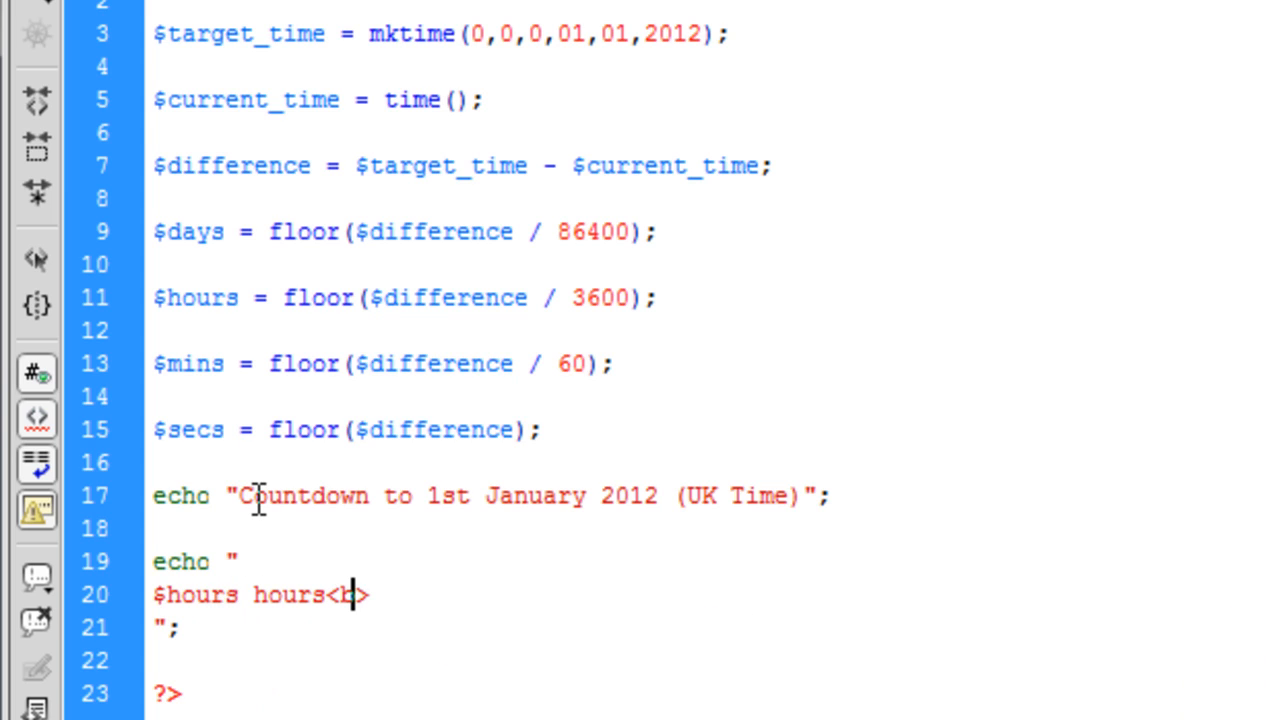
pyautogui.write('r')
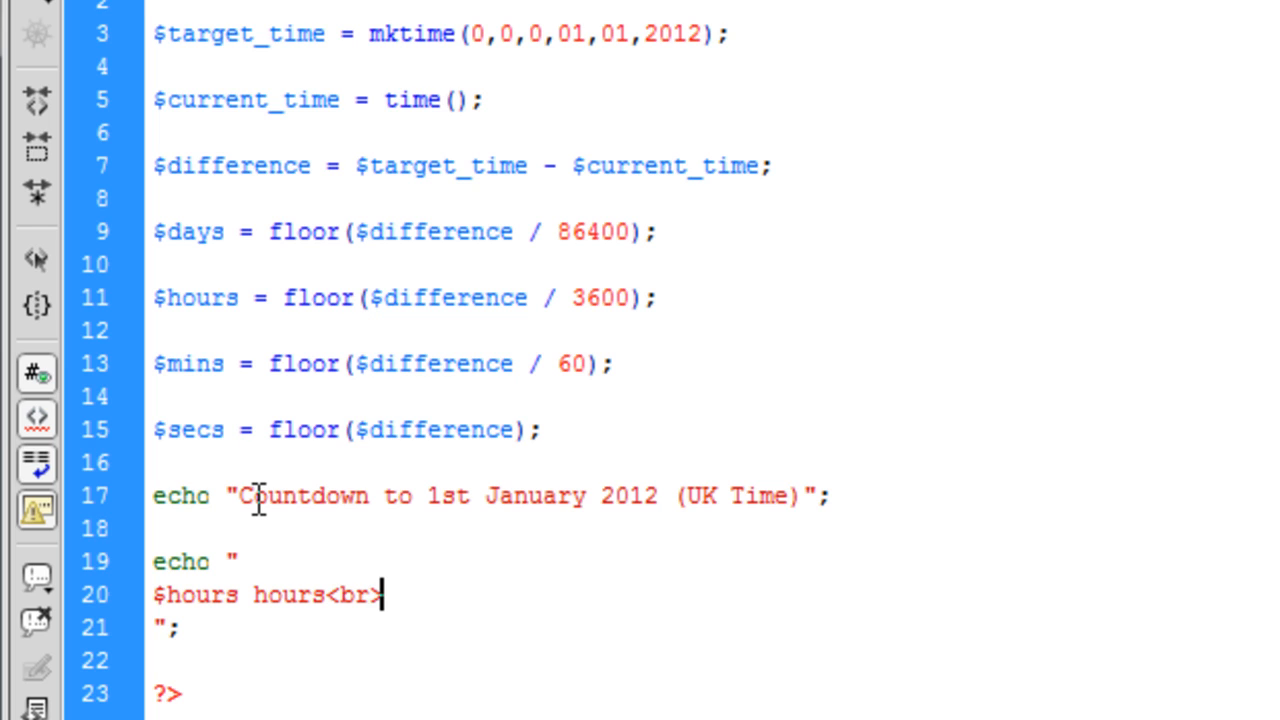
pyautogui.write('$')
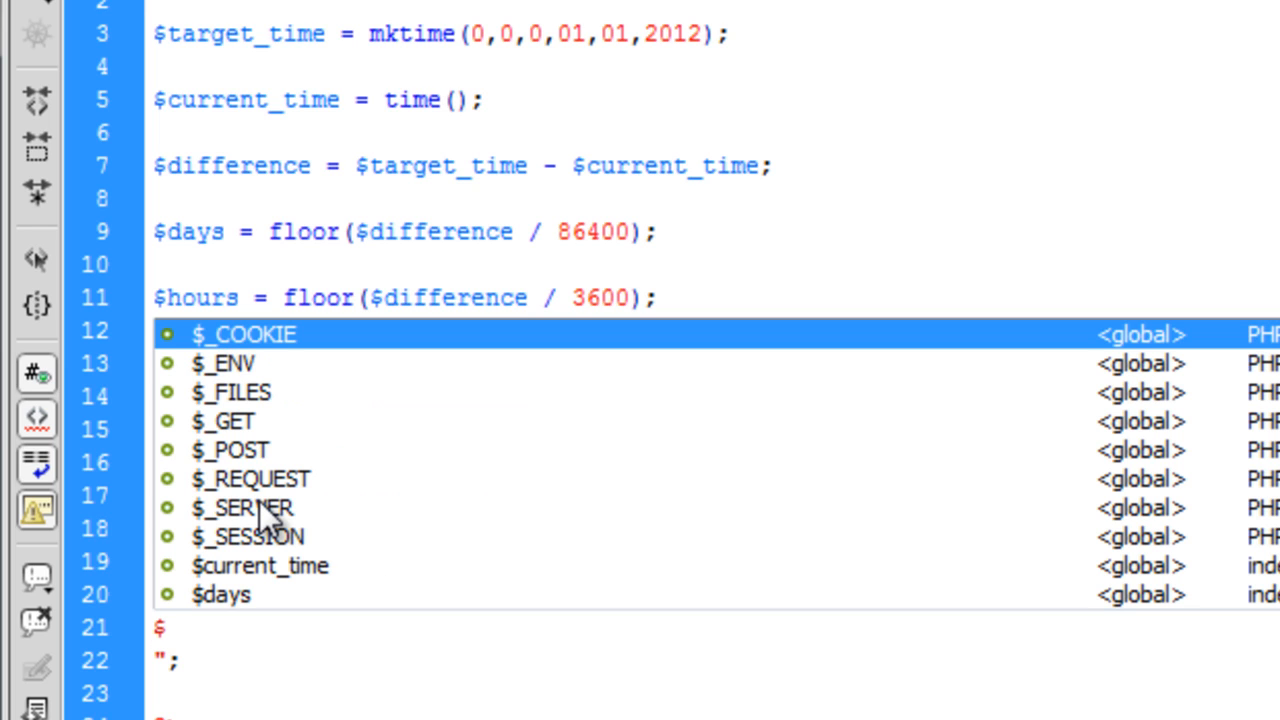
pyautogui.write('$mins minutes<b>')
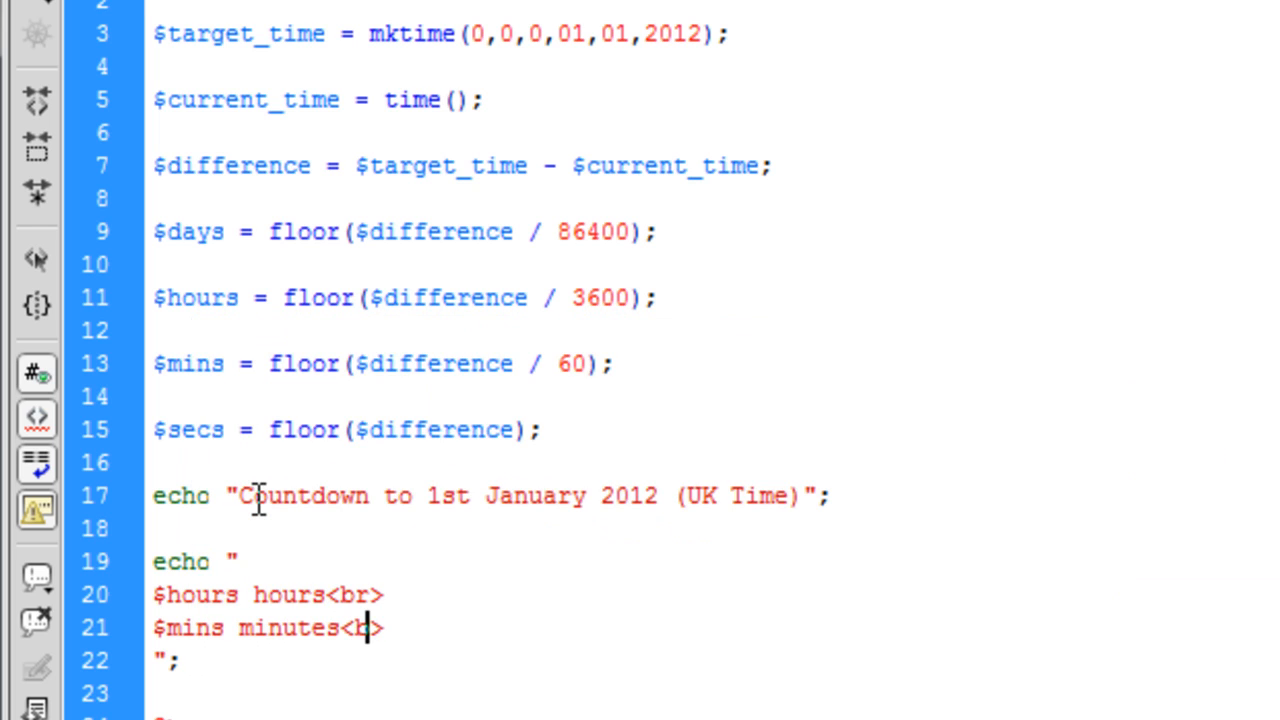
pyautogui.write('r')
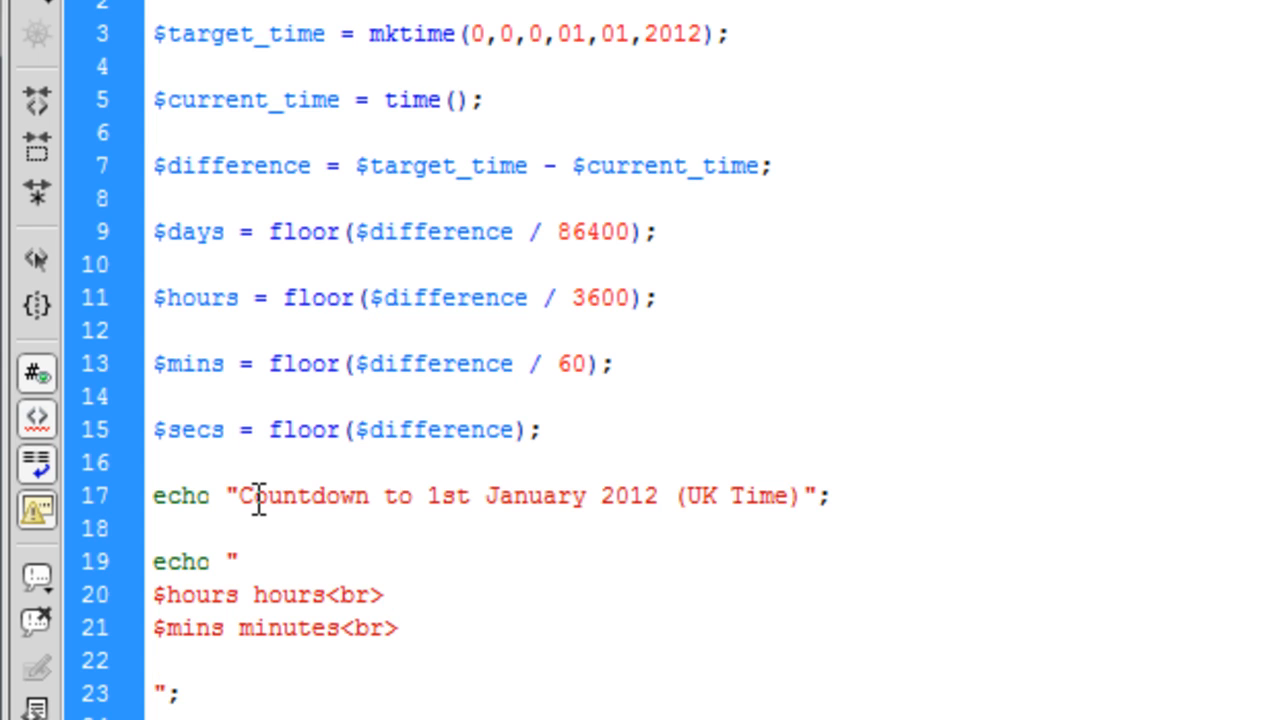
pyautogui.write('$secs')
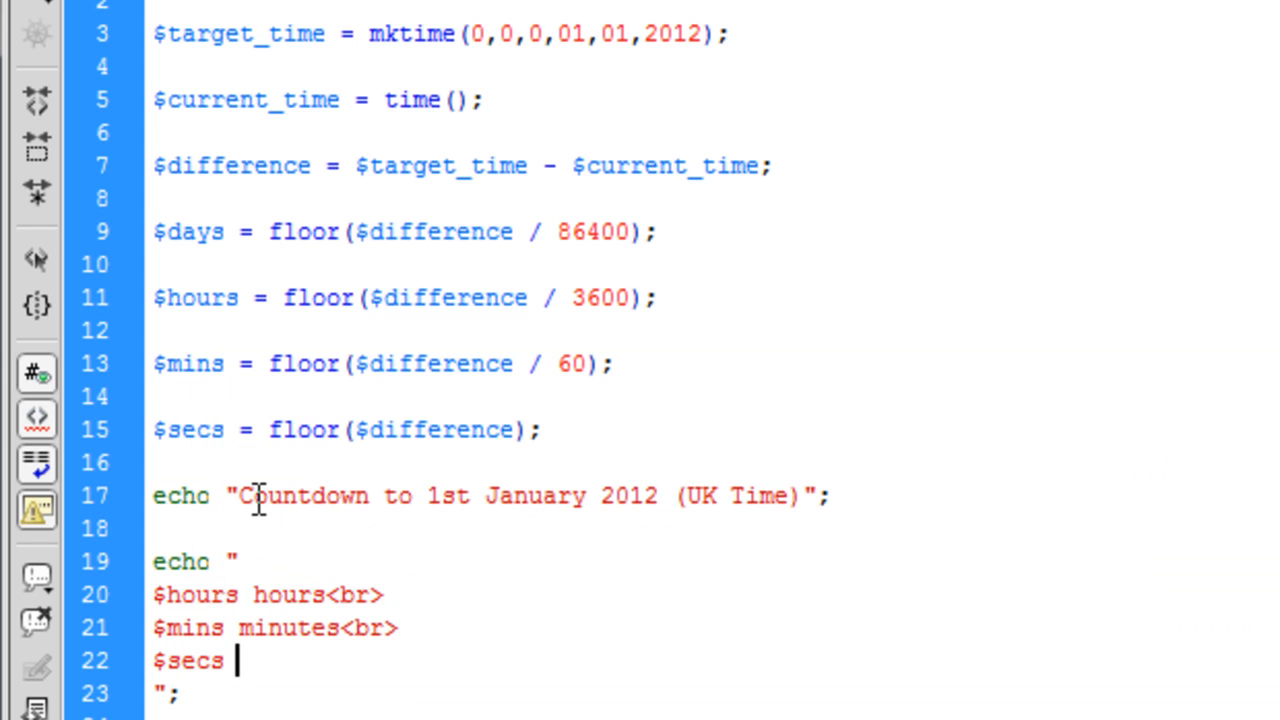
pyautogui.write('sec')
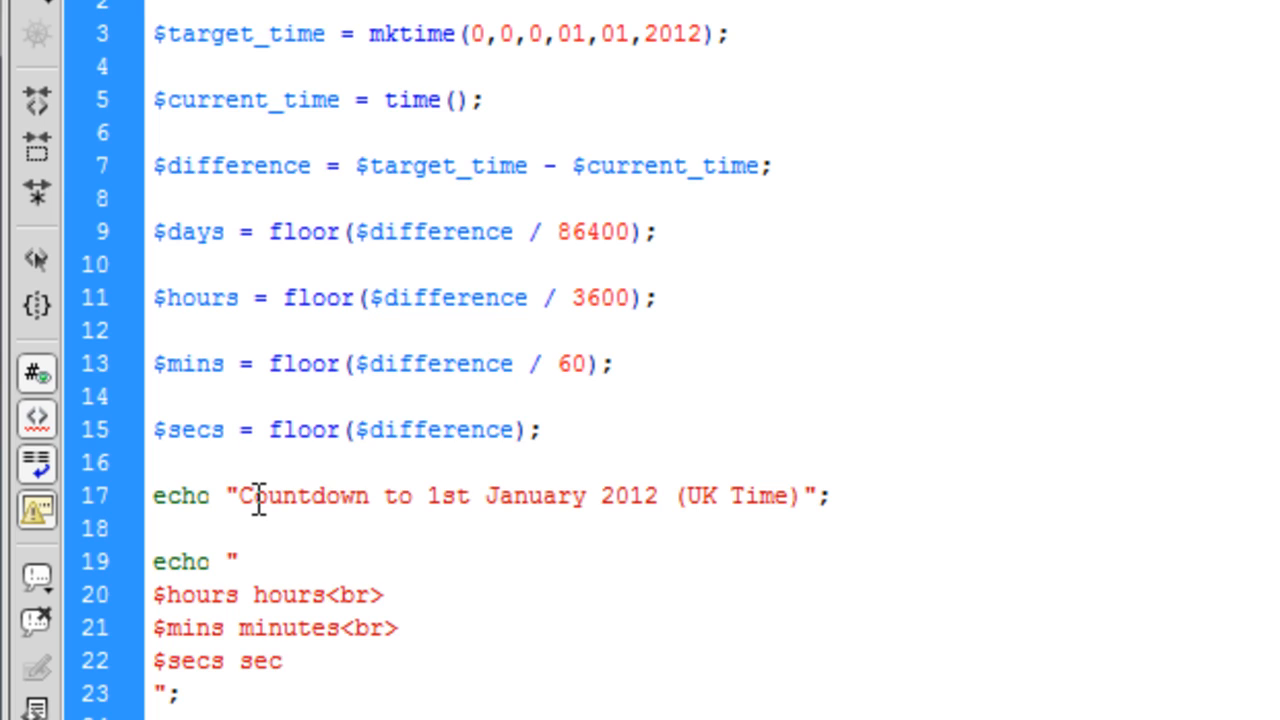
pyautogui.write('onds')
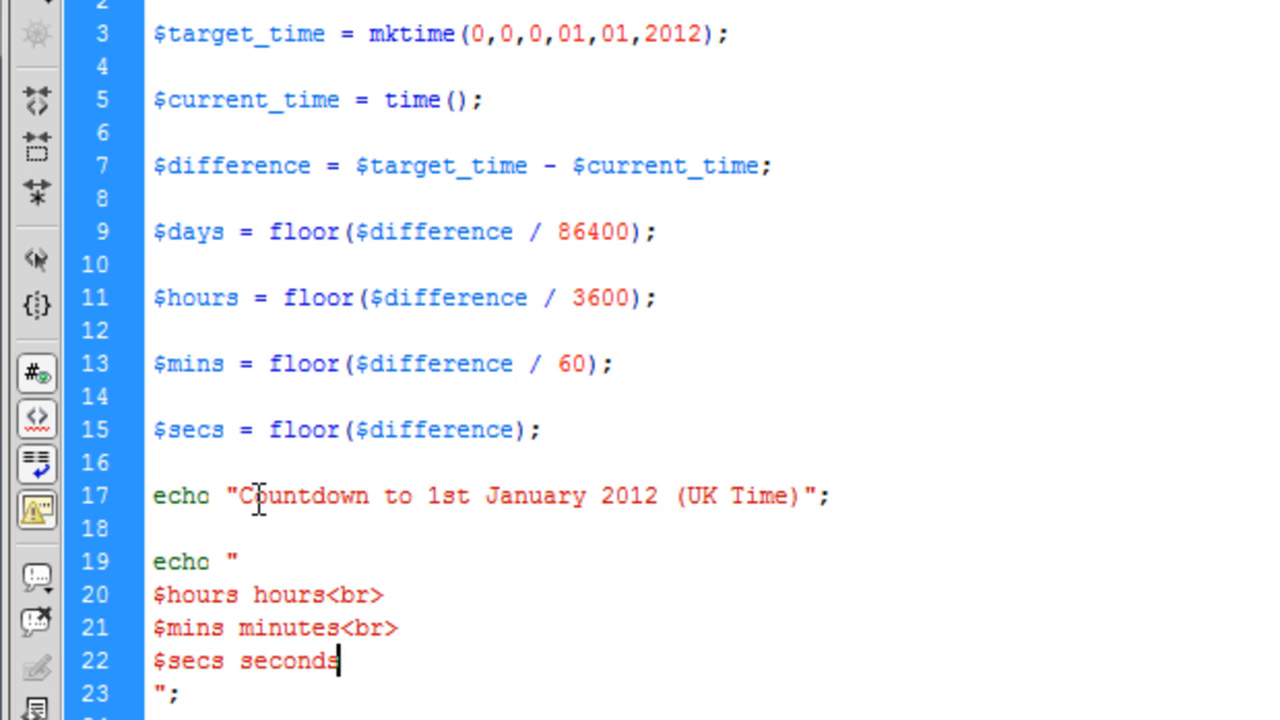
pyautogui.write('<br>')
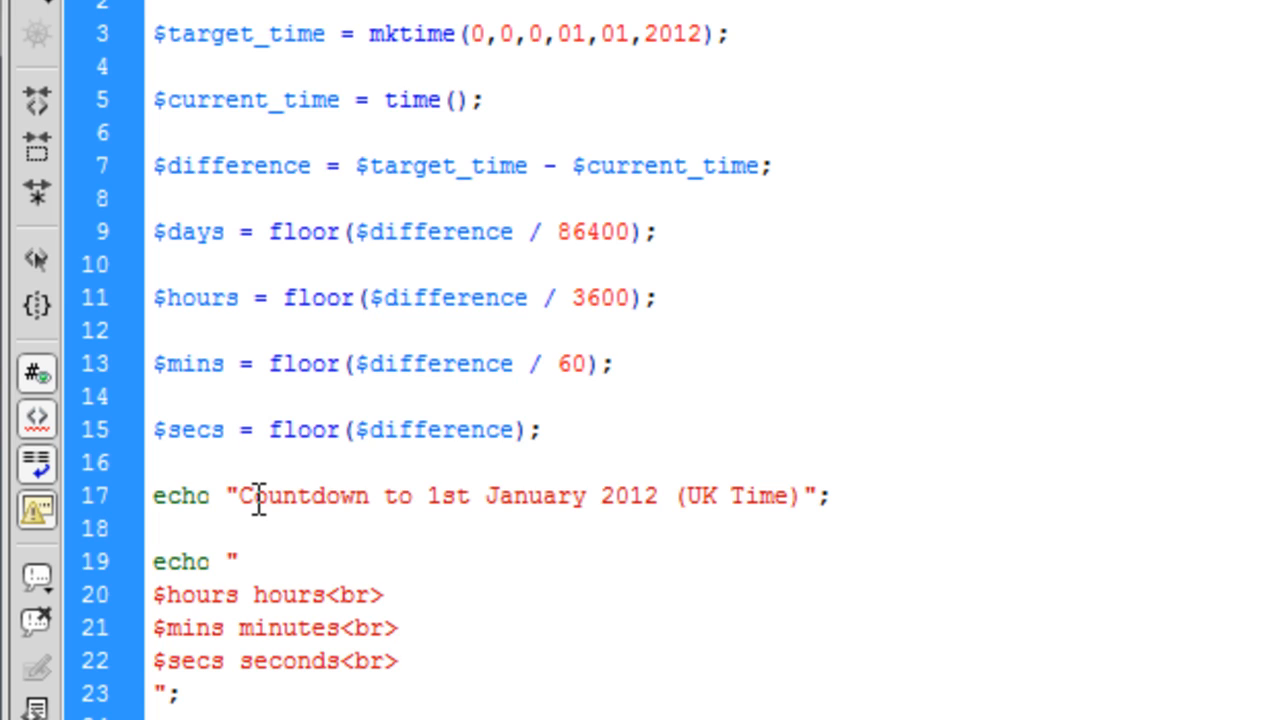
pyautogui.click(398, 660)
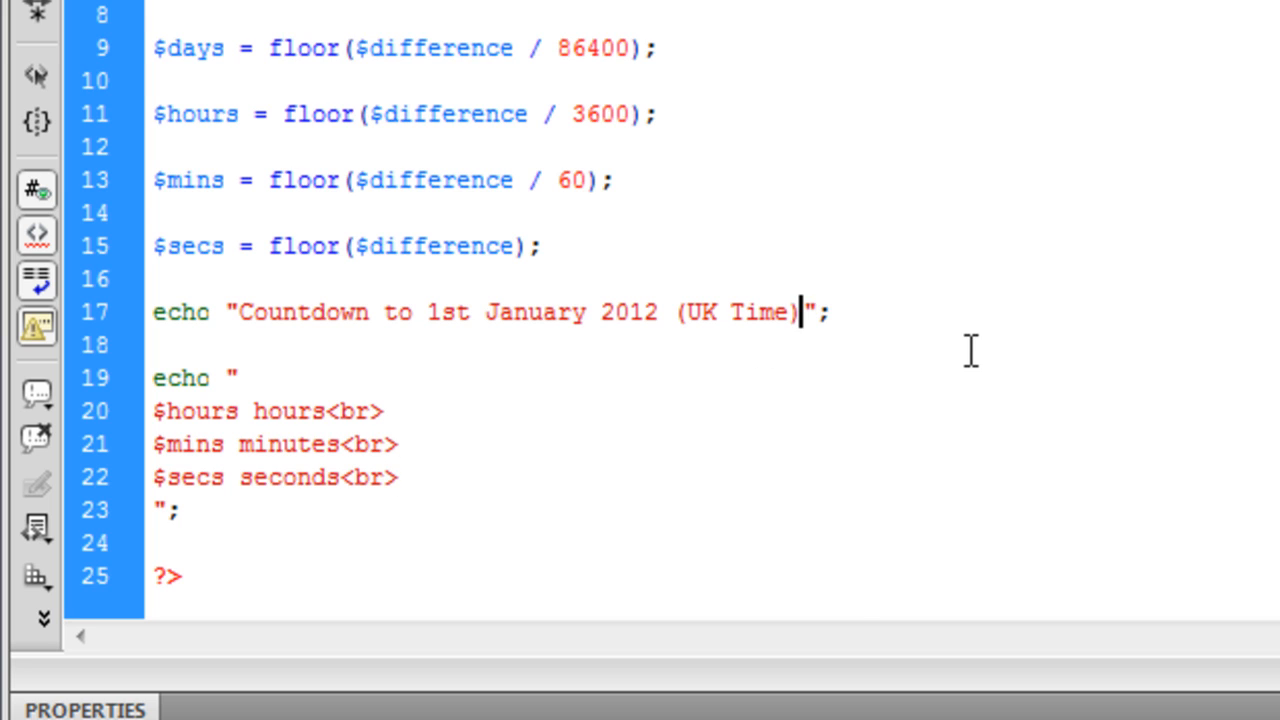
# Step: Insert a <p> tag after the '(UK Time)' text so the totals drop to a new line
pyautogui.write('<>')
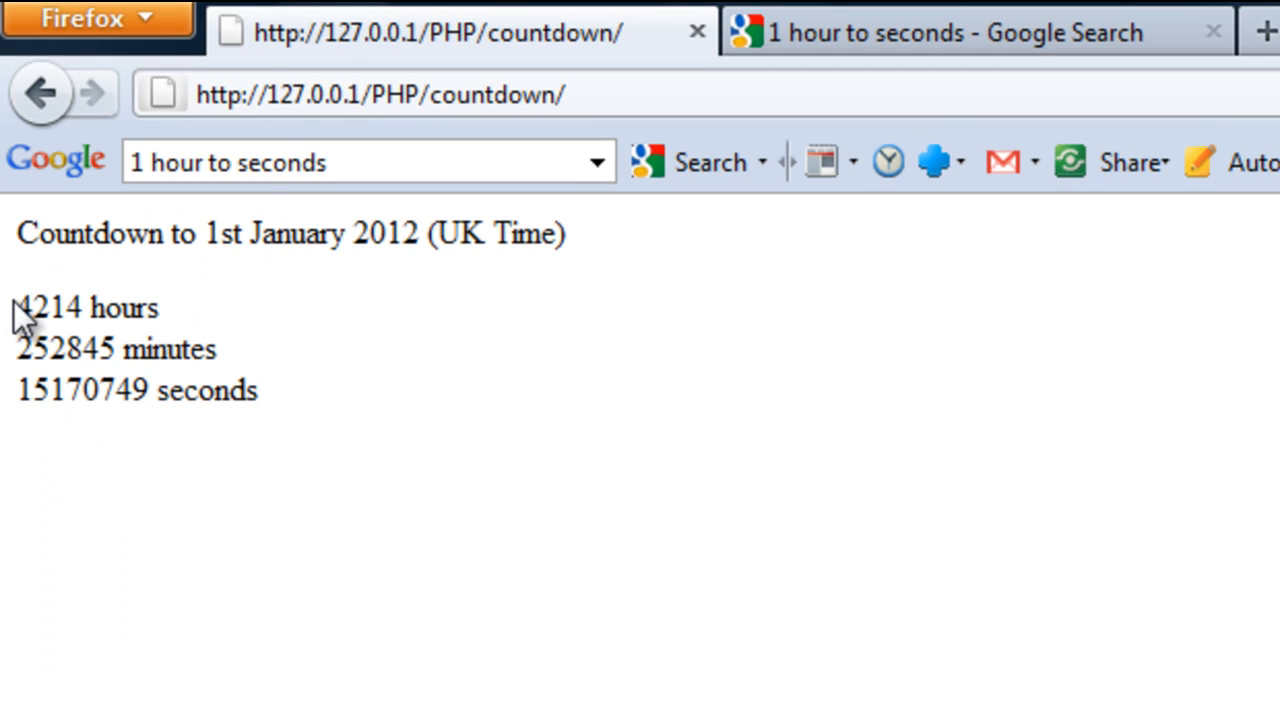
pyautogui.moveTo(204, 340)
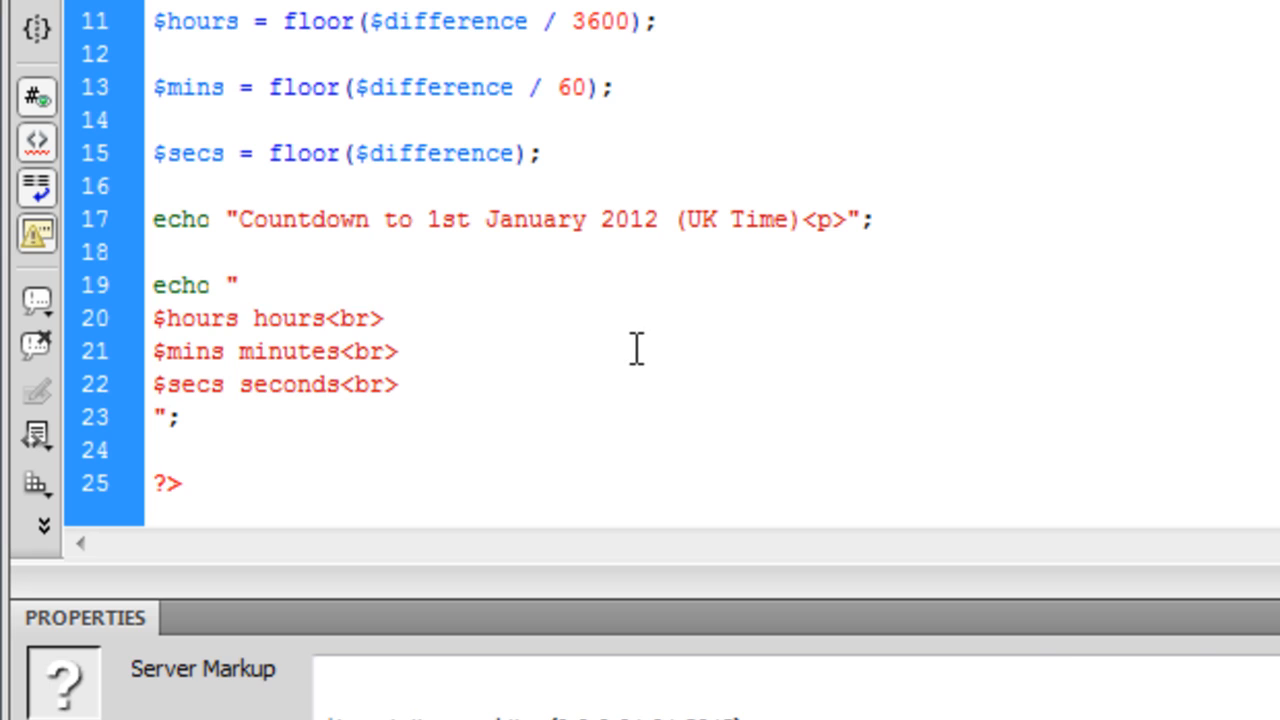
# Step: Write '$days days<br>' as the first line of the echo output, above the hours line
pyautogui.write('$days')
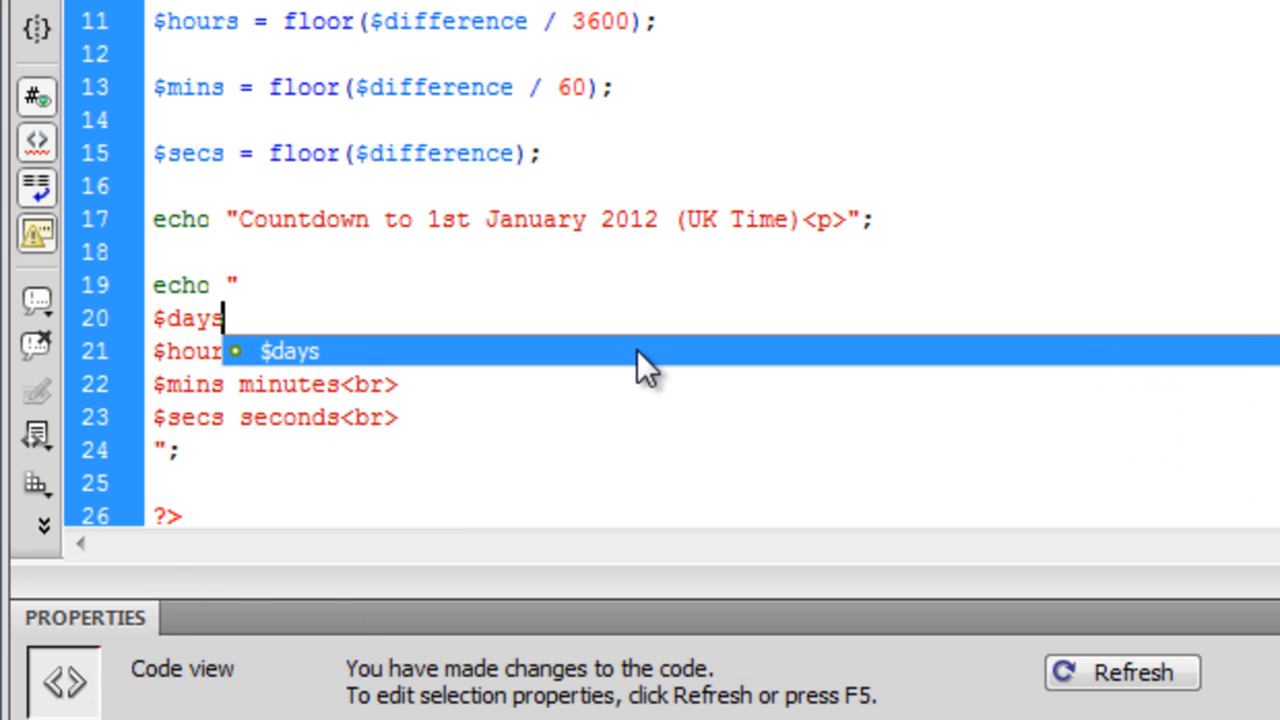
pyautogui.write('da')
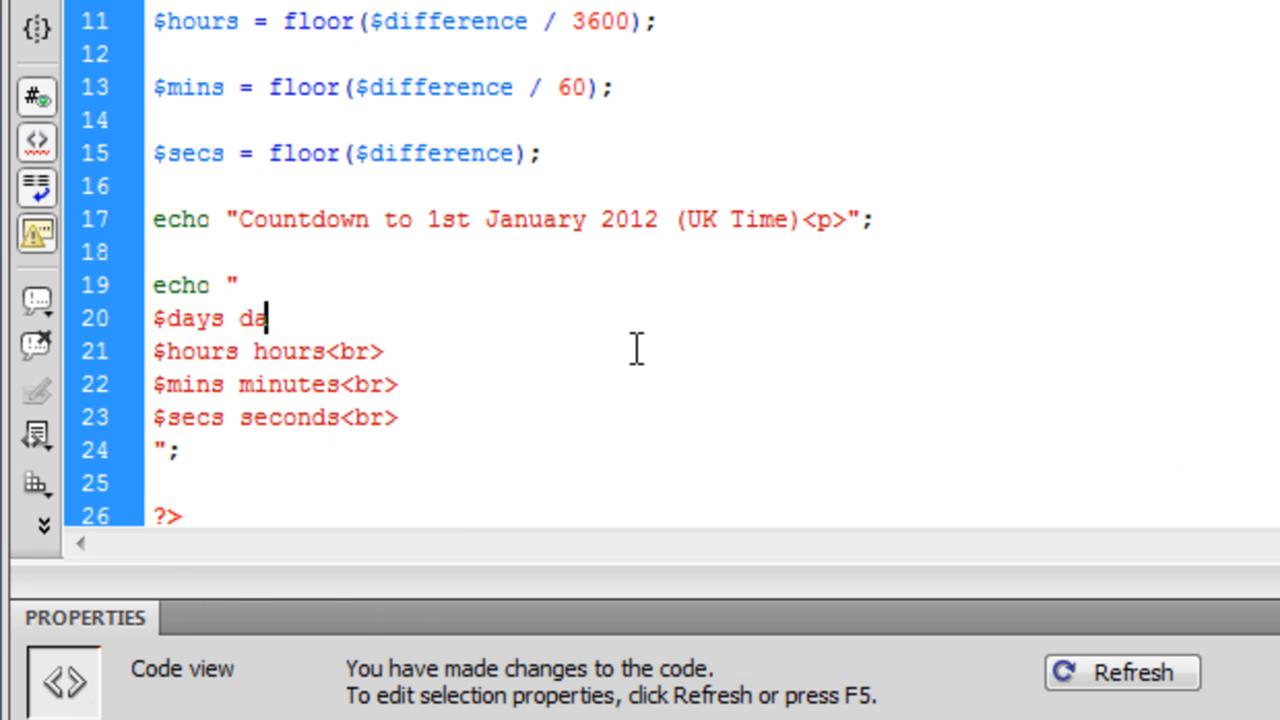
pyautogui.write('ys<br>')
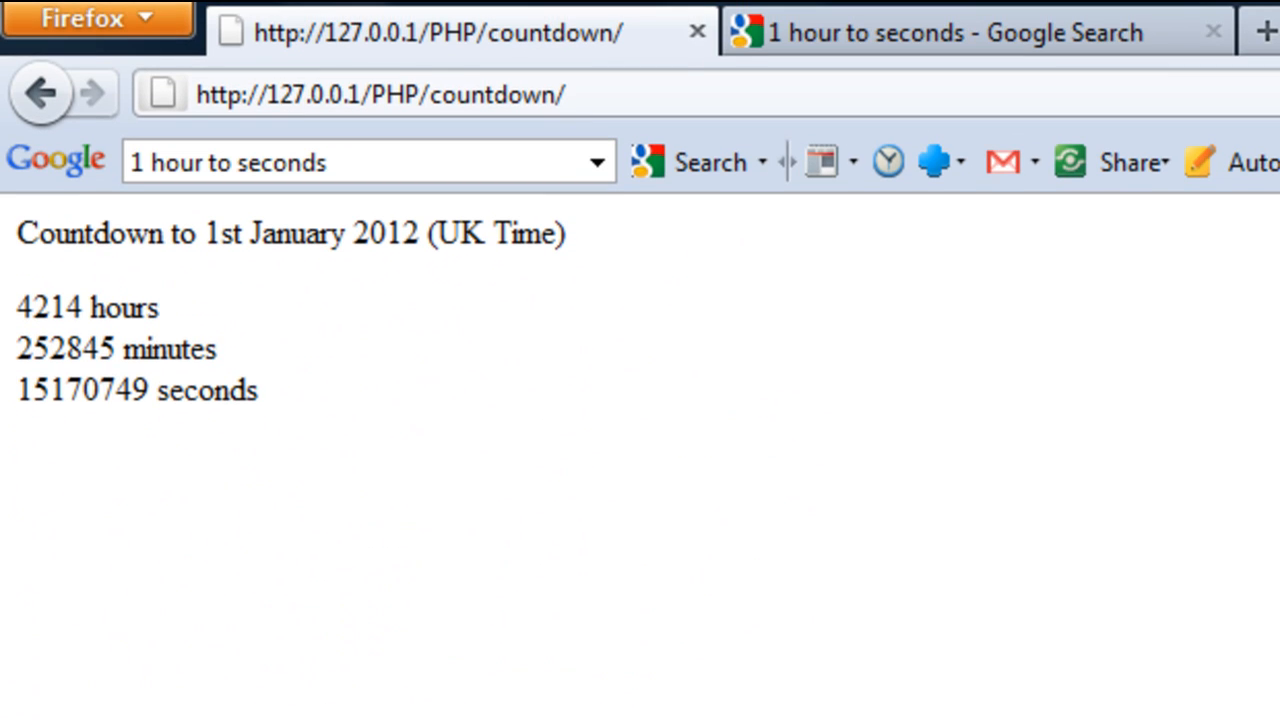
pyautogui.click(40, 94)
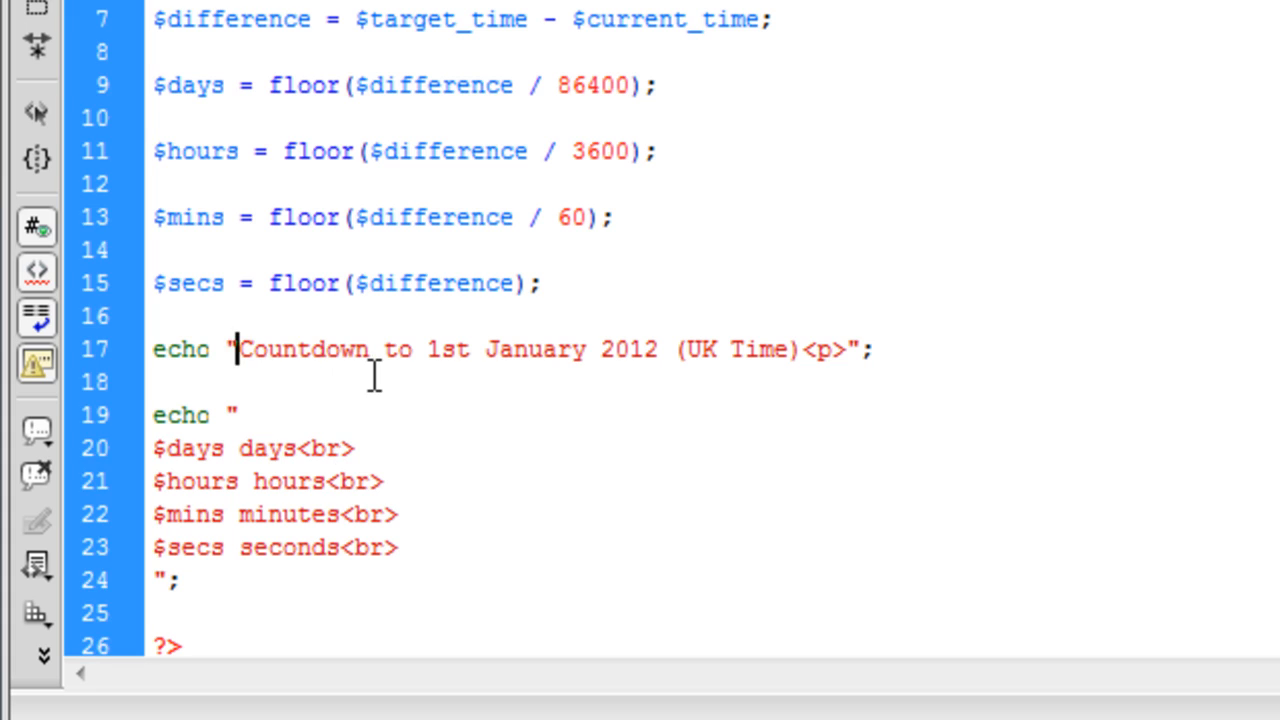
# Step: Wrap the 'Countdown to 1st January 2012 (UK Time)' title in <h2>...</h2> tags
pyautogui.write('<>')
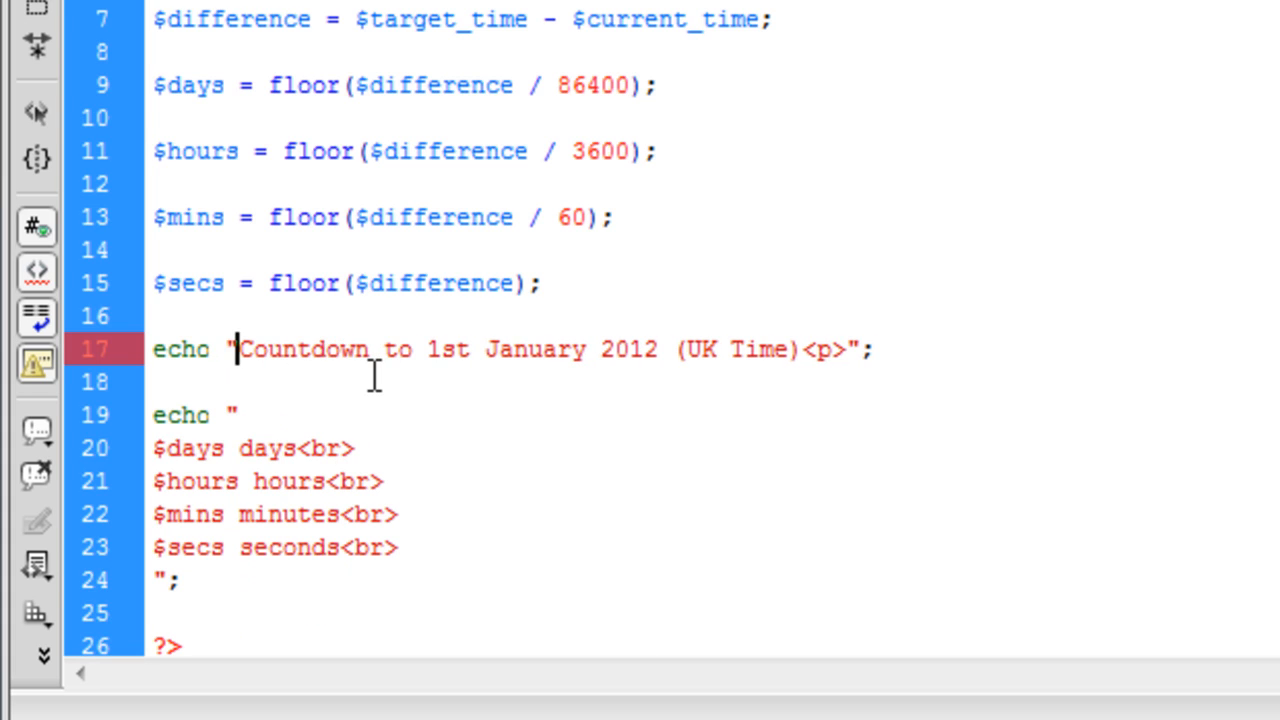
pyautogui.write('<>')
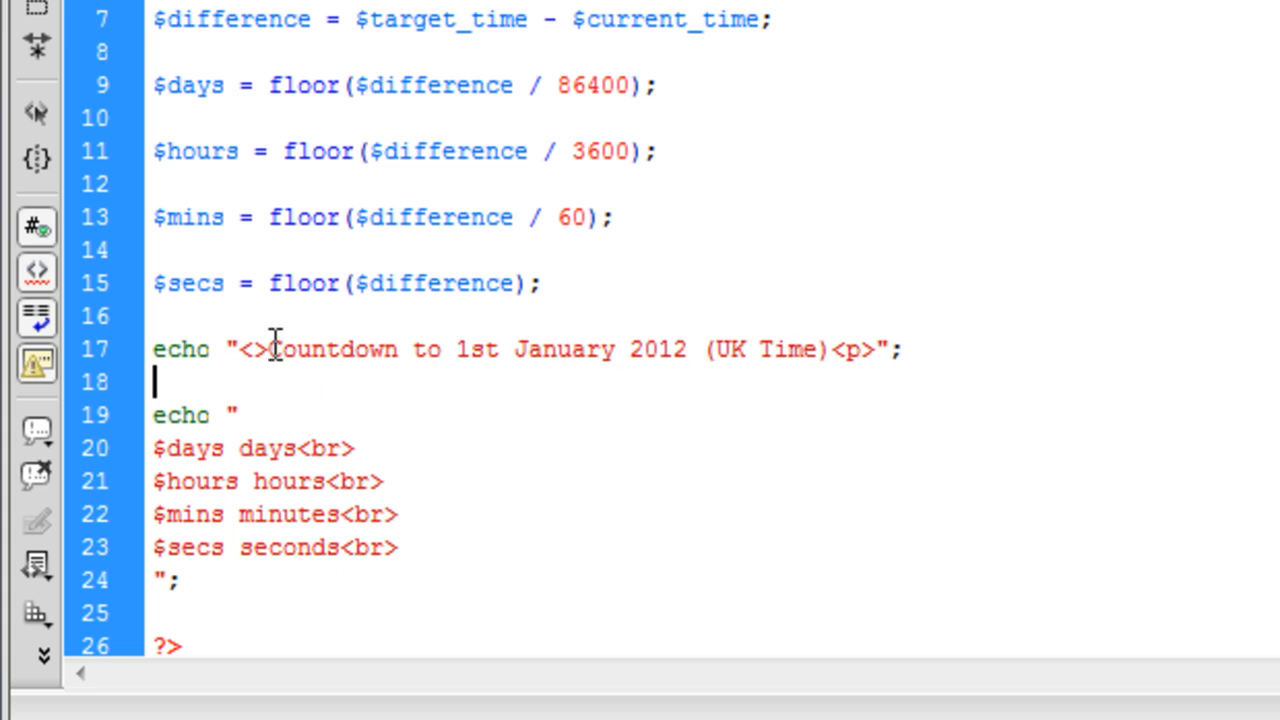
pyautogui.write('h2')
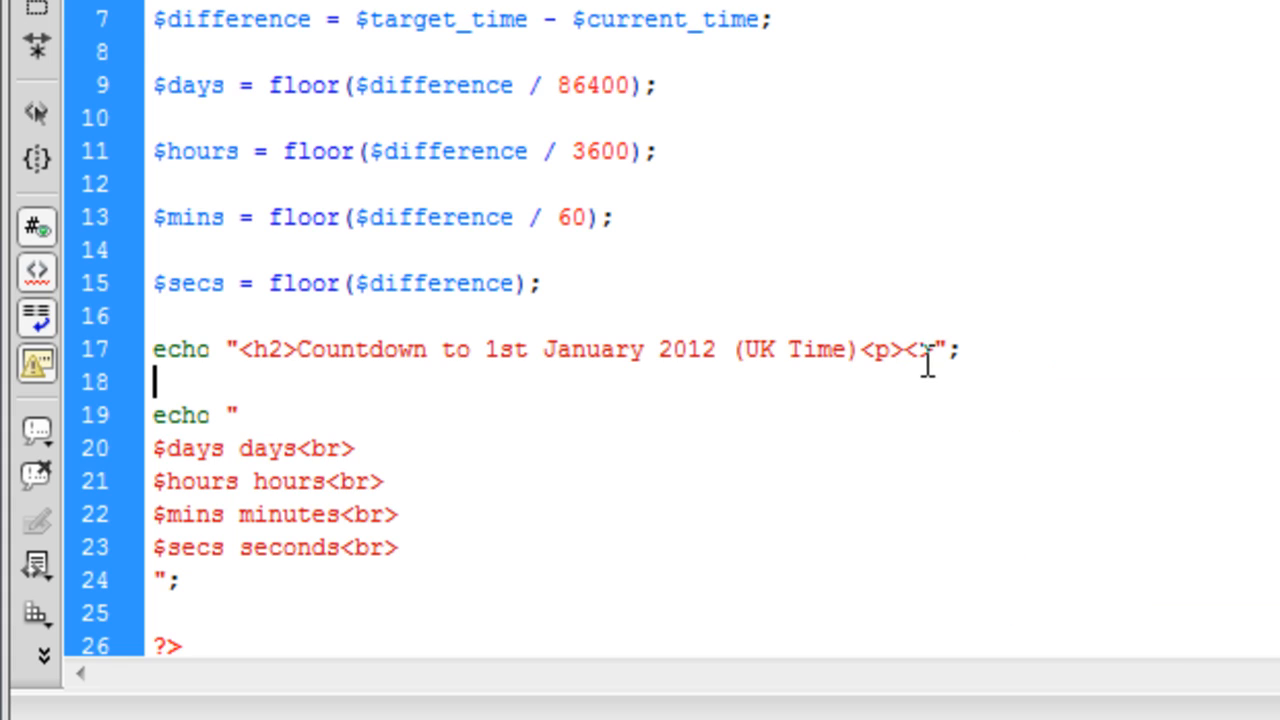
pyautogui.write('h2>')
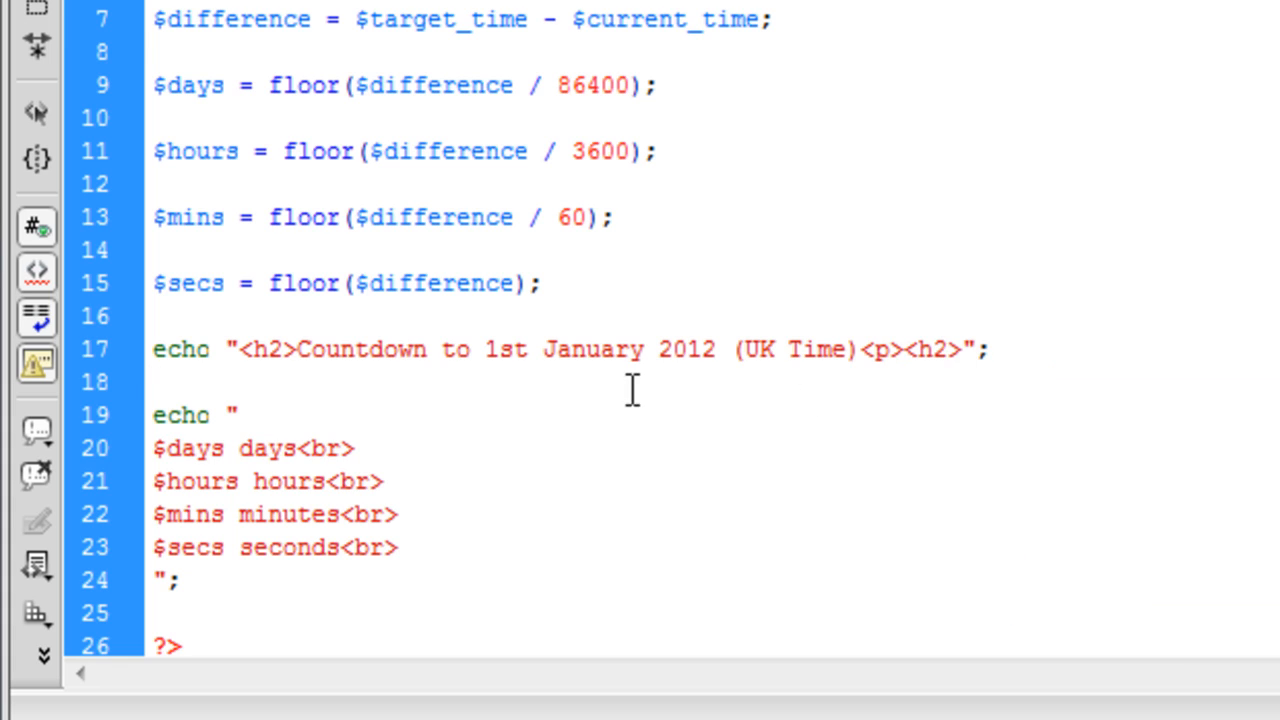
pyautogui.moveTo(276, 424)
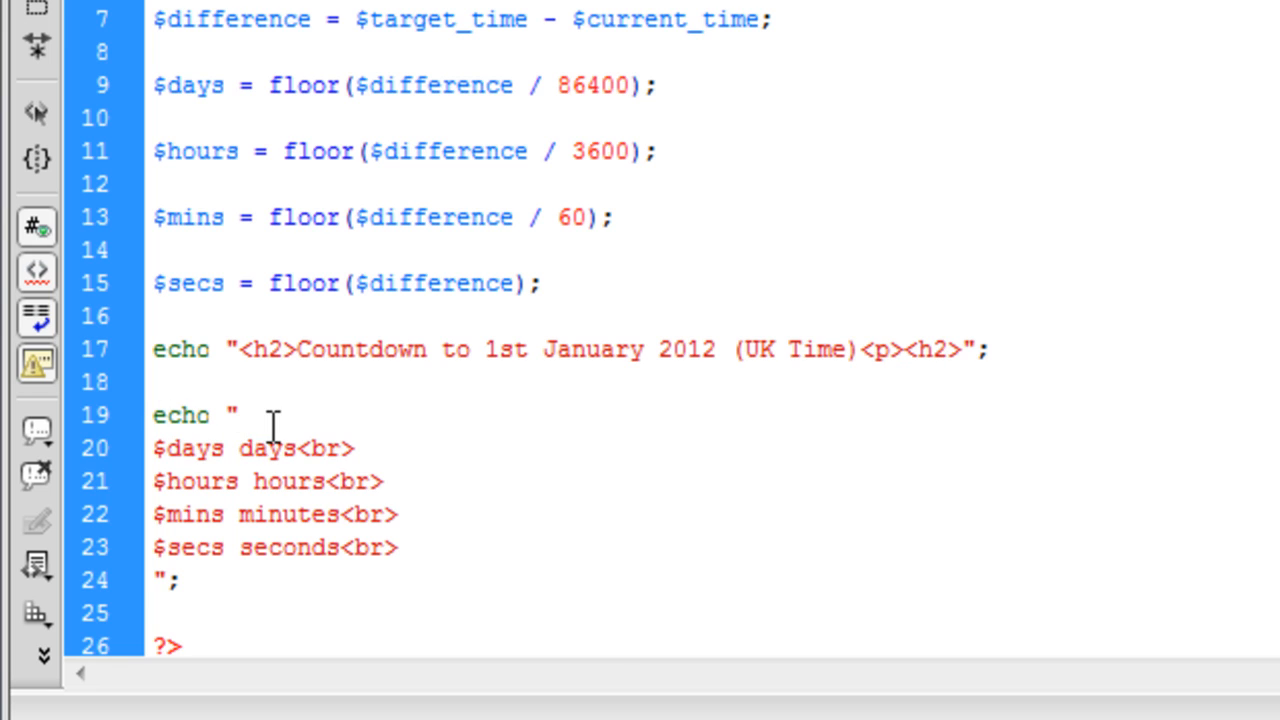
# Step: Wrap the days, hours, minutes and seconds lines in <h3>...</h3> tags
pyautogui.write('<h3>')
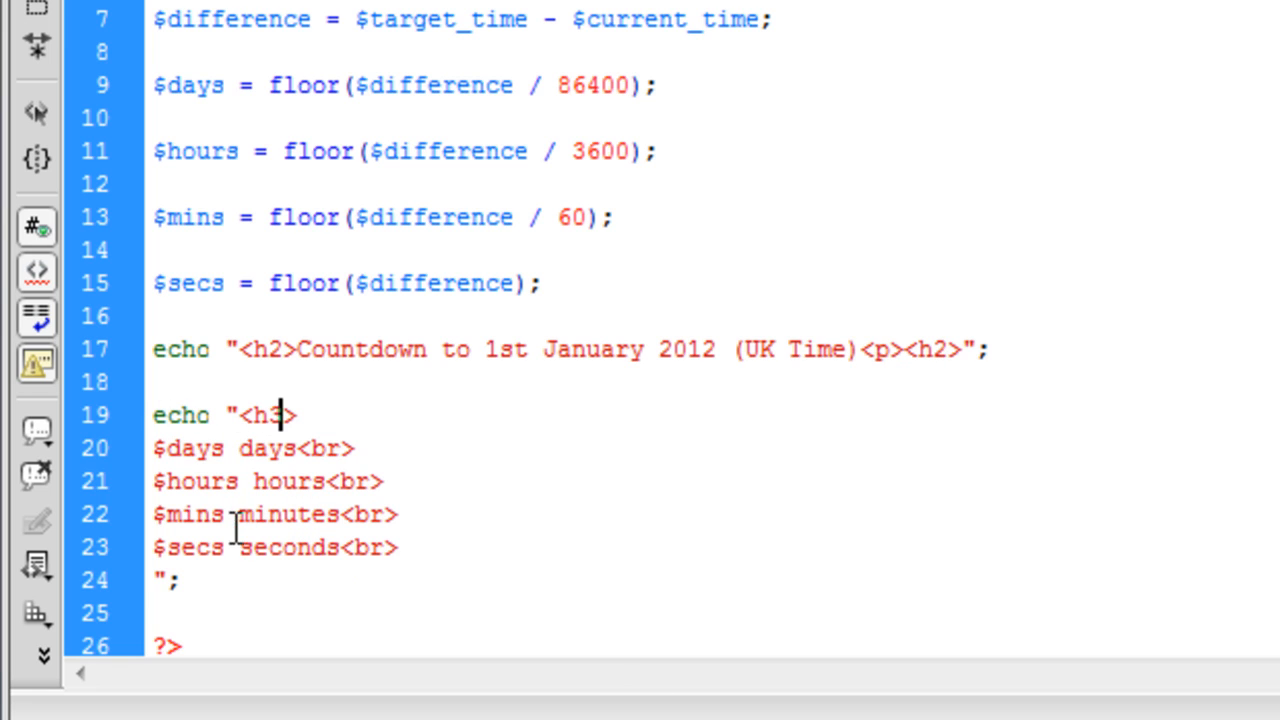
pyautogui.write('<>')
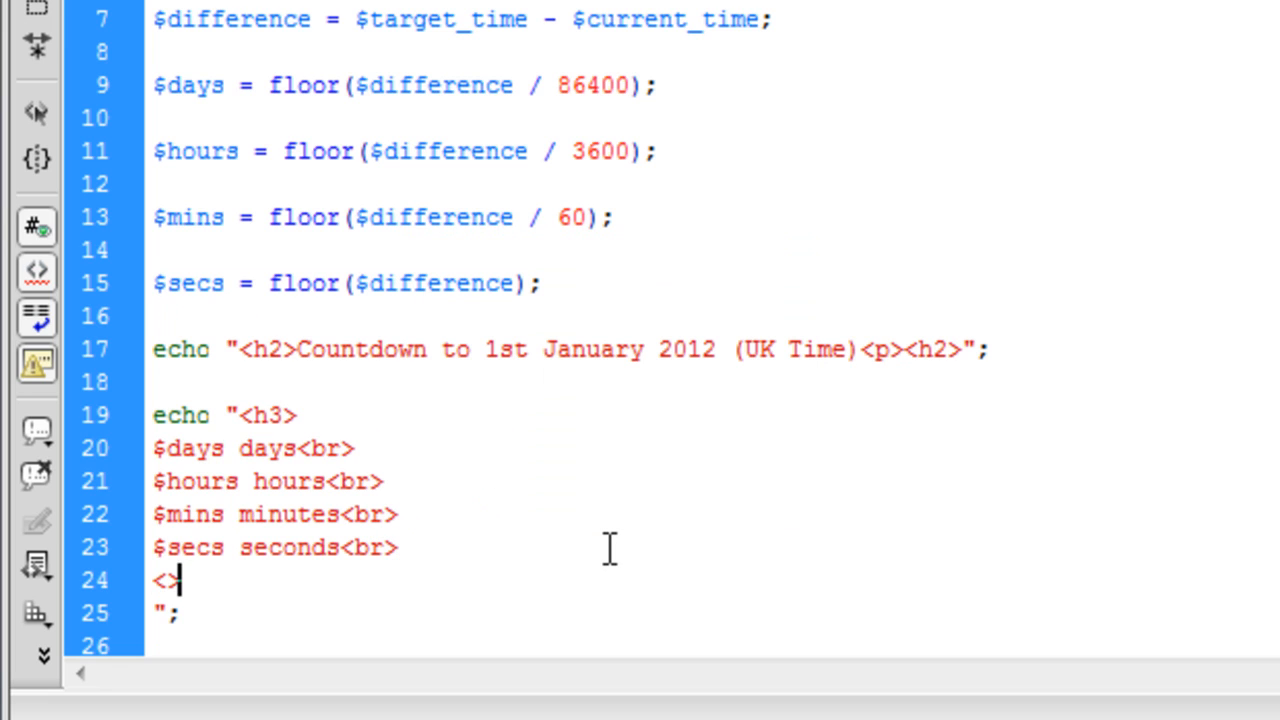
pyautogui.write('h3')
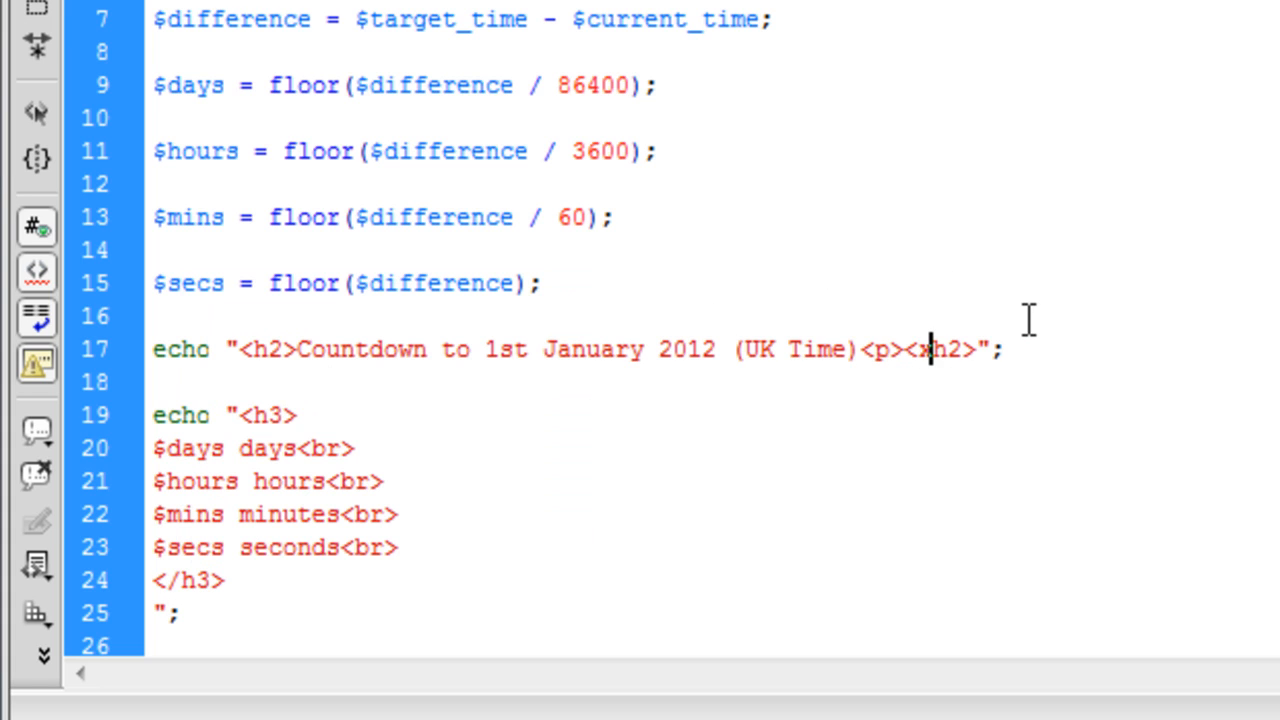
pyautogui.write('/')
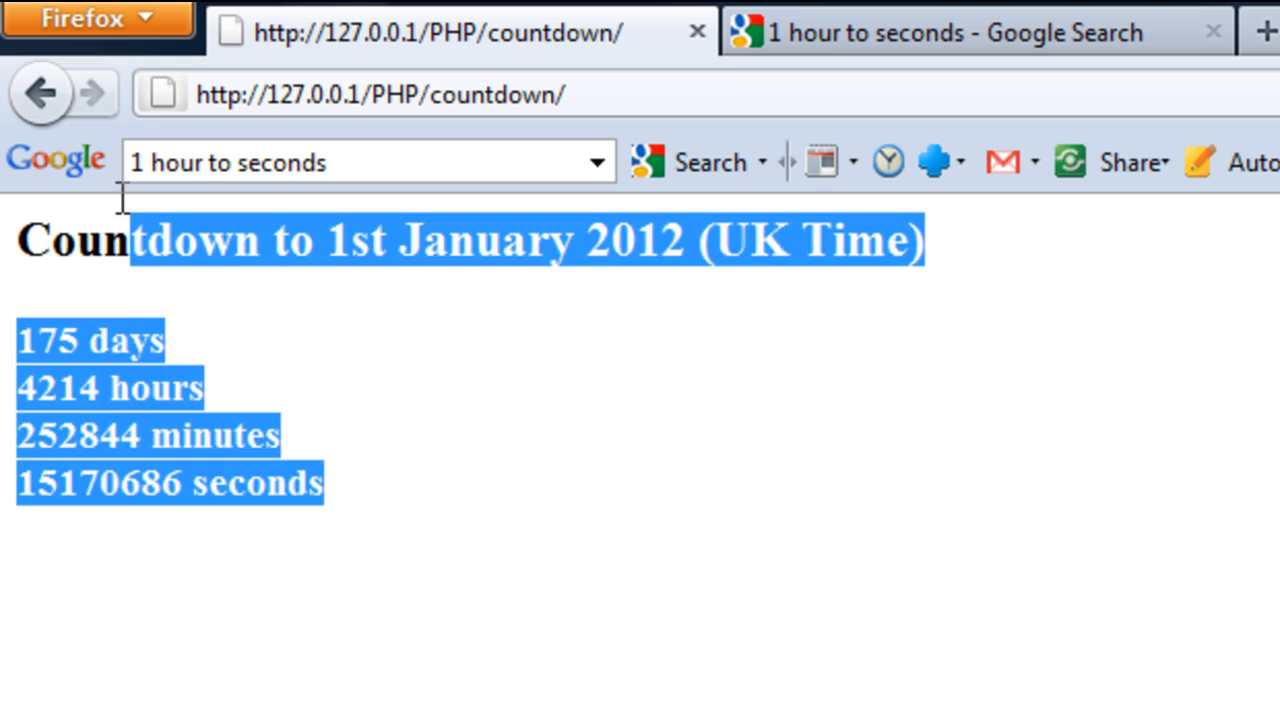
# Step: Search Google for 'countdown to 1st jan 2012' and load the London New Year 2012 countdown result
pyautogui.click(664, 470)
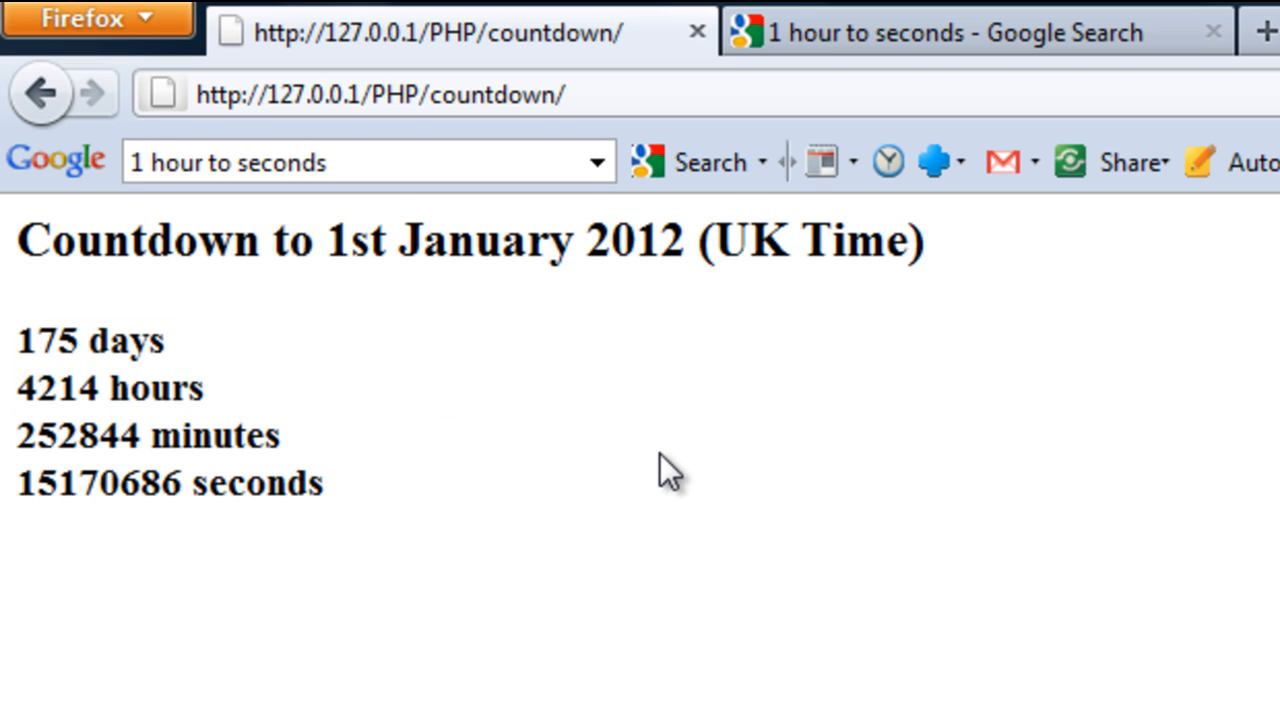
pyautogui.moveTo(800, 176)
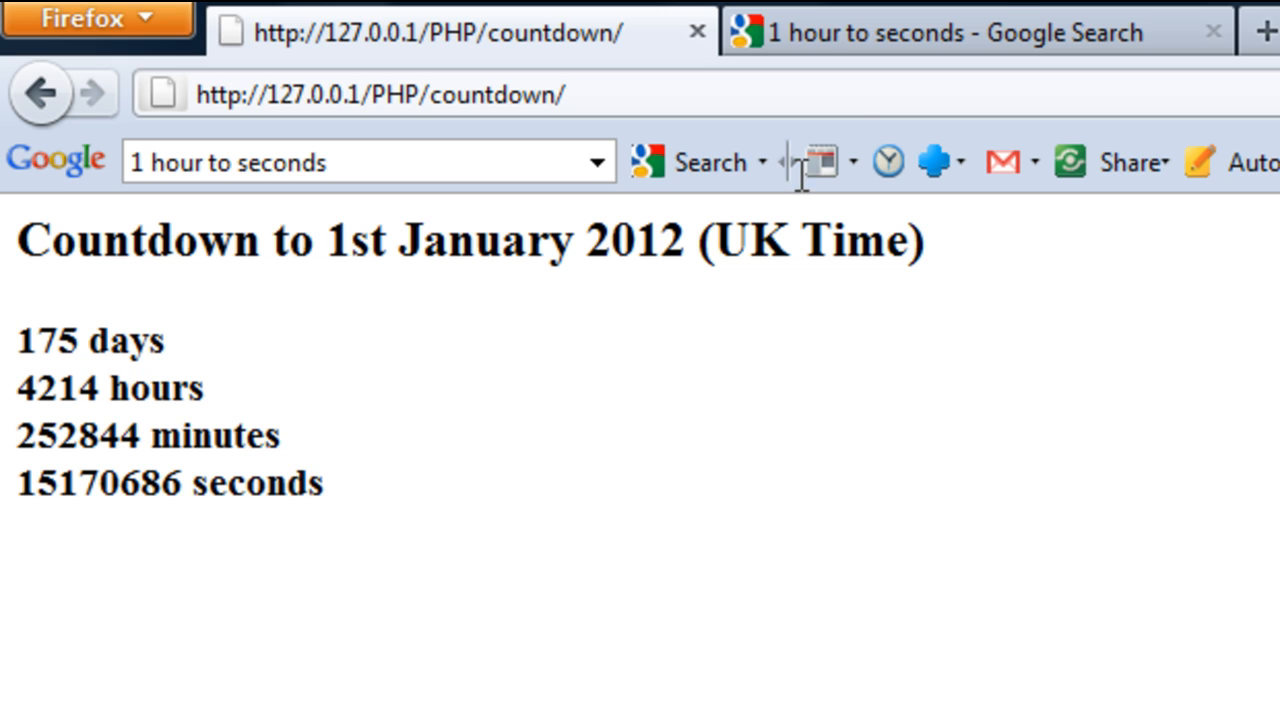
pyautogui.click(976, 32)
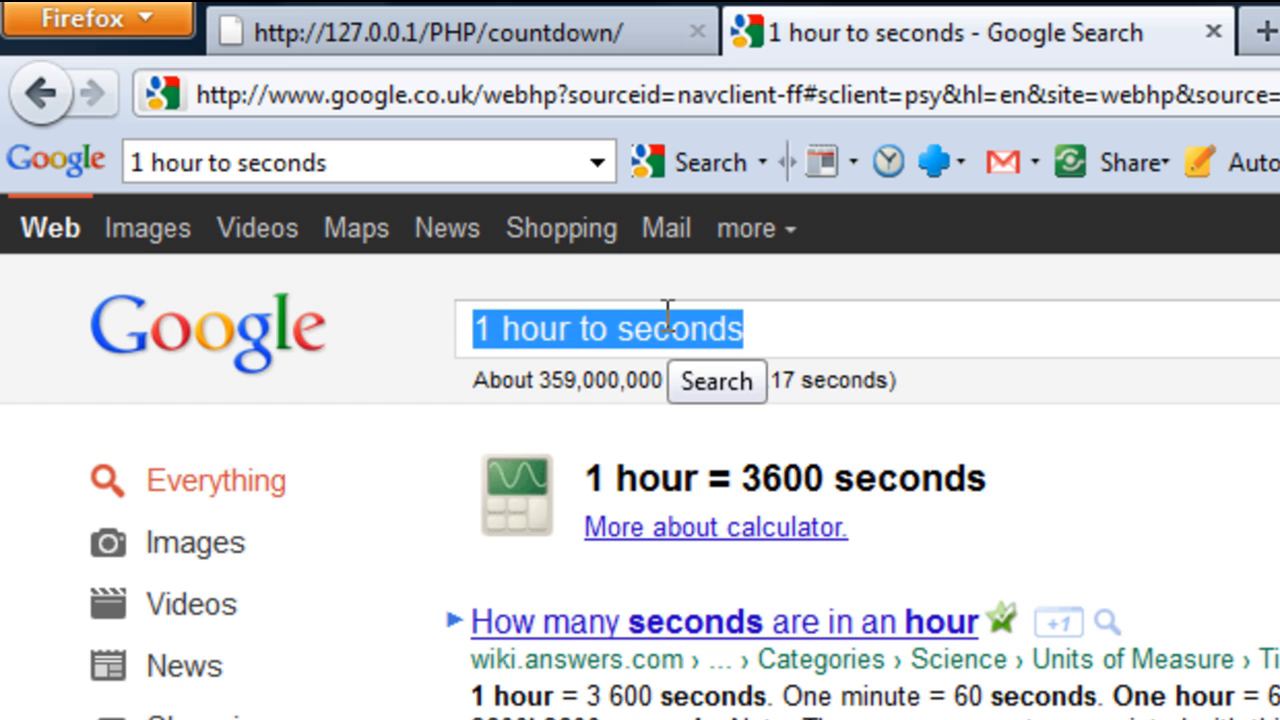
pyautogui.write('countdown t')
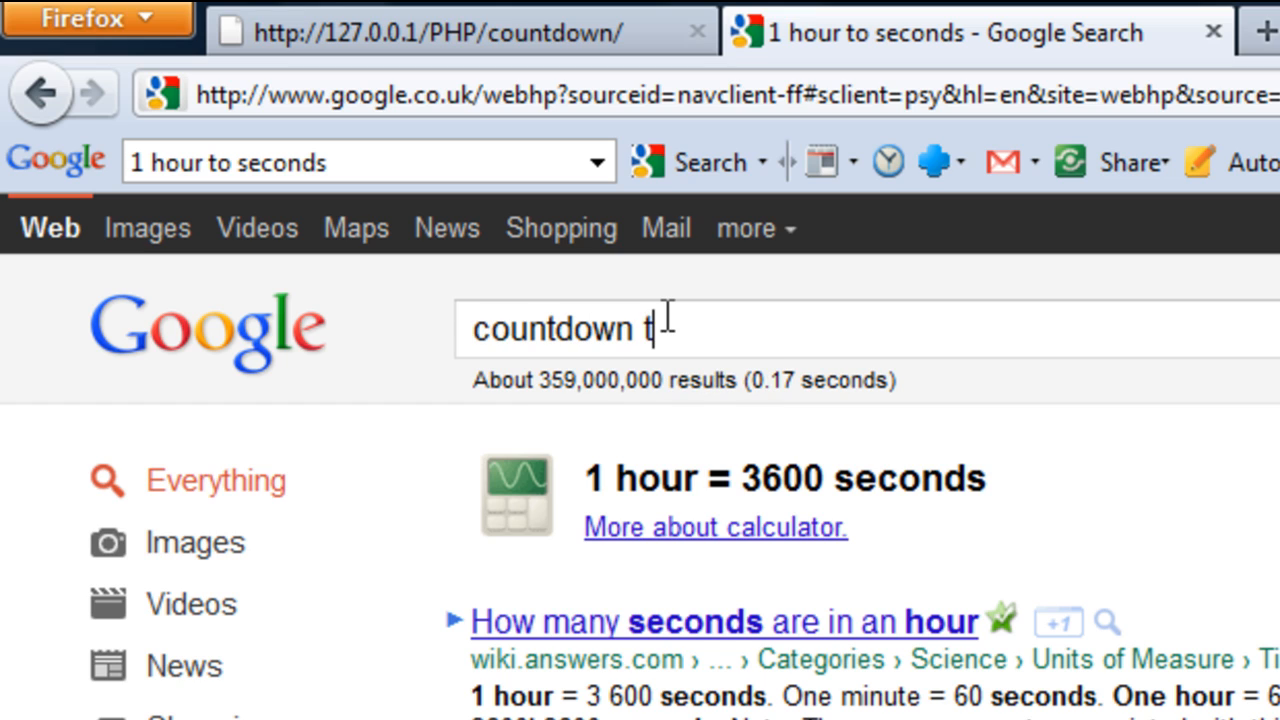
pyautogui.write('o 1st jan 2012')
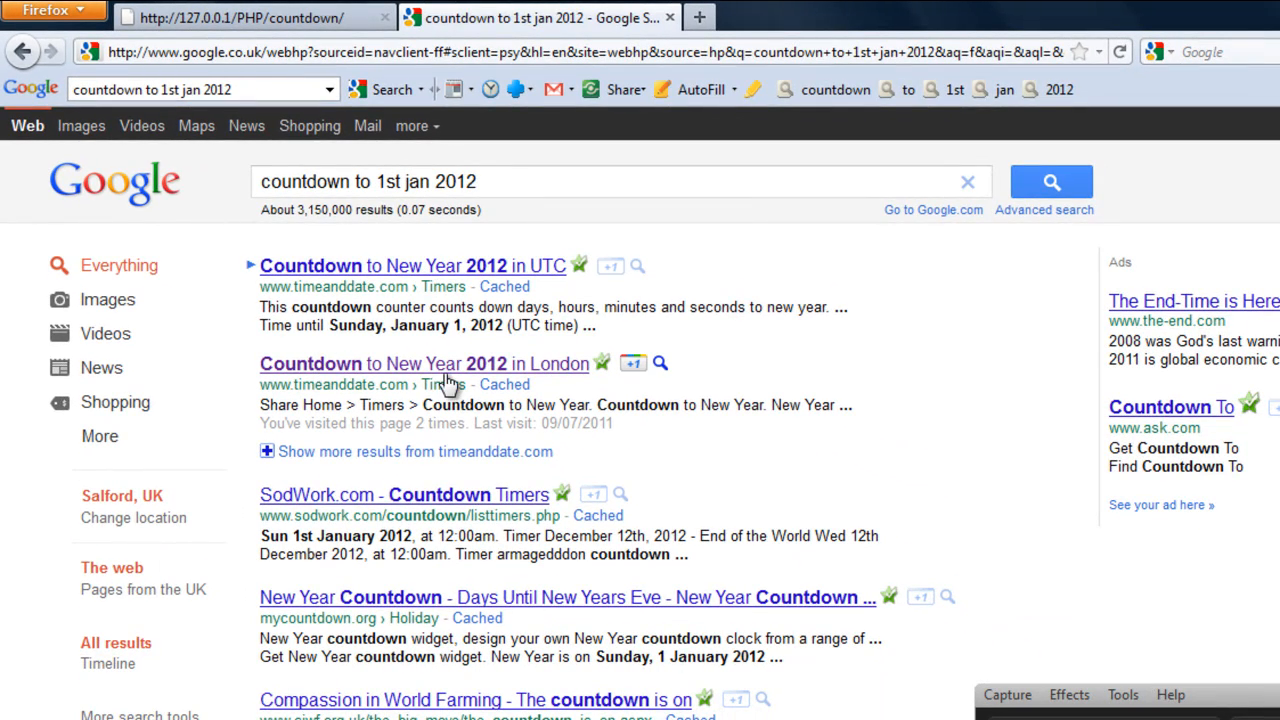
pyautogui.click(416, 364)
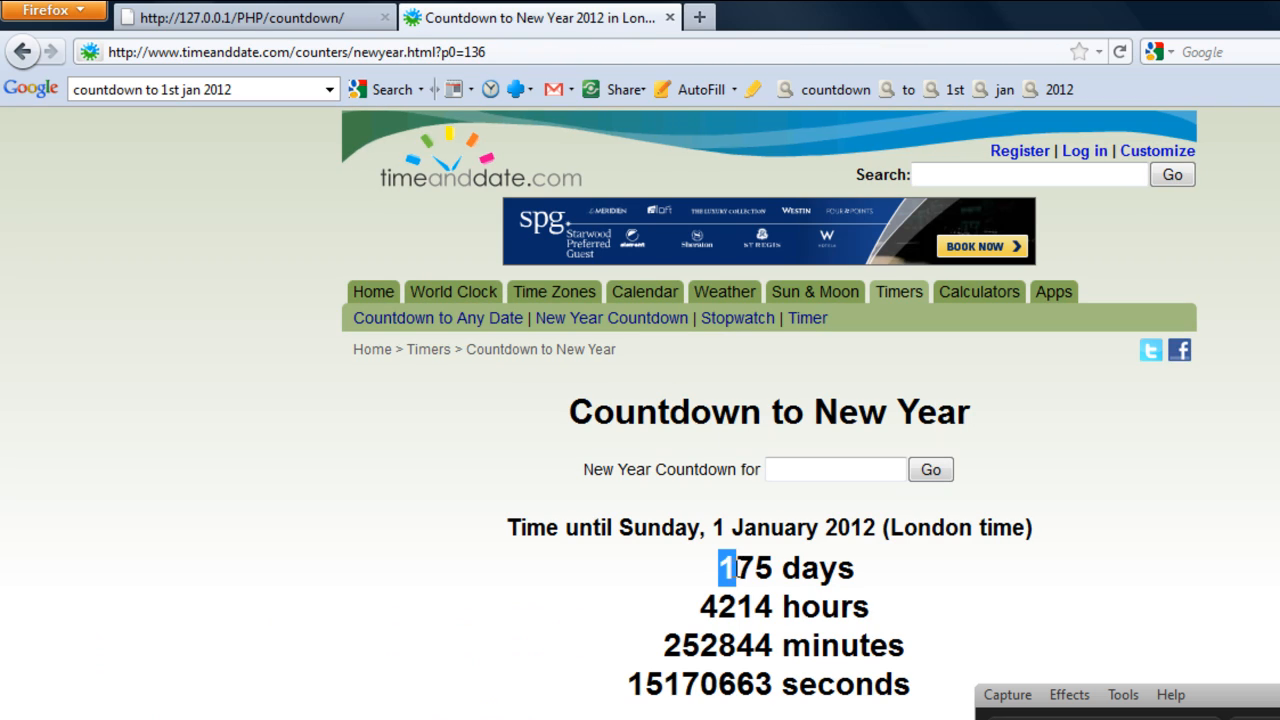
# Step: Flip between the localhost and timeanddate.com tabs to match 175 days, 4214 hours and 252844 minutes
pyautogui.click(250, 16)
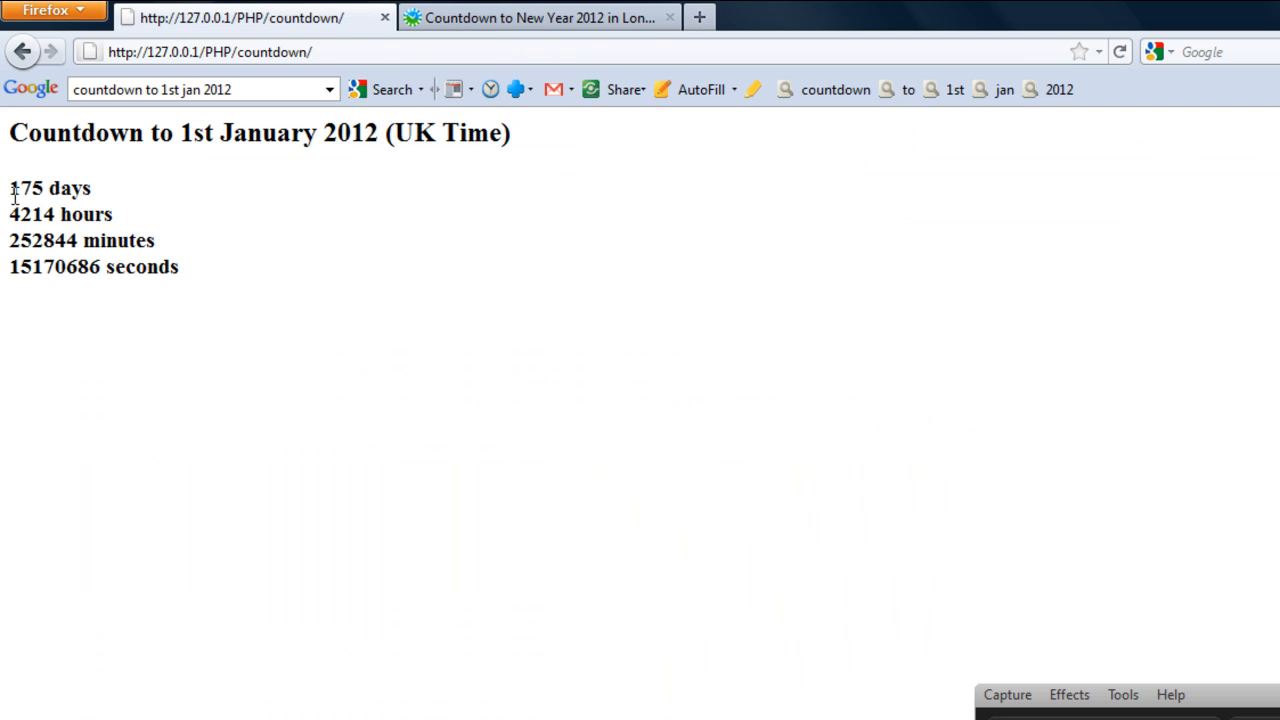
pyautogui.click(540, 16)
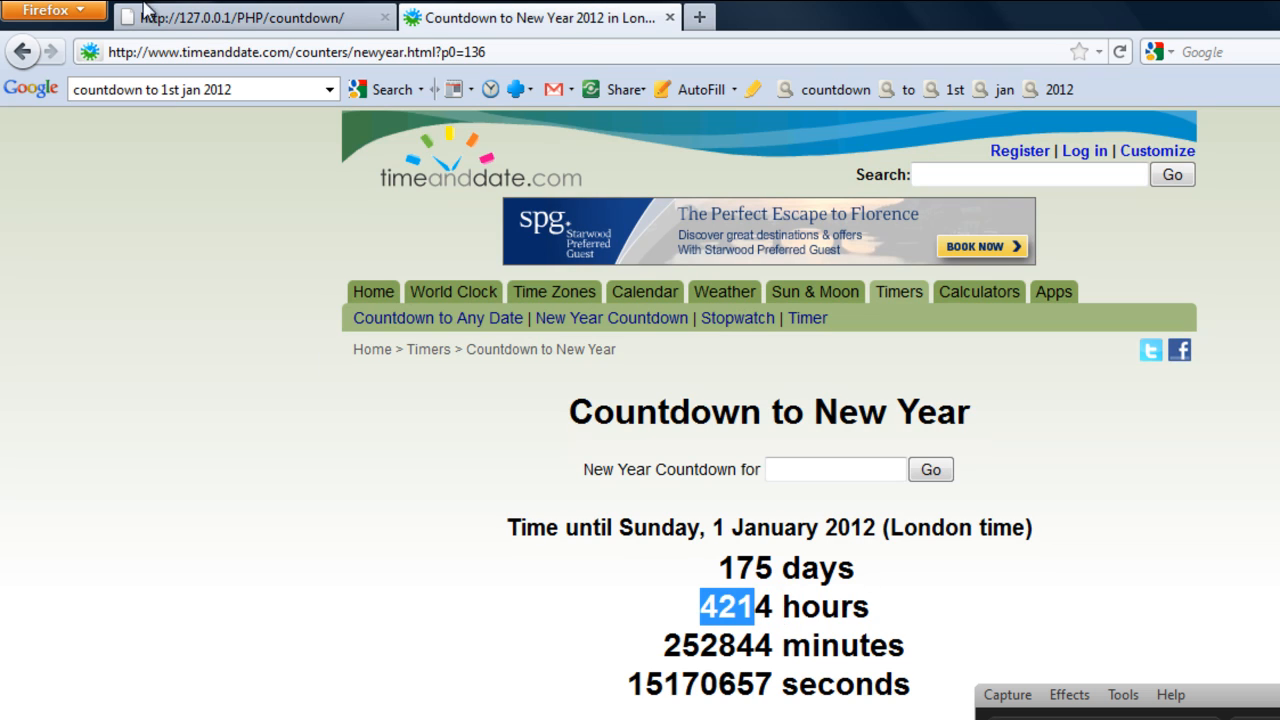
pyautogui.click(250, 16)
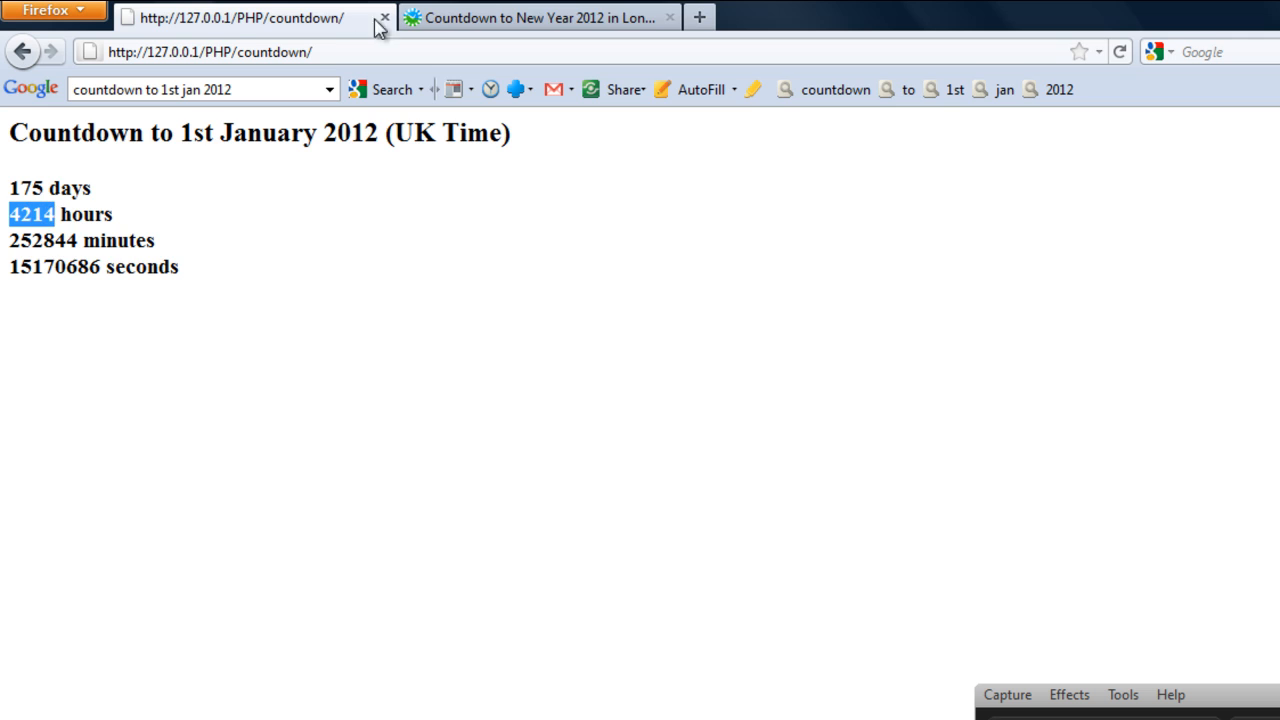
pyautogui.click(540, 16)
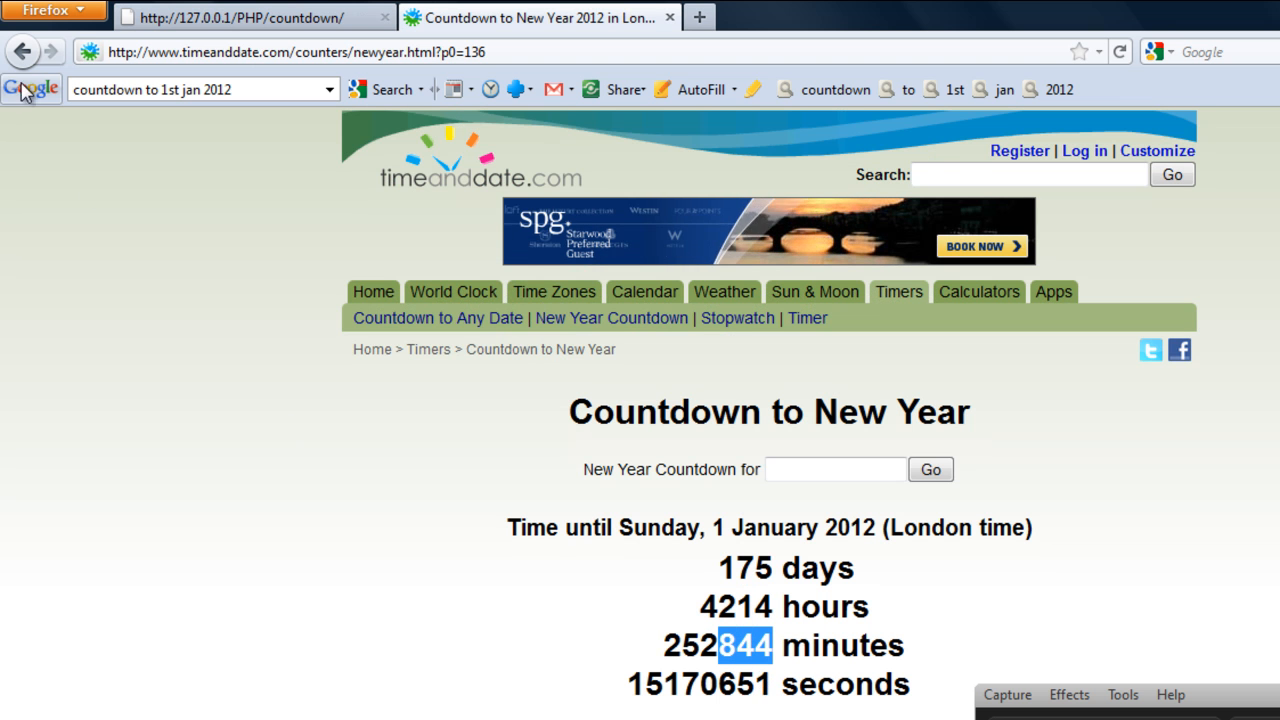
pyautogui.click(256, 16)
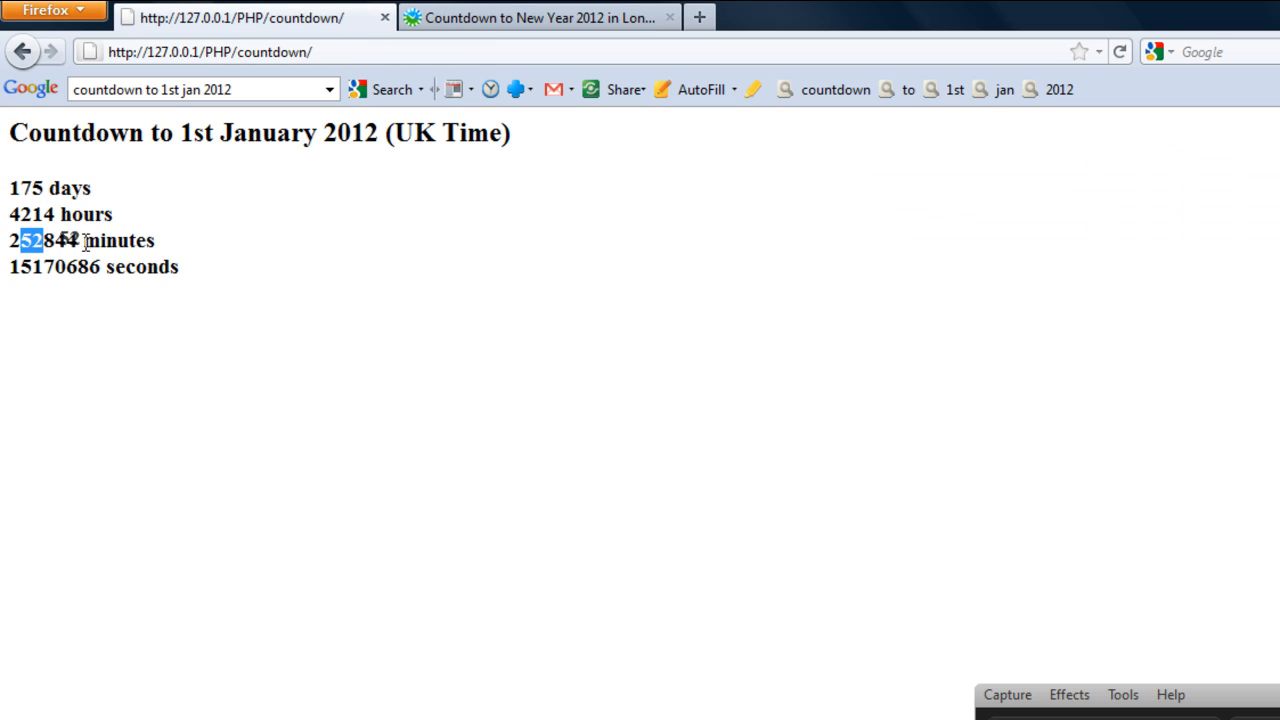
pyautogui.click(540, 16)
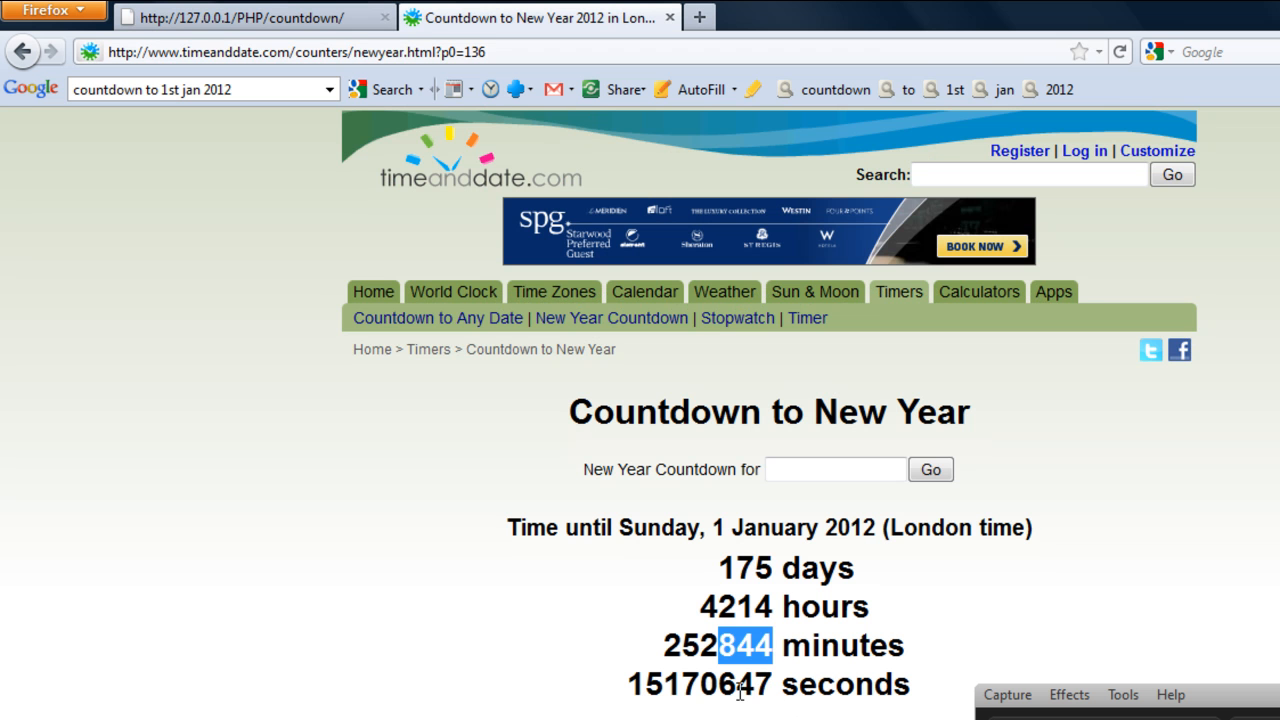
pyautogui.click(250, 16)
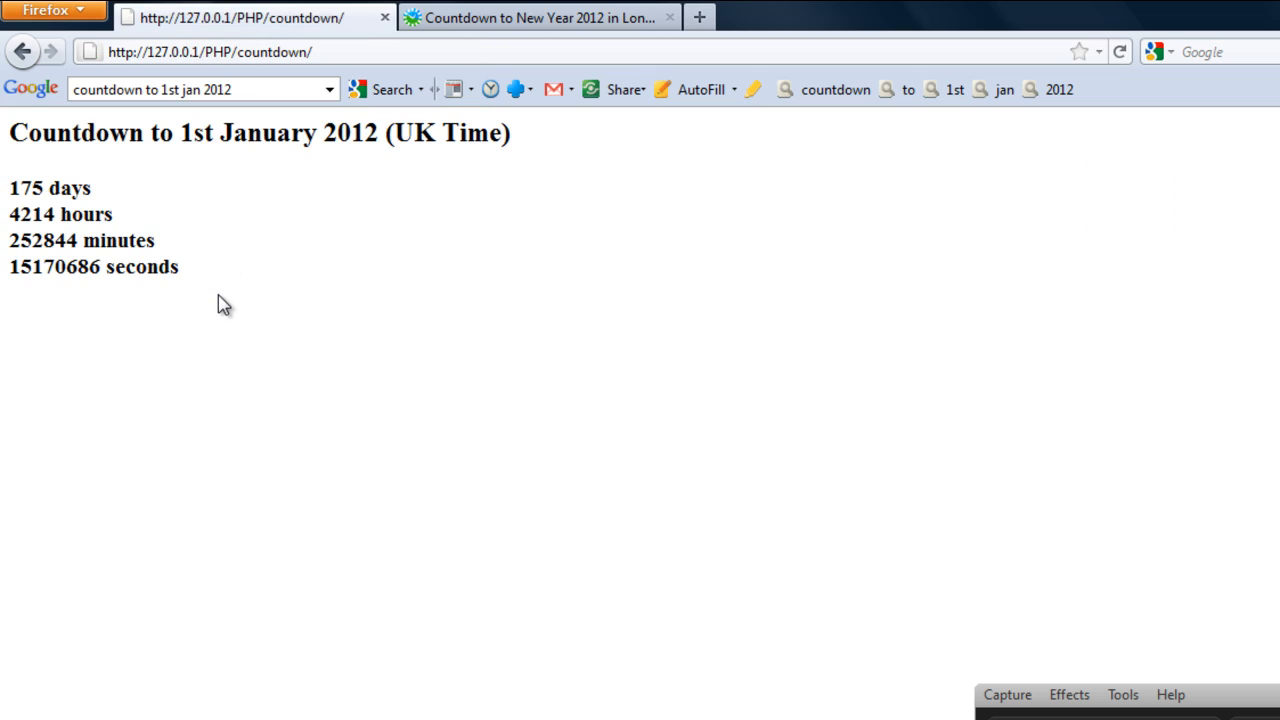